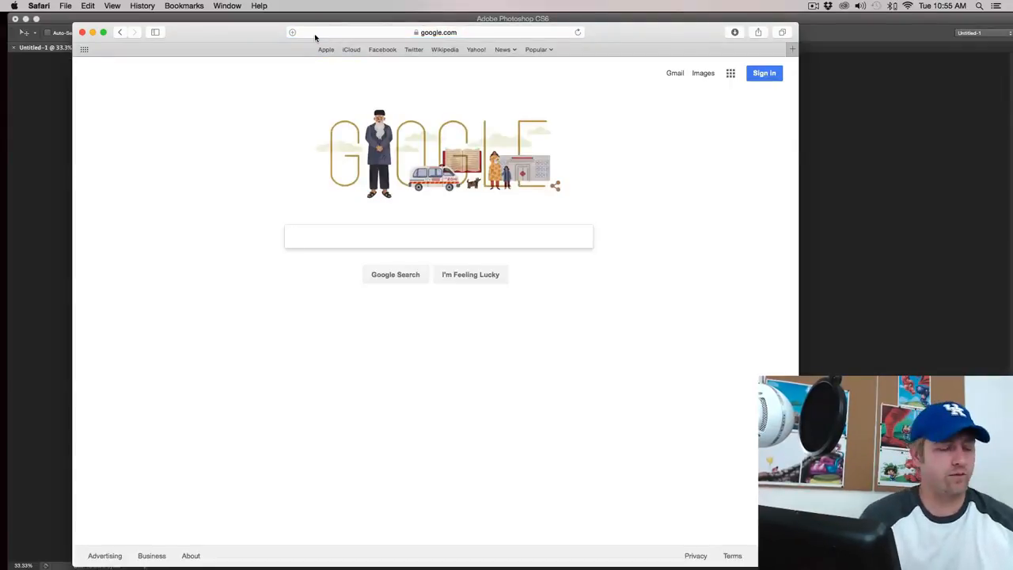
# Search Google for 'quick draw' and open the Quick, Draw! result
pyautogui.write('s')
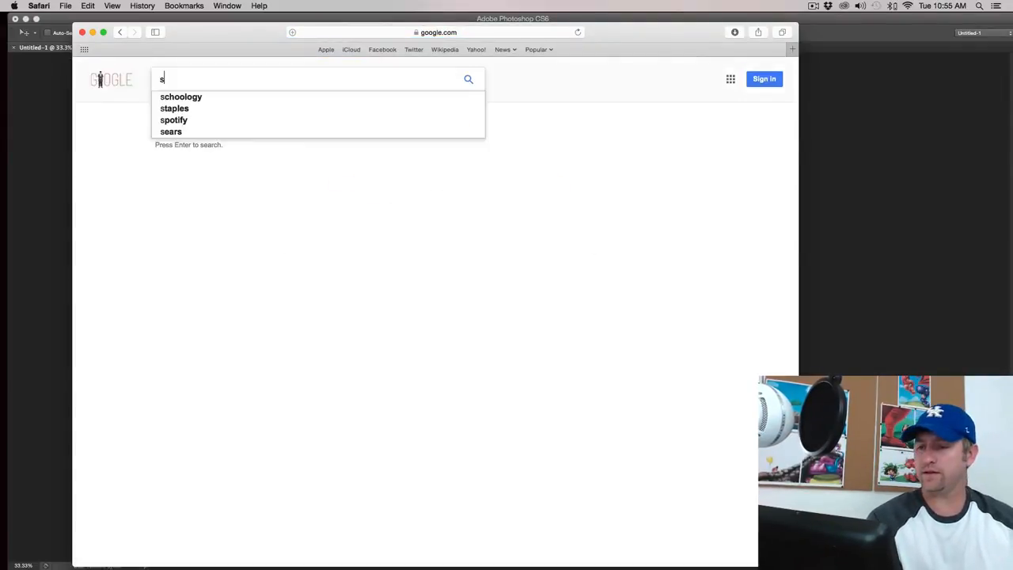
pyautogui.write('et draw')
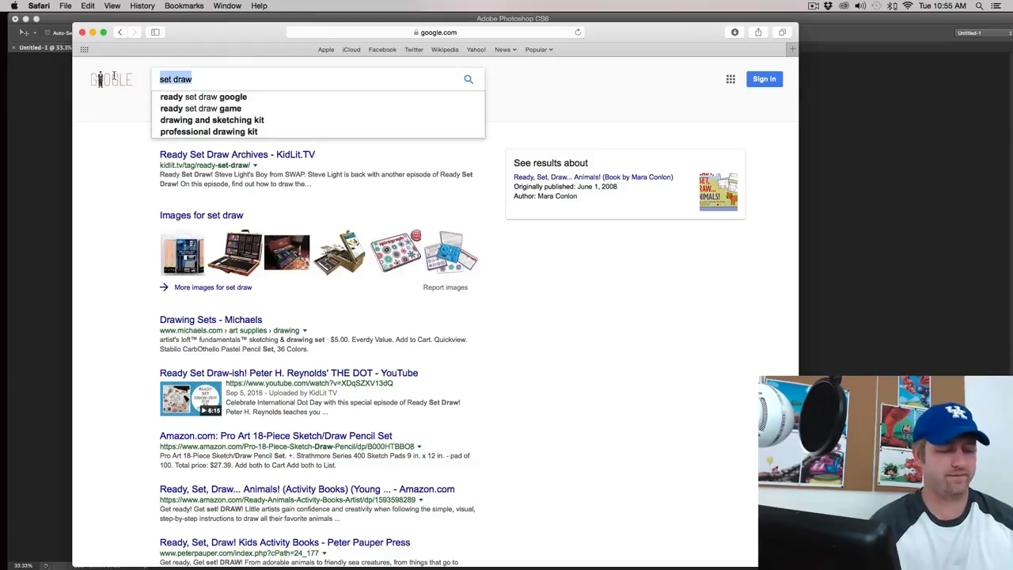
pyautogui.write('quick draw')
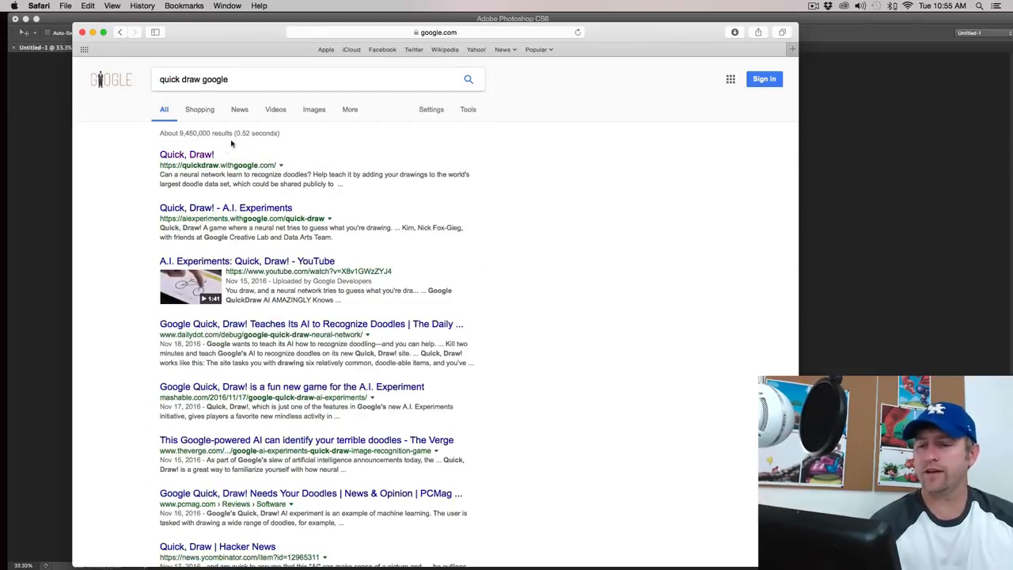
pyautogui.click(185, 154)
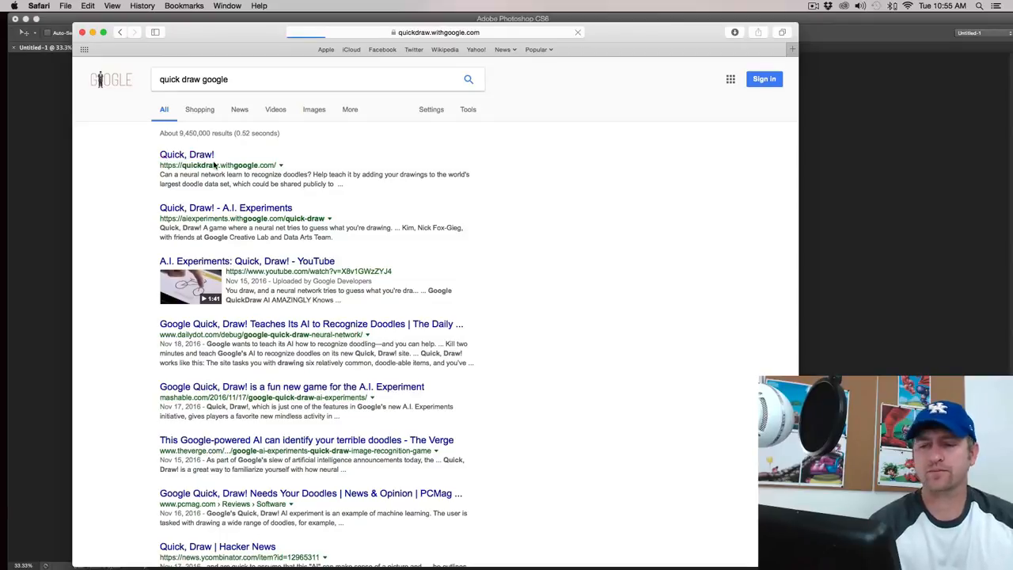
pyautogui.click(186, 154)
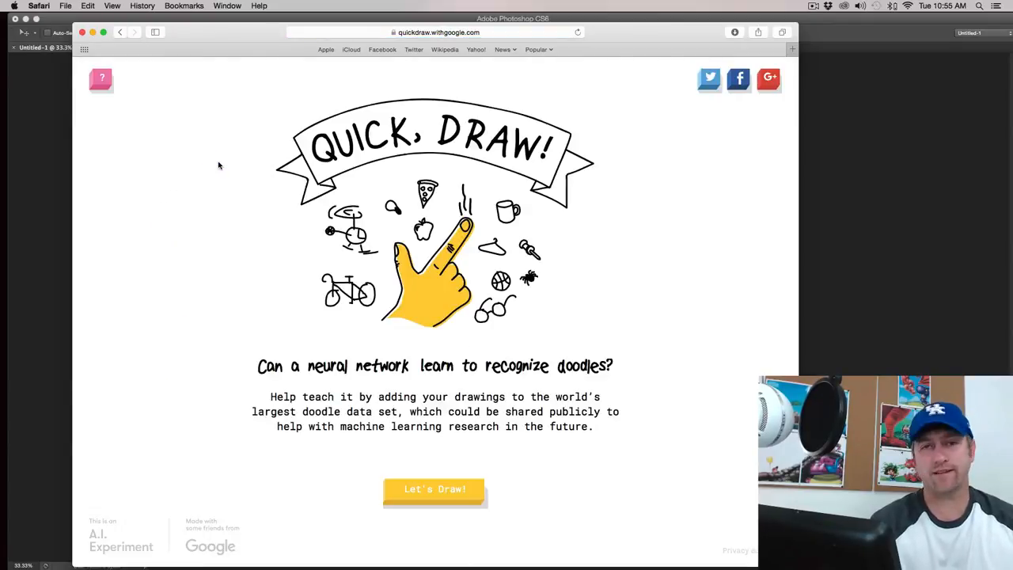
pyautogui.moveTo(101, 538)
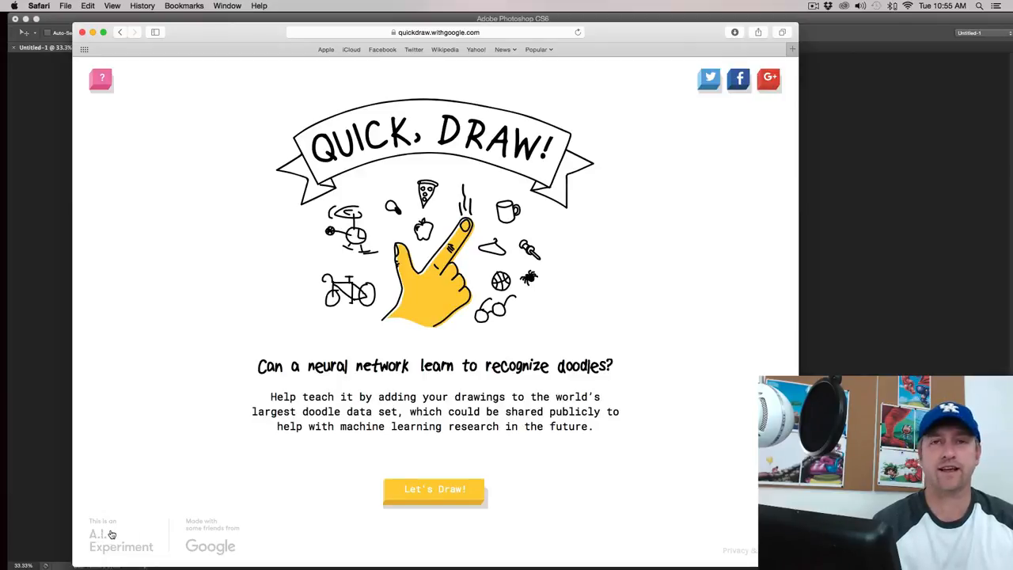
pyautogui.click(121, 538)
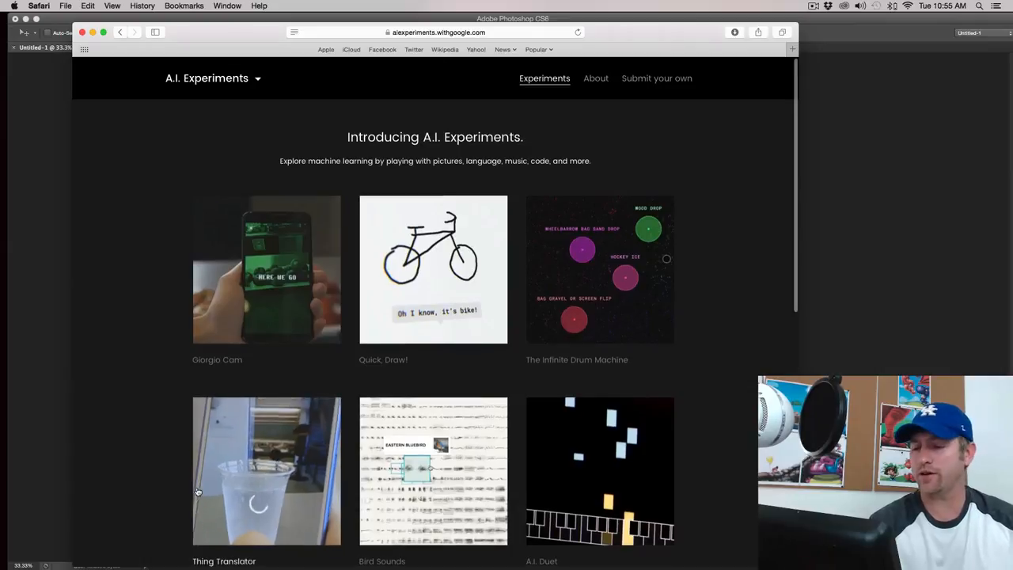
pyautogui.scroll(-3)
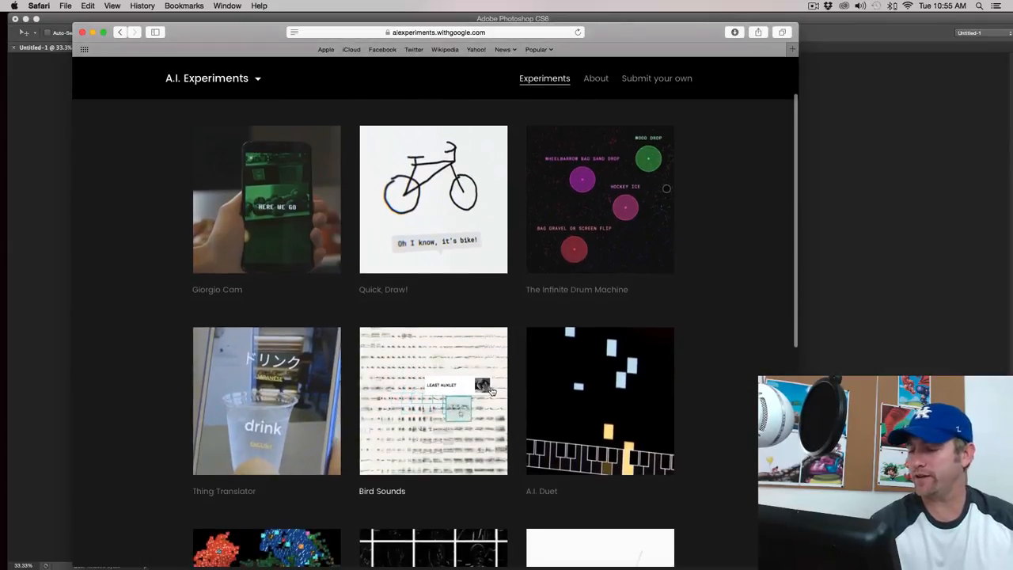
pyautogui.scroll(-3)
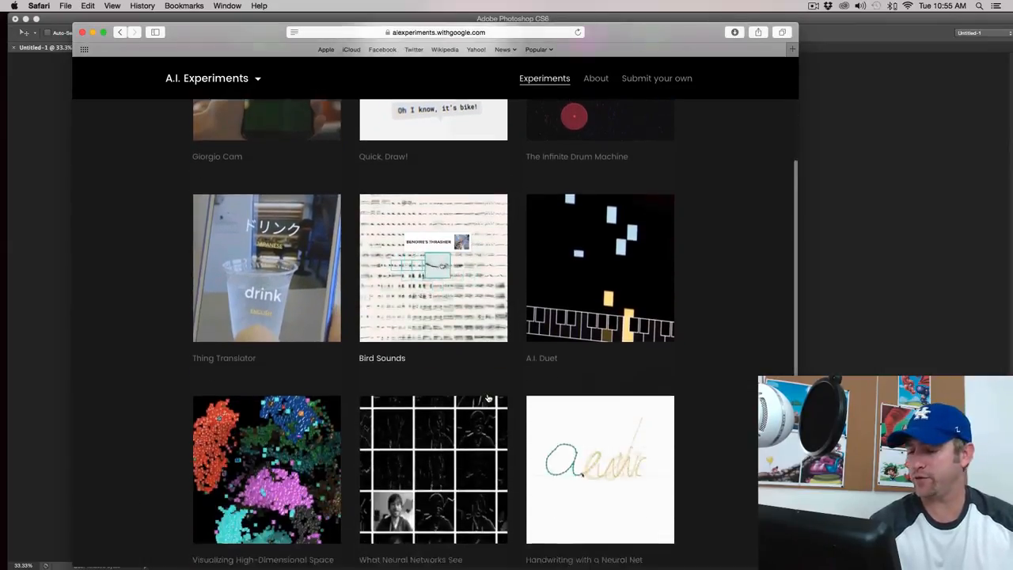
pyautogui.scroll(3)
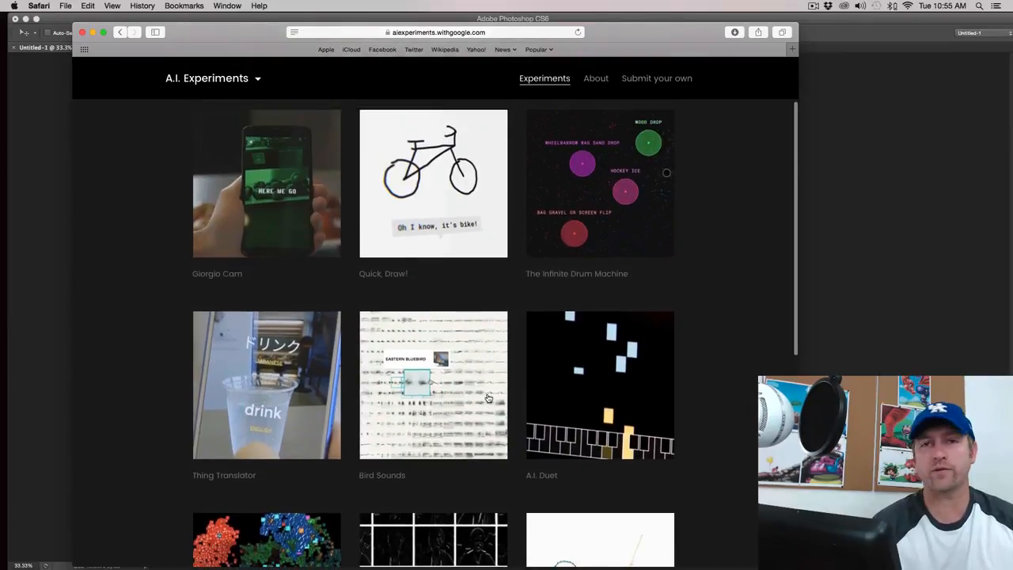
pyautogui.scroll(3)
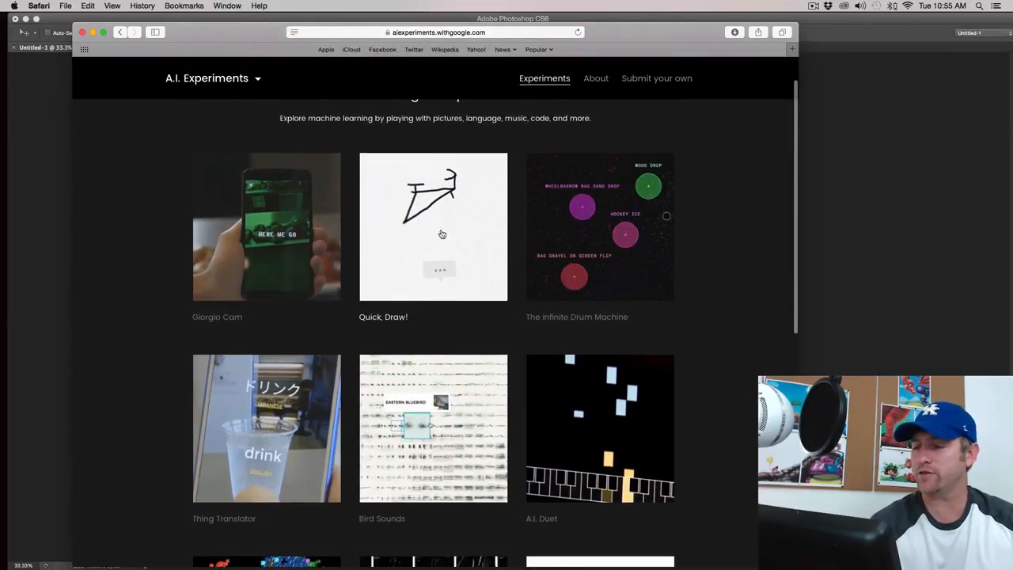
pyautogui.click(433, 227)
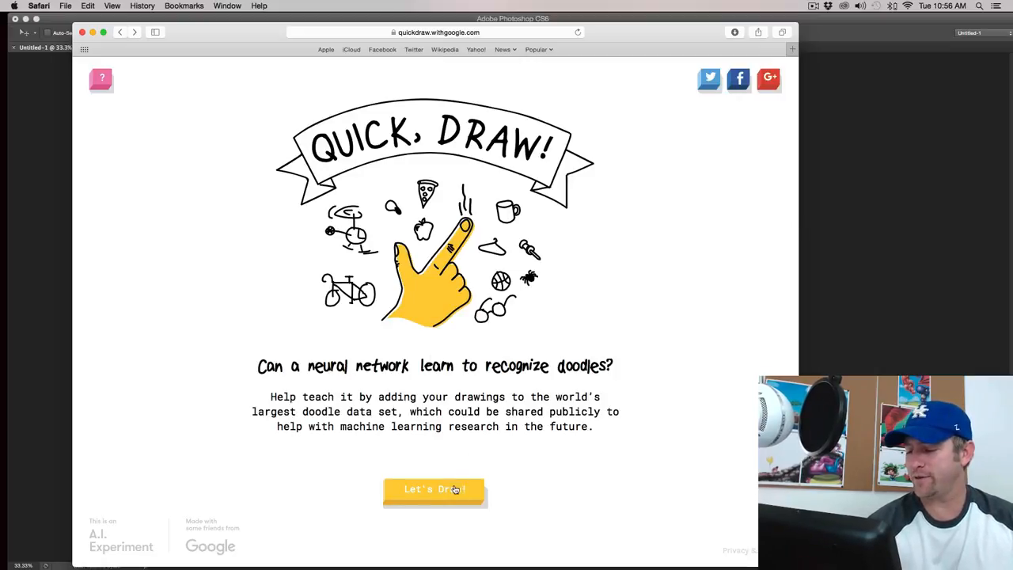
# Start a round and doodle a round smiley face and a rectangular postcard, then accept the backpack prompt
pyautogui.click(435, 488)
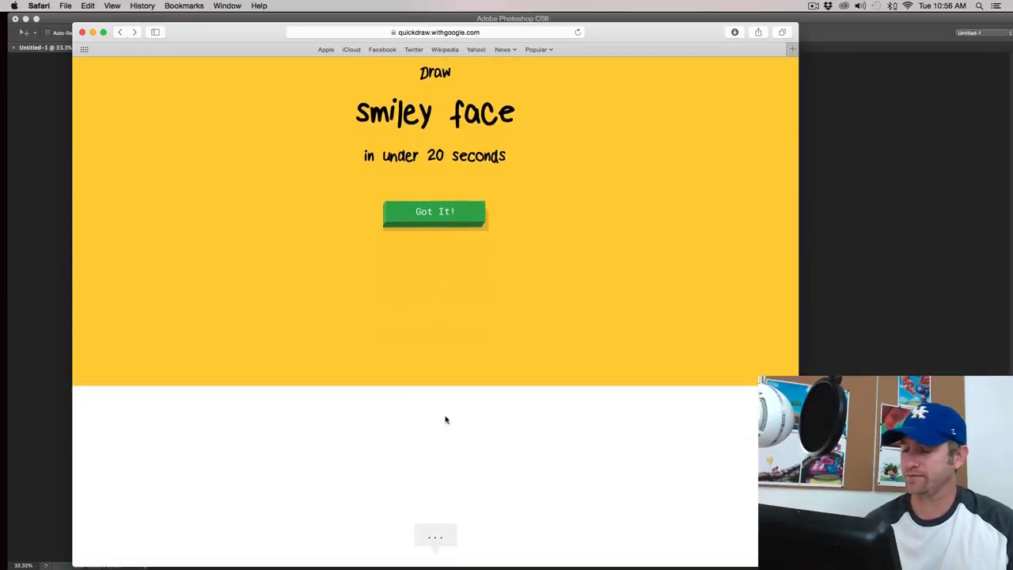
pyautogui.click(435, 211)
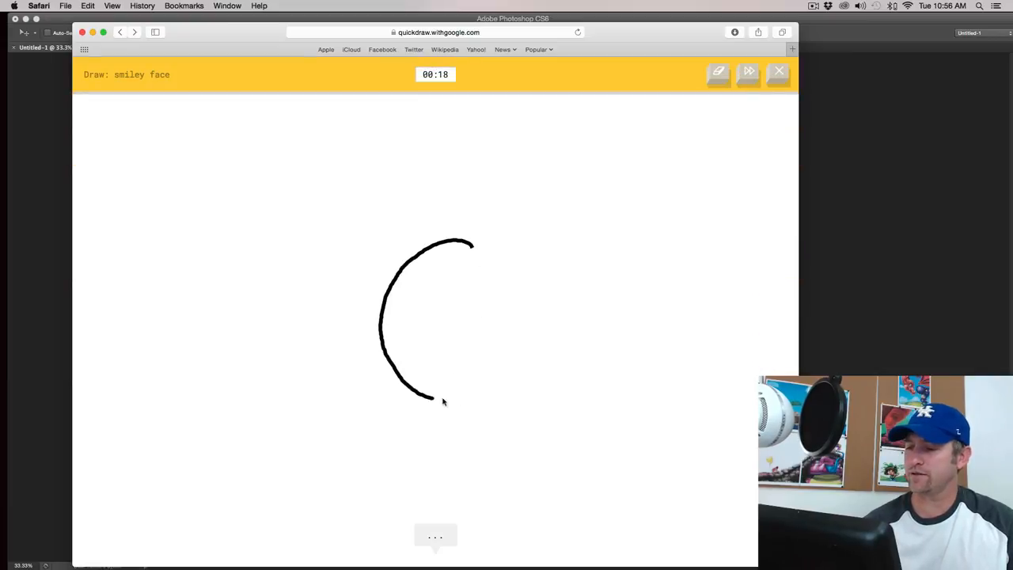
pyautogui.moveTo(433, 399); pyautogui.dragTo(475, 249)
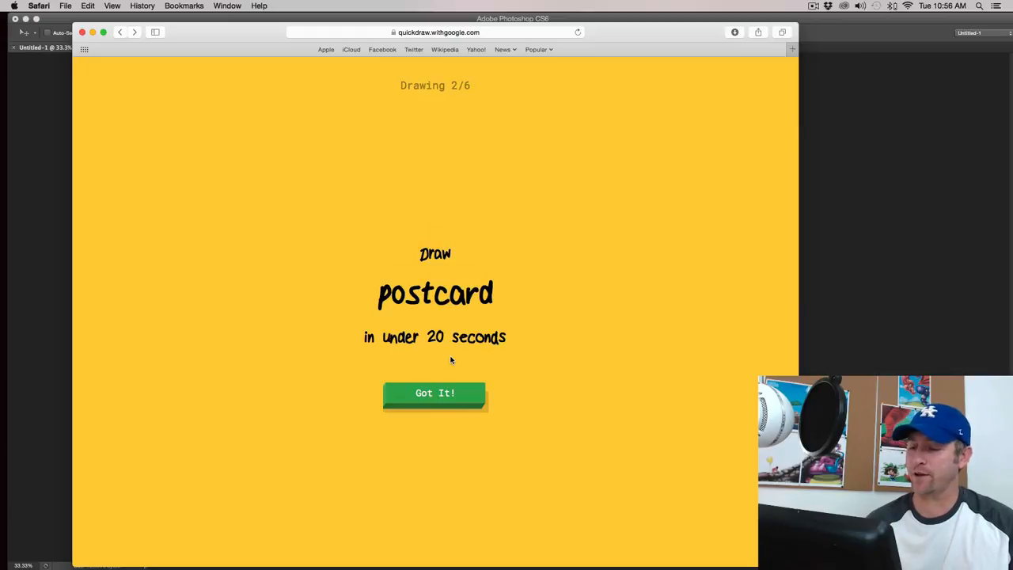
pyautogui.click(434, 393)
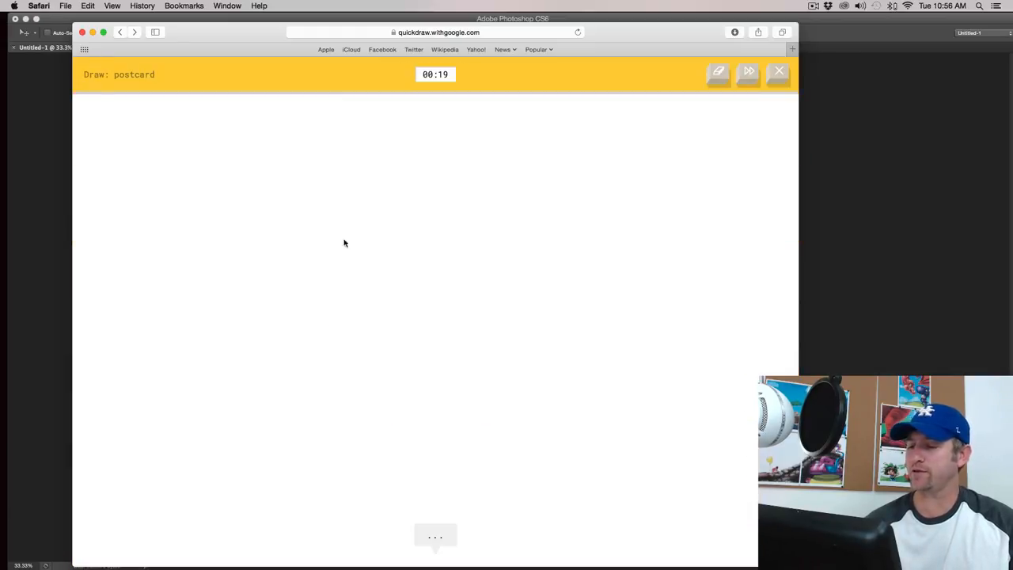
pyautogui.moveTo(322, 243); pyautogui.dragTo(570, 409)
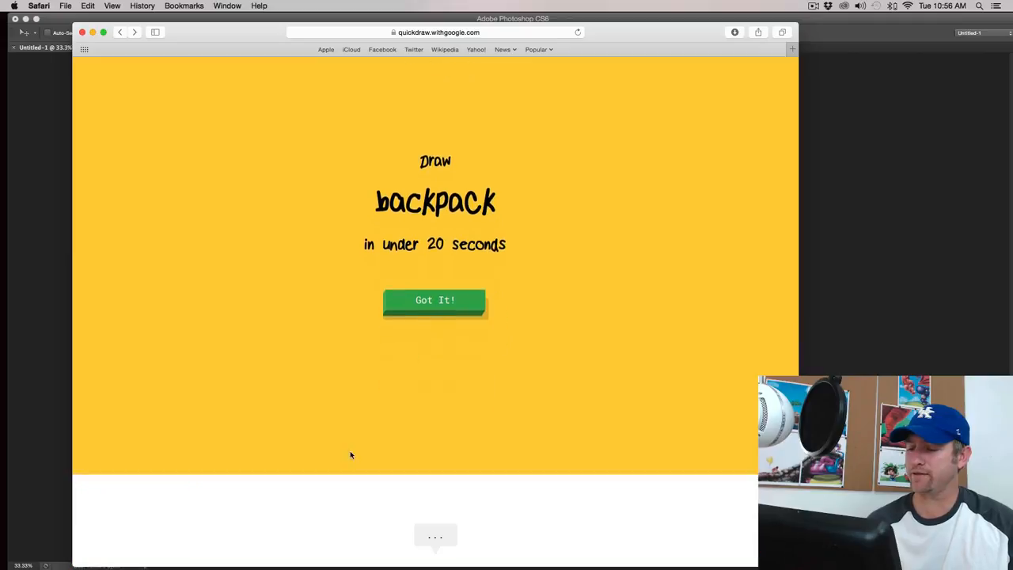
pyautogui.click(434, 300)
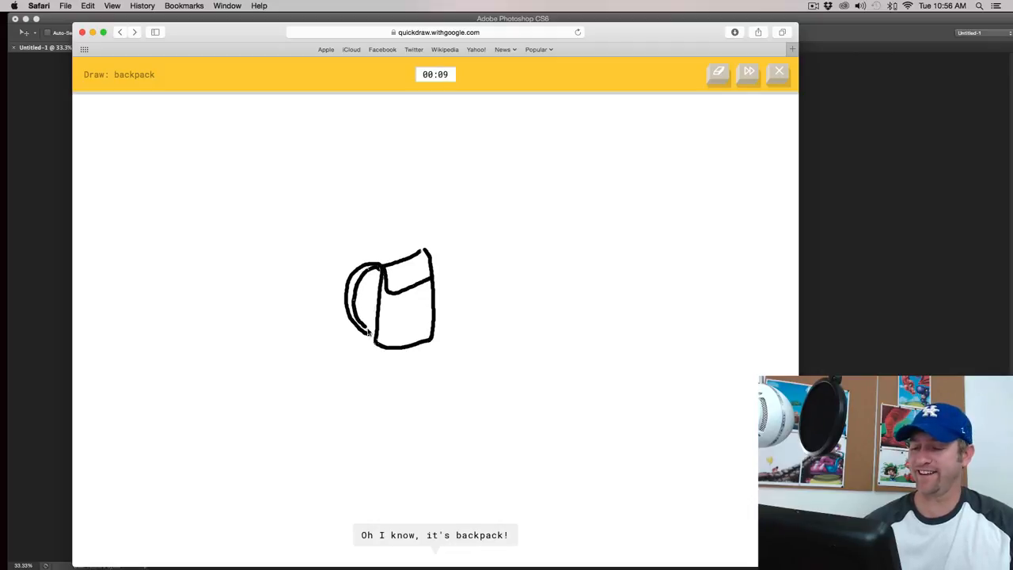
pyautogui.moveTo(375, 368)
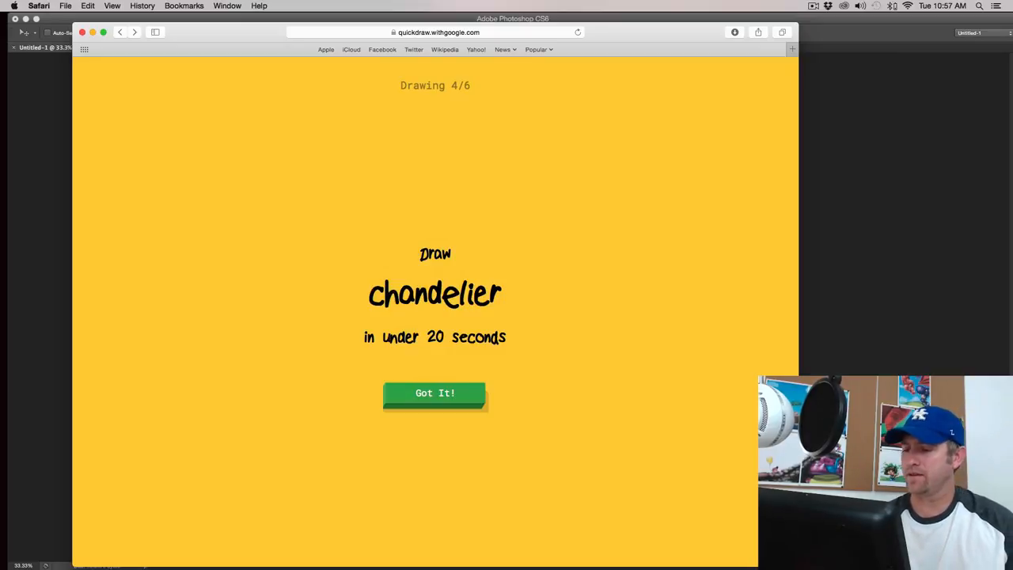
# Draw a chandelier with a vertical stem and two curved arms
pyautogui.click(434, 392)
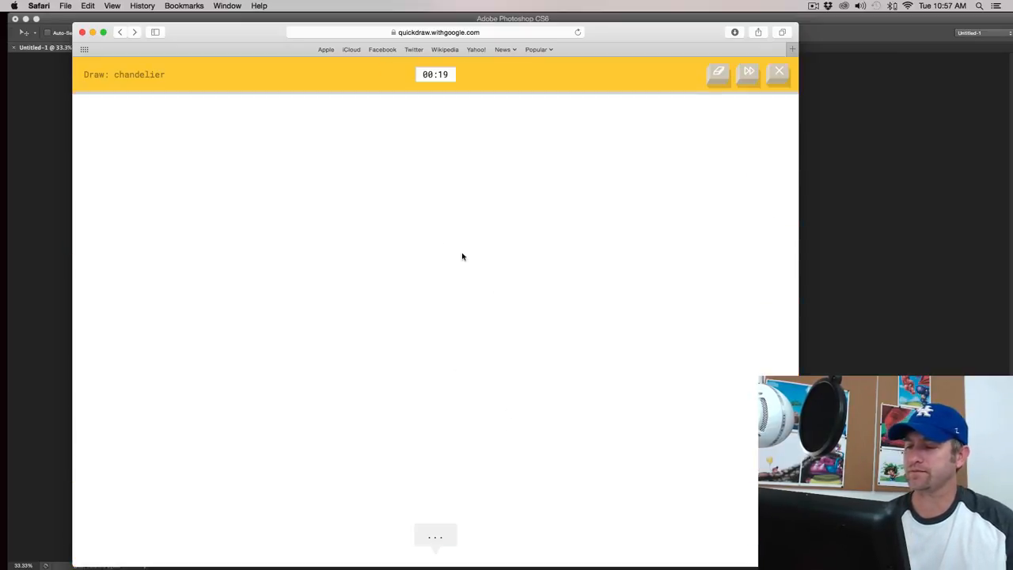
pyautogui.moveTo(441, 162); pyautogui.dragTo(437, 283)
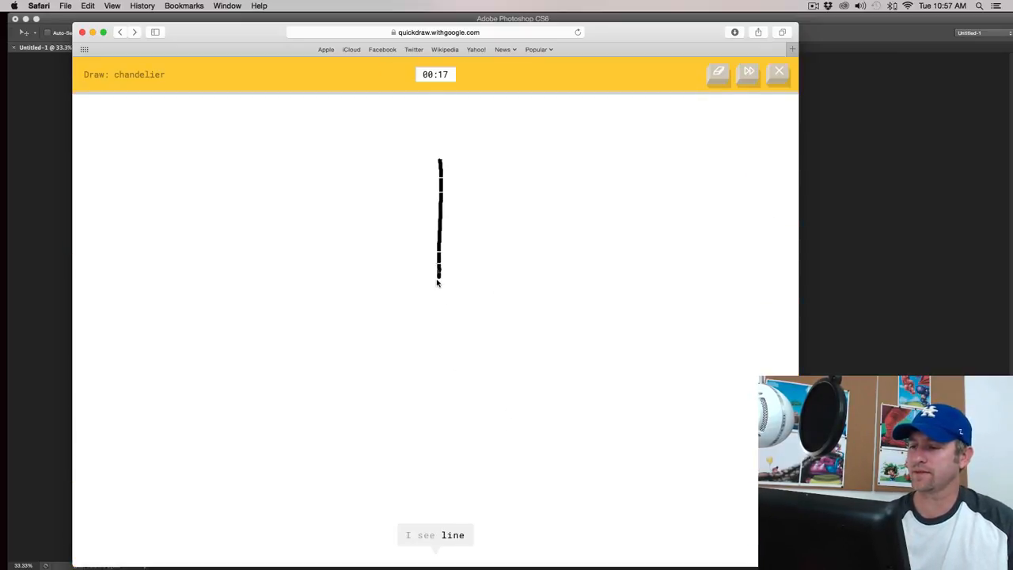
pyautogui.moveTo(439, 281); pyautogui.dragTo(372, 253)
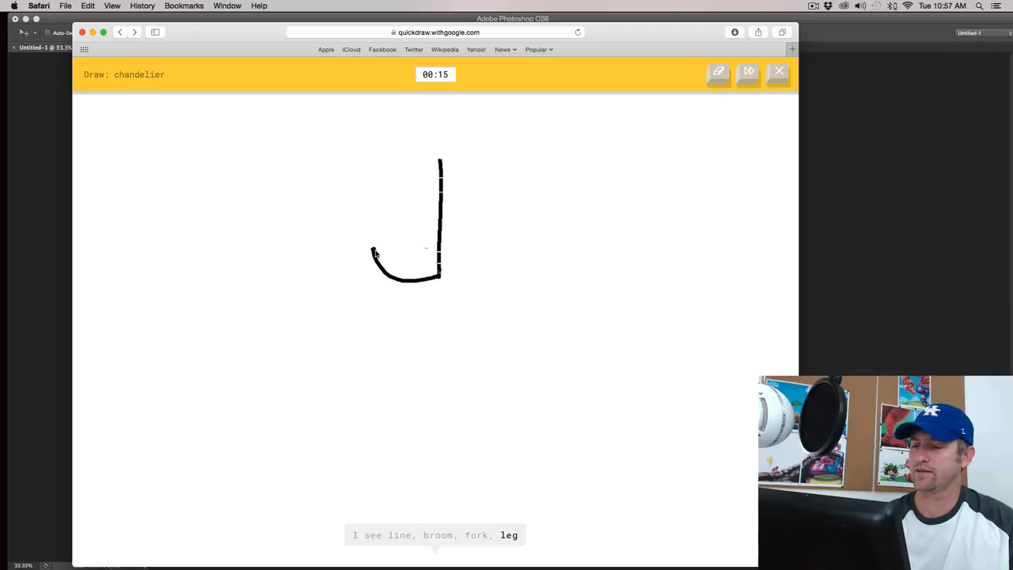
pyautogui.moveTo(440, 277); pyautogui.dragTo(499, 246)
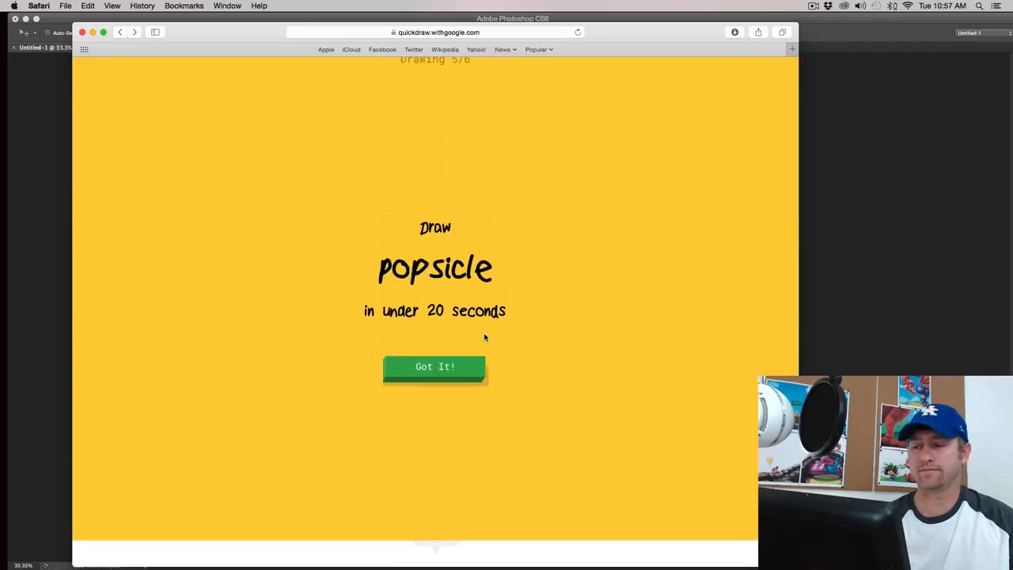
# Draw the popsicle and the ice cream cone to complete the round
pyautogui.scroll(-3)
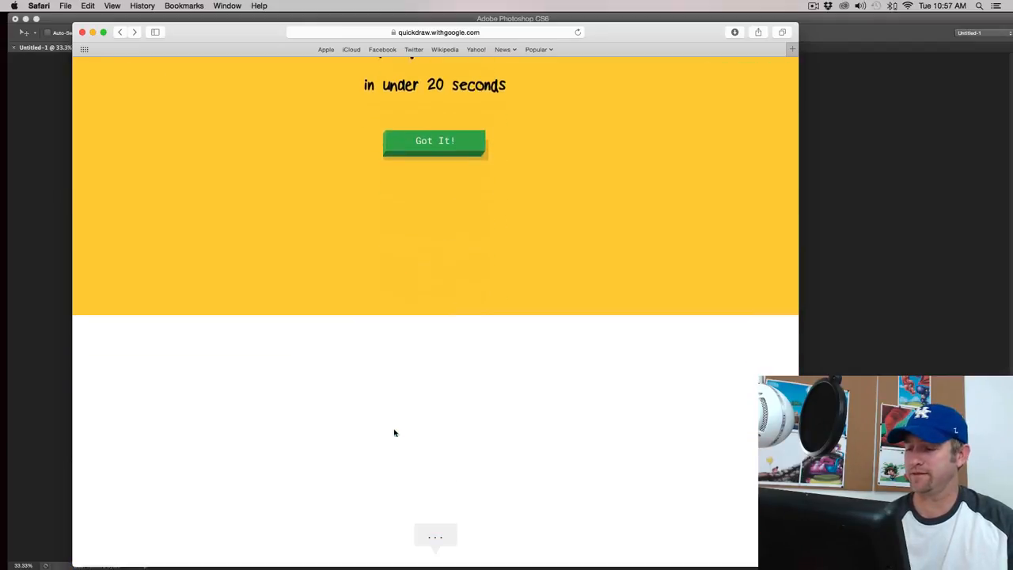
pyautogui.click(435, 141)
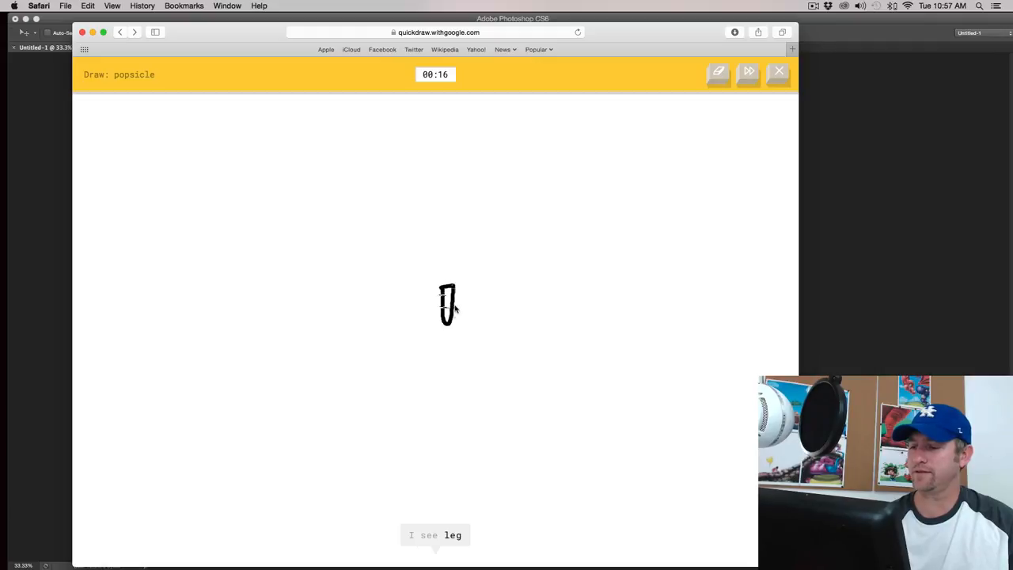
pyautogui.moveTo(443, 284); pyautogui.dragTo(455, 188)
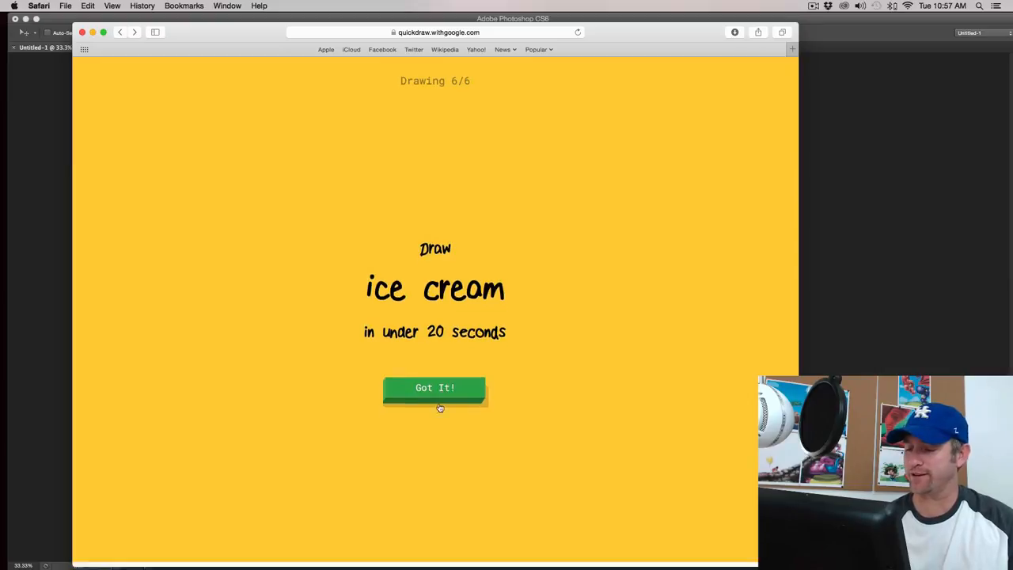
pyautogui.click(434, 388)
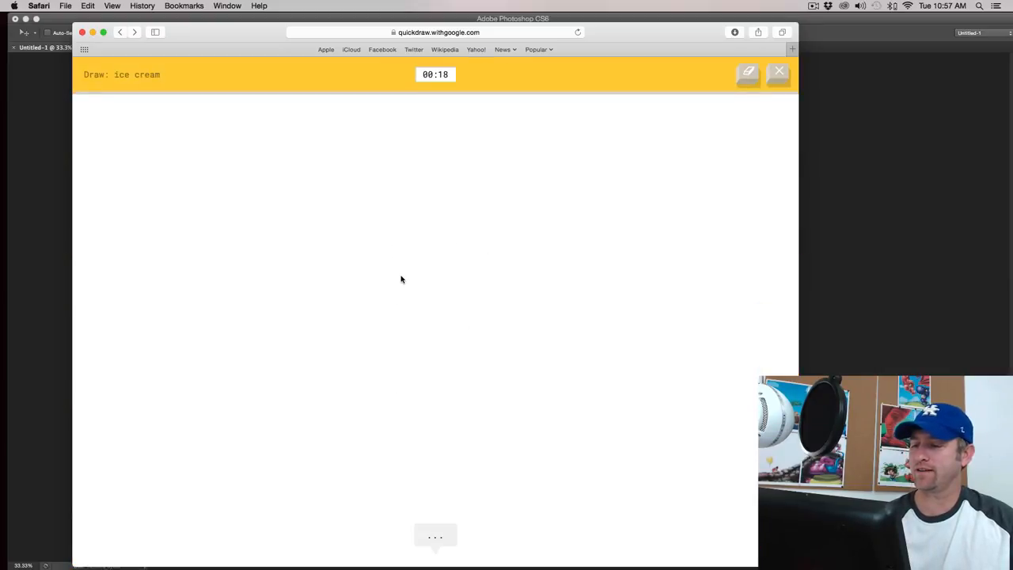
pyautogui.moveTo(419, 230); pyautogui.dragTo(436, 273)
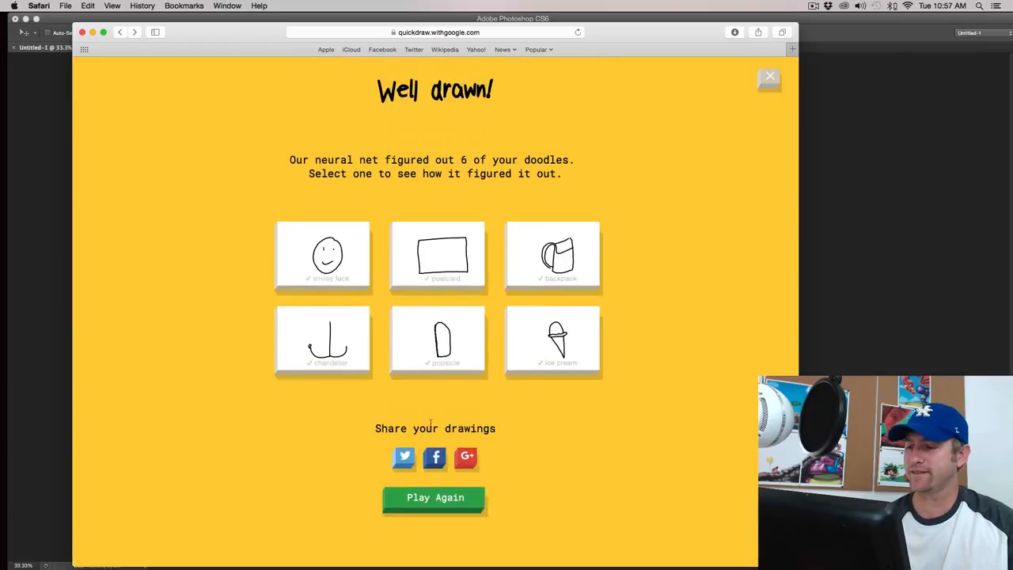
pyautogui.moveTo(450, 410)
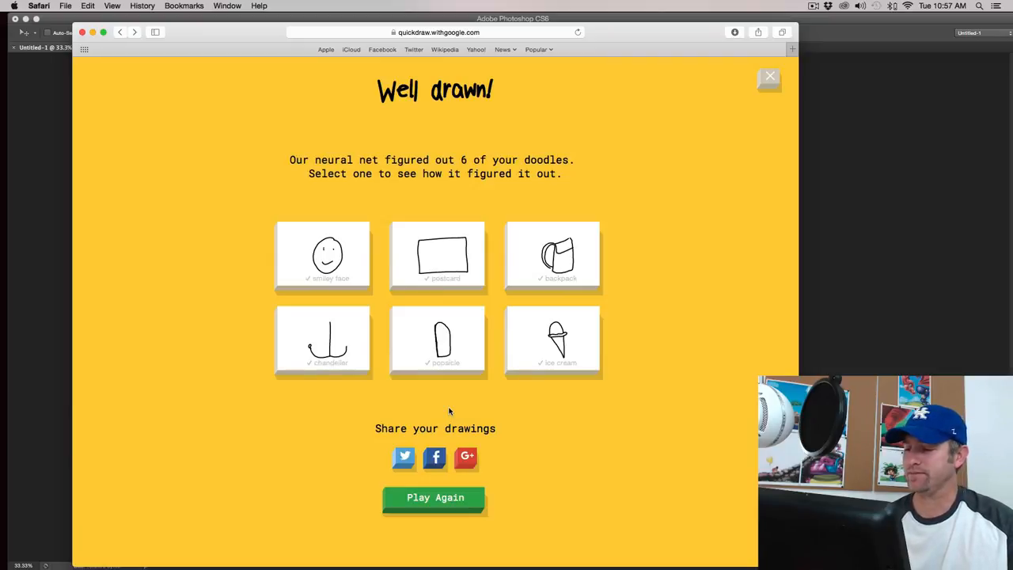
pyautogui.moveTo(333, 360)
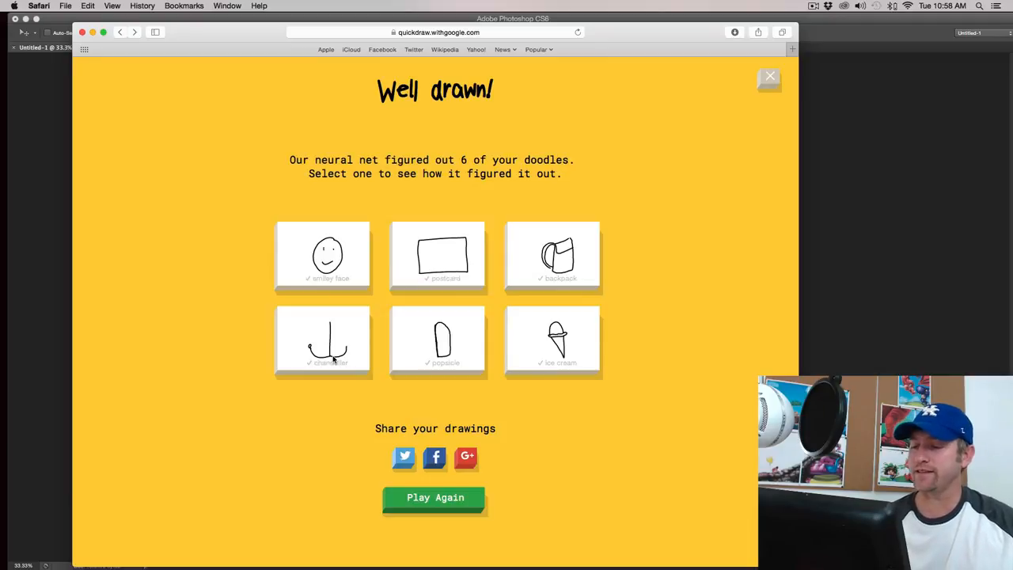
pyautogui.moveTo(480, 339)
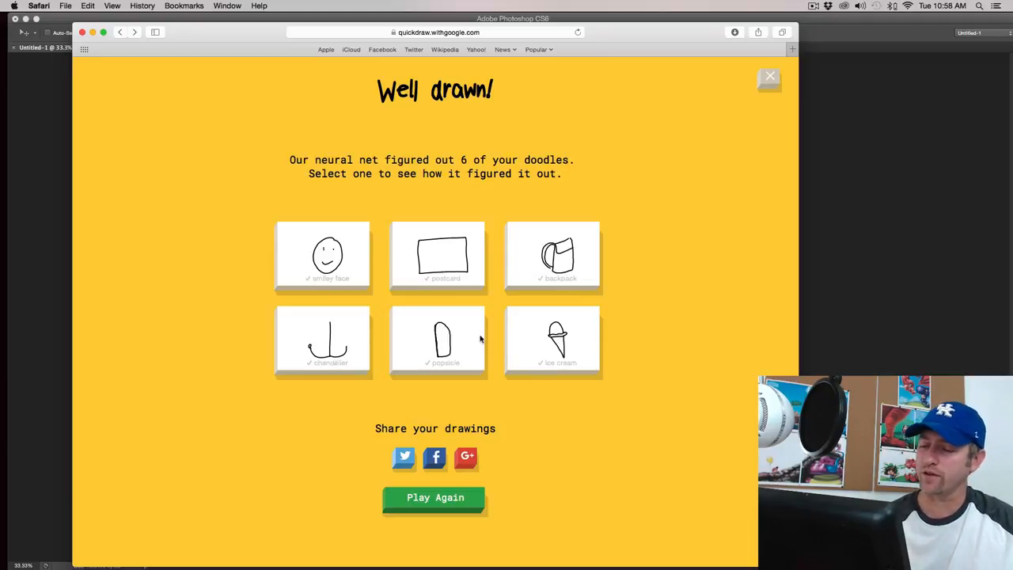
pyautogui.moveTo(575, 242)
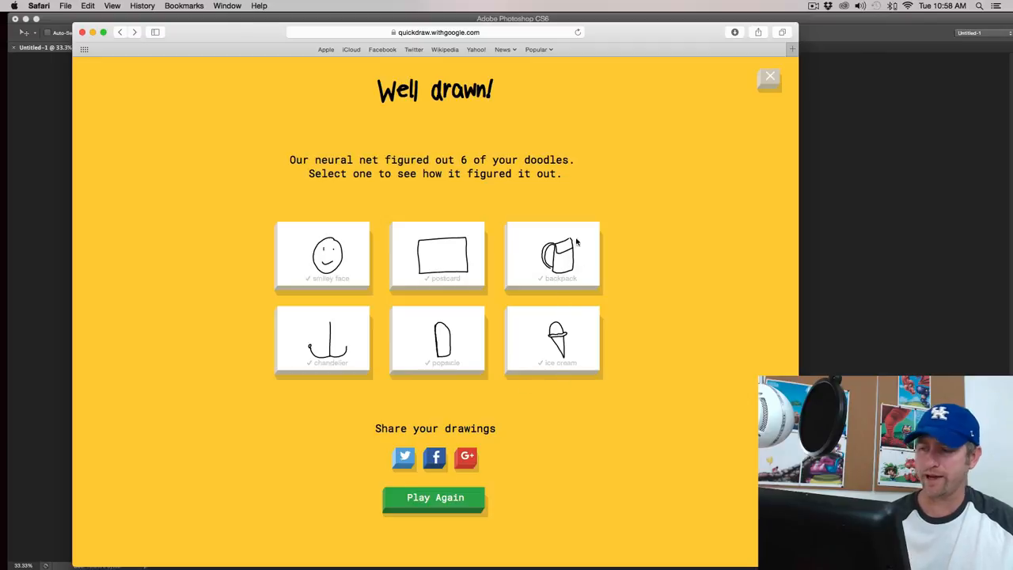
# Open the backpack doodle's card and scroll through its matches and others' backpack drawings
pyautogui.click(553, 255)
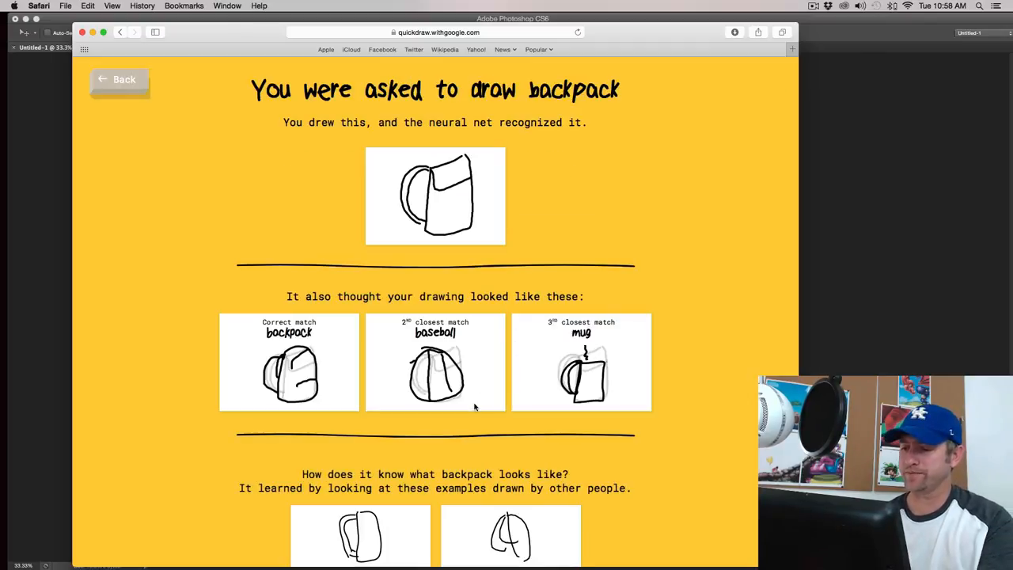
pyautogui.scroll(-3)
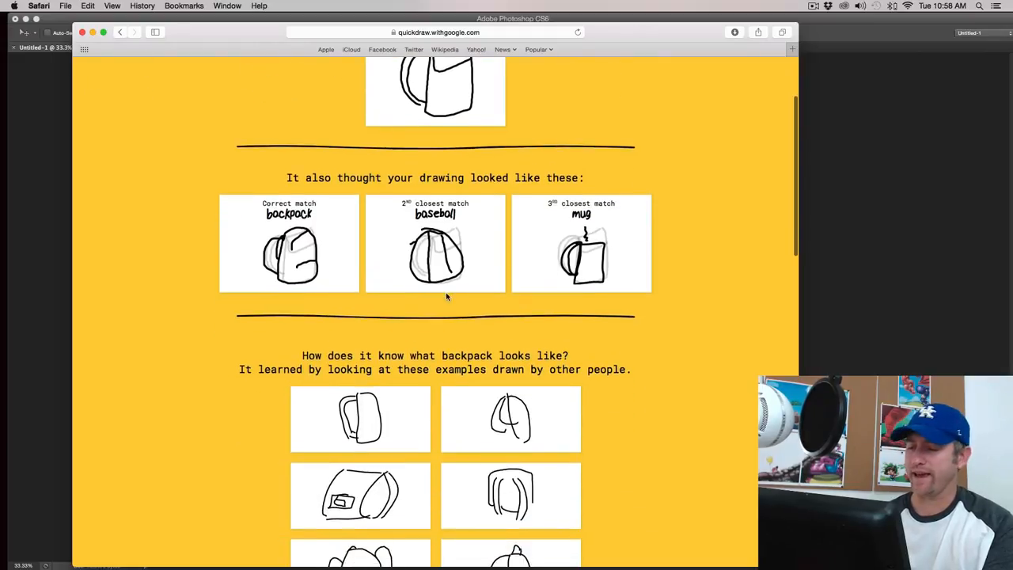
pyautogui.moveTo(422, 308)
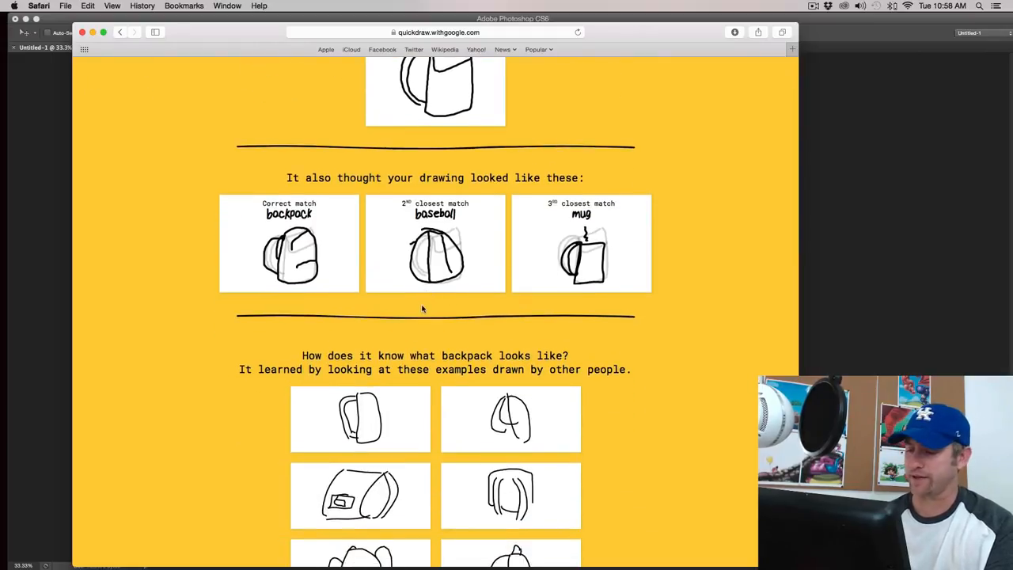
pyautogui.scroll(-3)
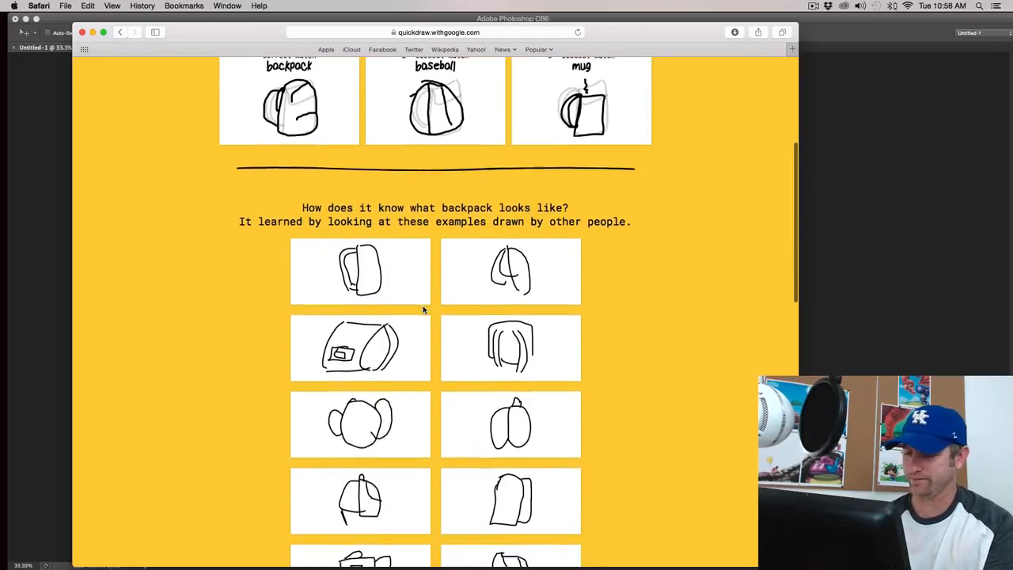
pyautogui.scroll(-3)
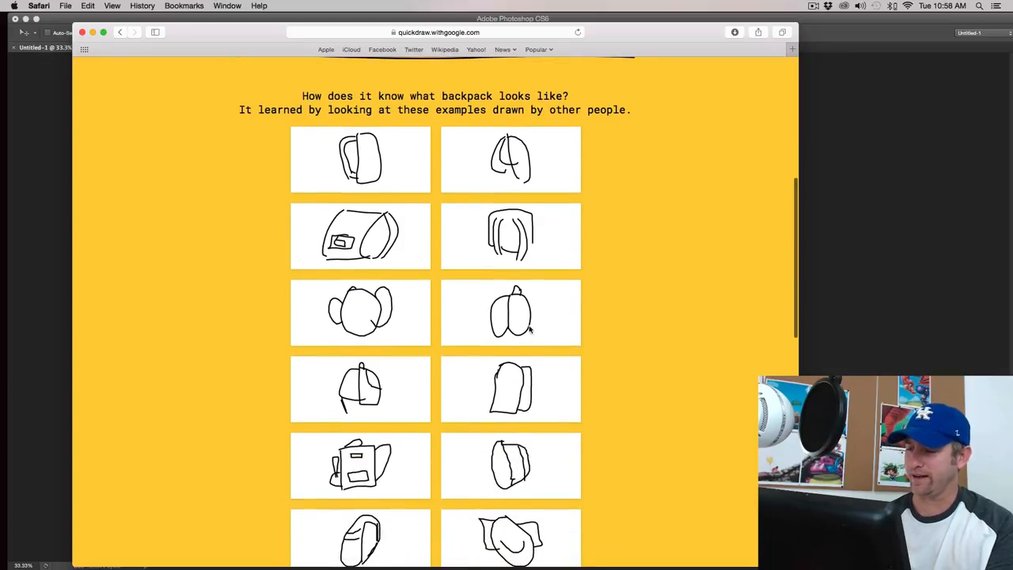
pyautogui.moveTo(456, 328)
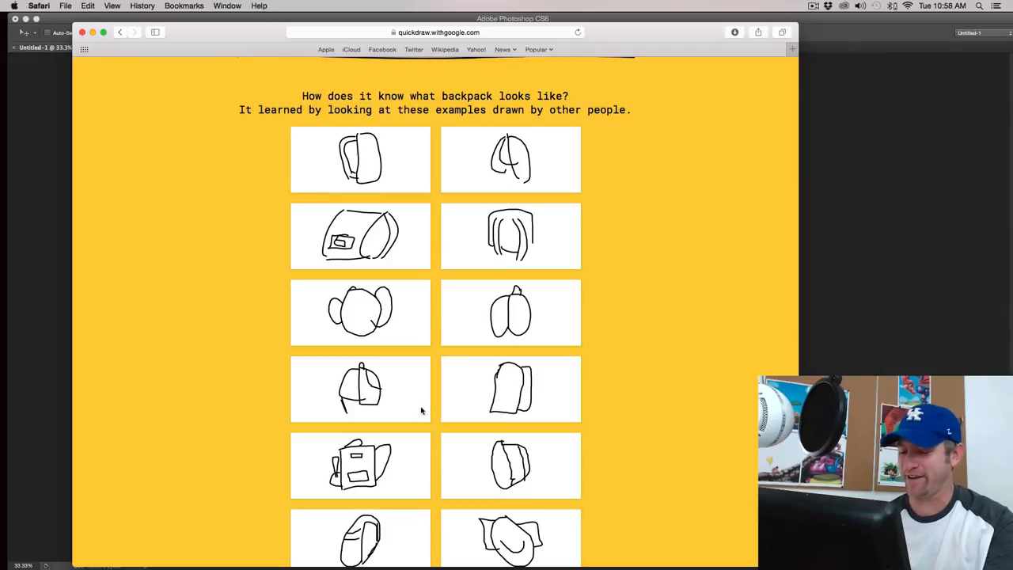
pyautogui.scroll(-3)
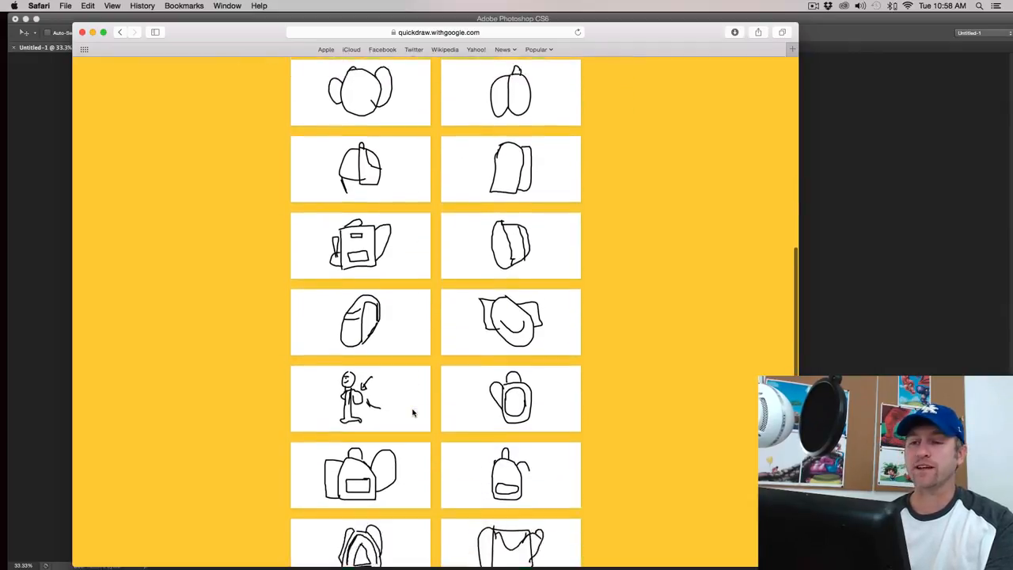
pyautogui.scroll(3)
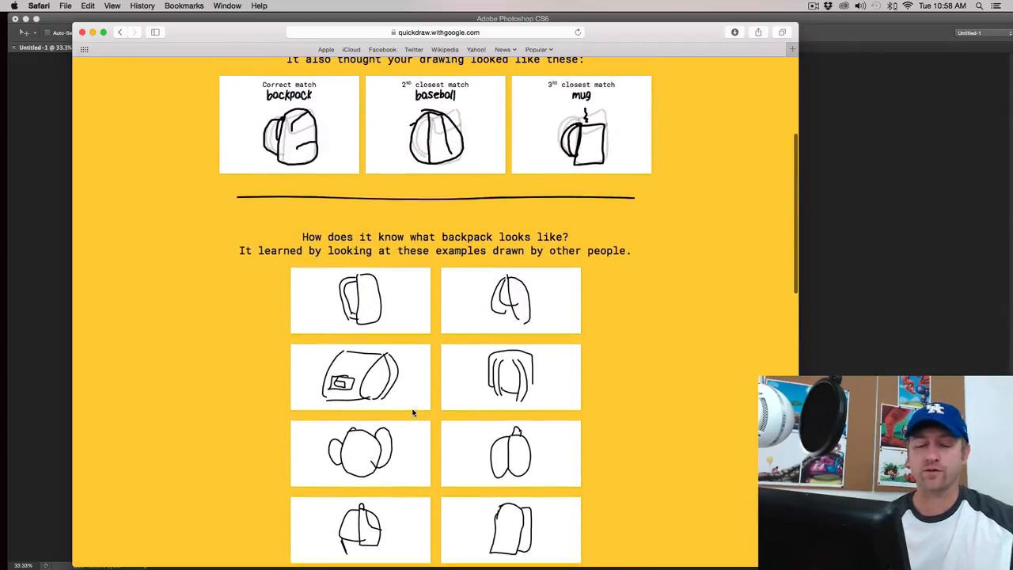
pyautogui.moveTo(370, 296)
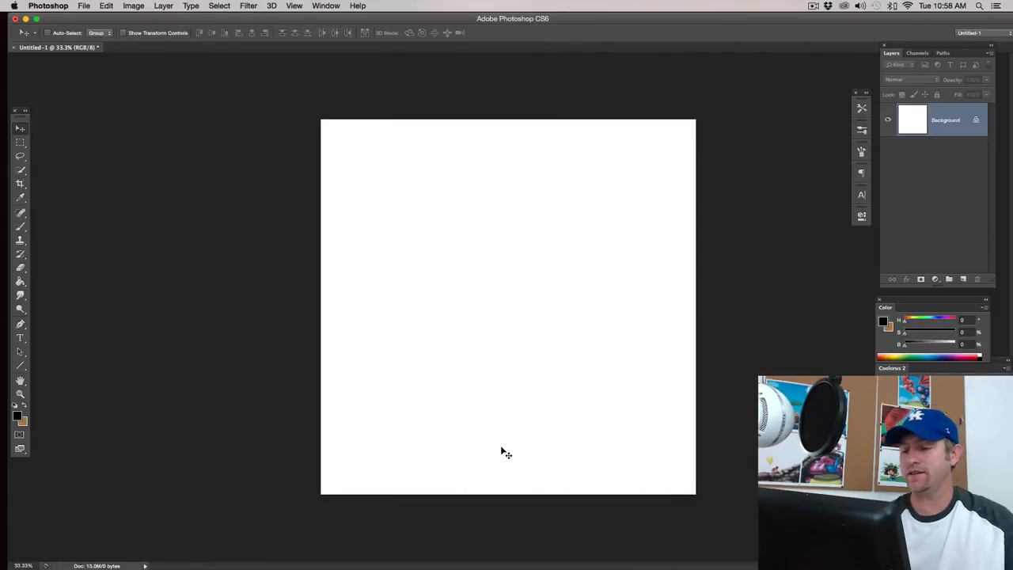
pyautogui.moveTo(488, 344)
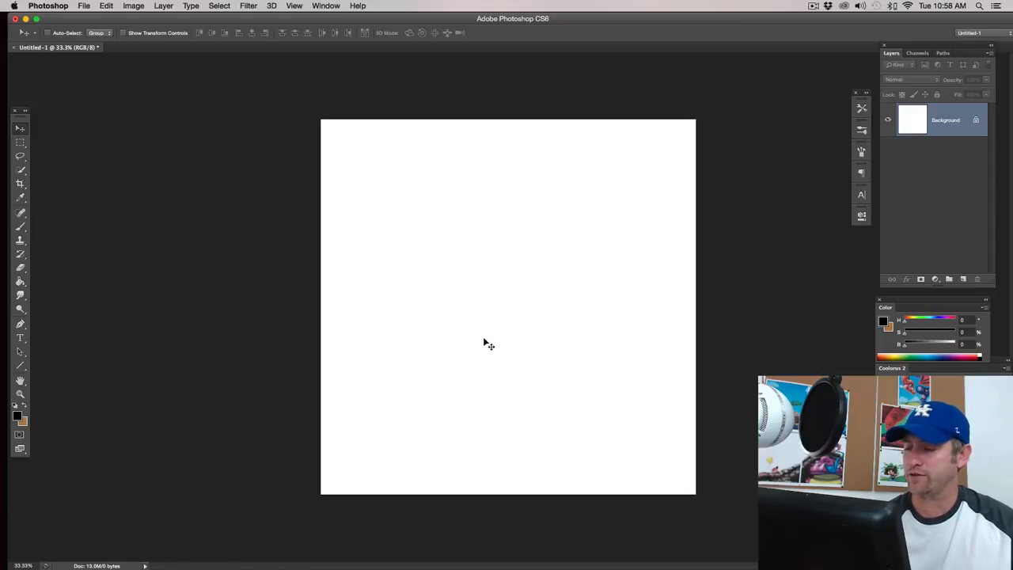
# Paint a syringe with needle, barrel, plunger and measurement marks using the Brush tool
pyautogui.click(20, 226)
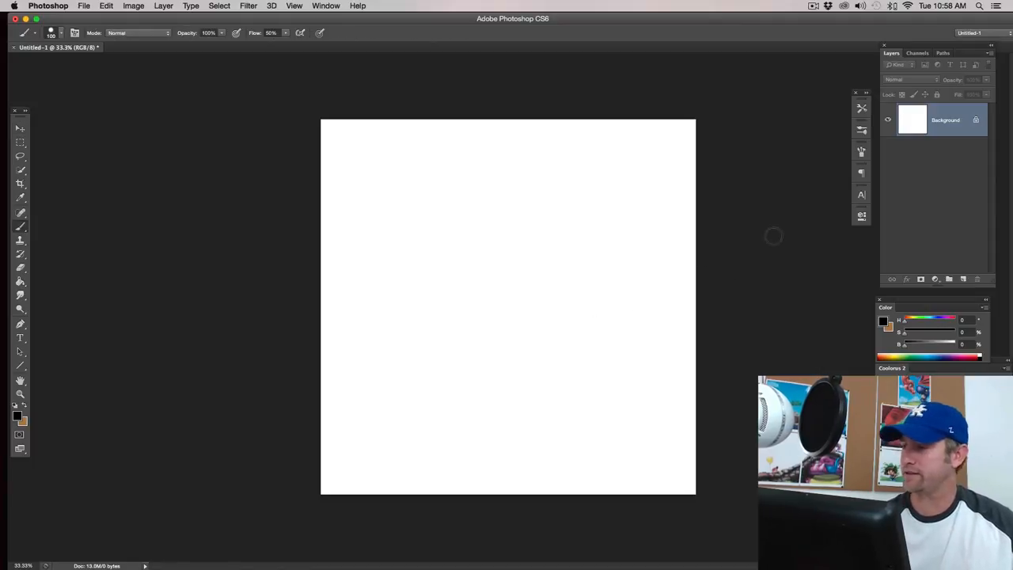
pyautogui.moveTo(485, 267)
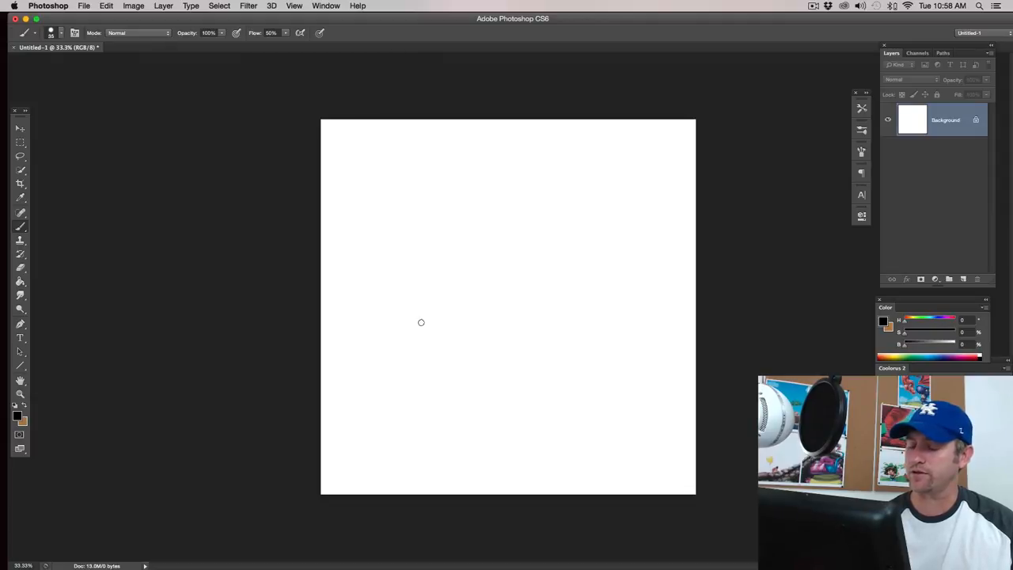
pyautogui.moveTo(370, 348); pyautogui.dragTo(427, 323)
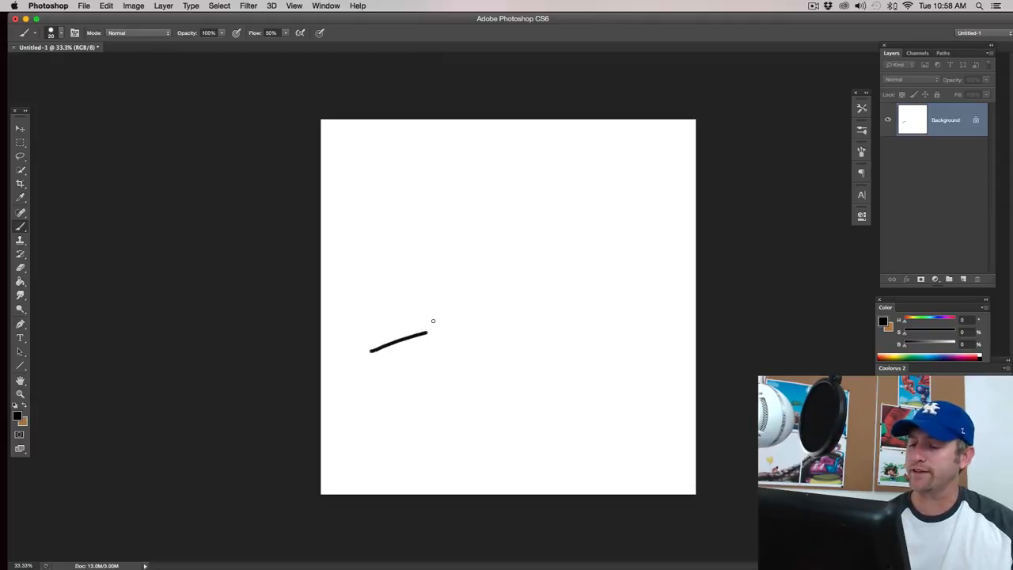
pyautogui.moveTo(427, 325); pyautogui.dragTo(431, 341)
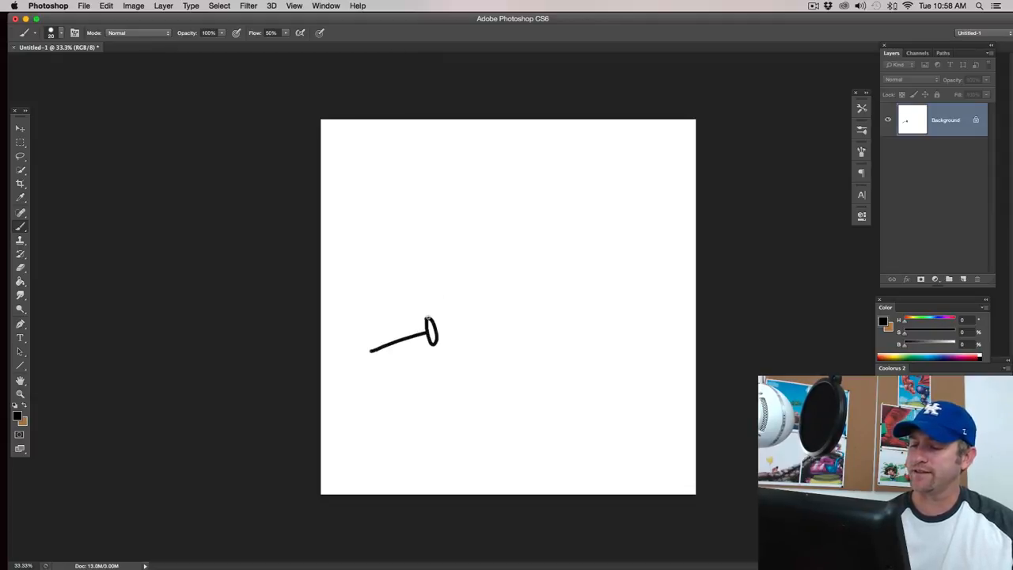
pyautogui.moveTo(435, 325); pyautogui.dragTo(526, 317)
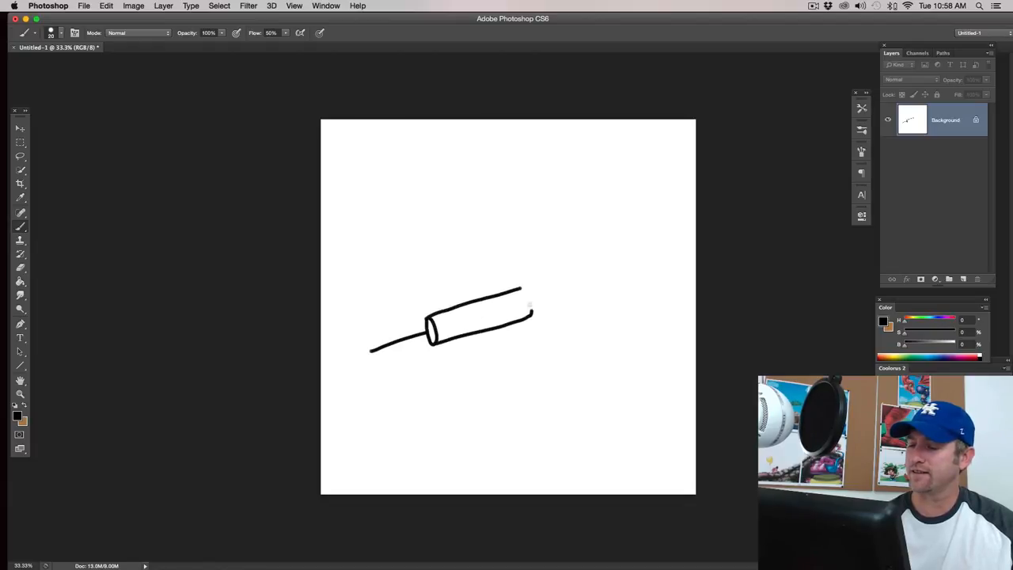
pyautogui.moveTo(522, 305); pyautogui.dragTo(569, 283)
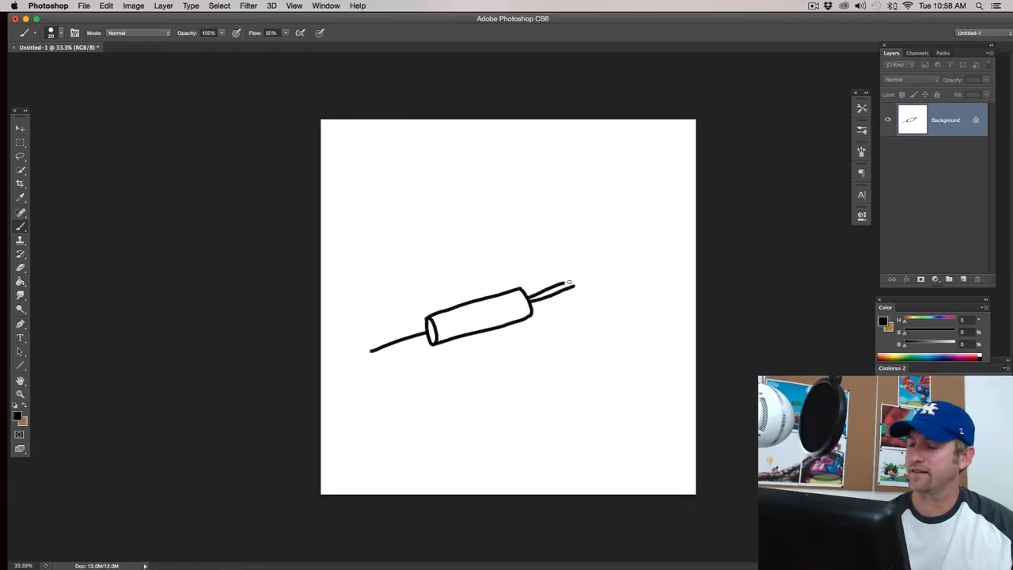
pyautogui.moveTo(567, 282); pyautogui.dragTo(571, 278)
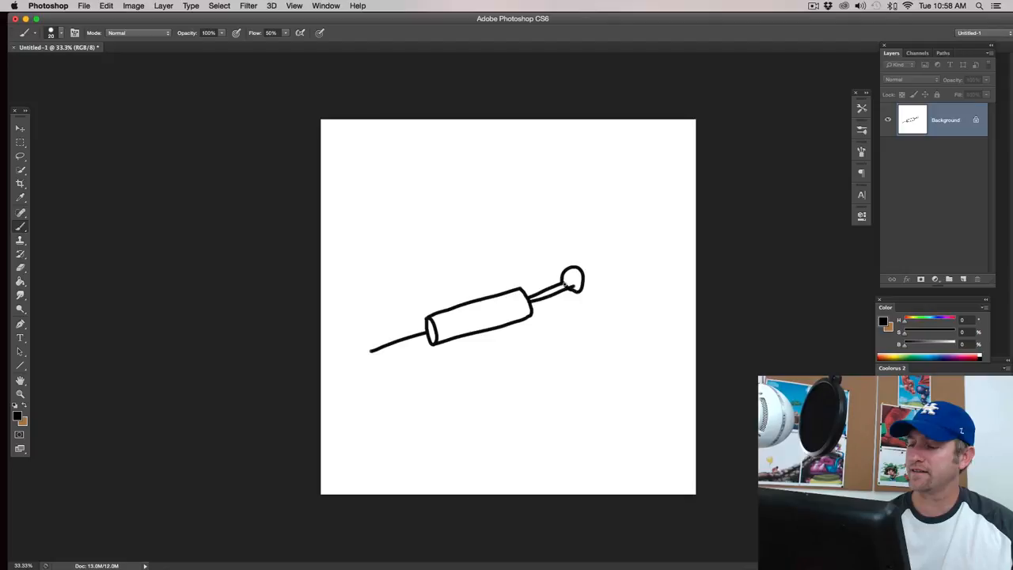
pyautogui.moveTo(443, 329); pyautogui.dragTo(491, 321)
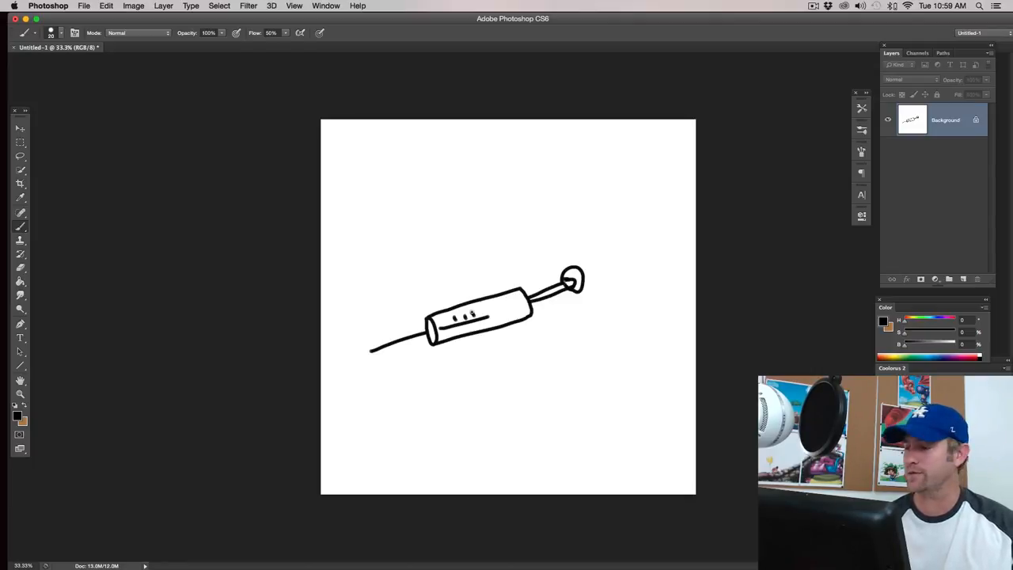
pyautogui.click(19, 156)
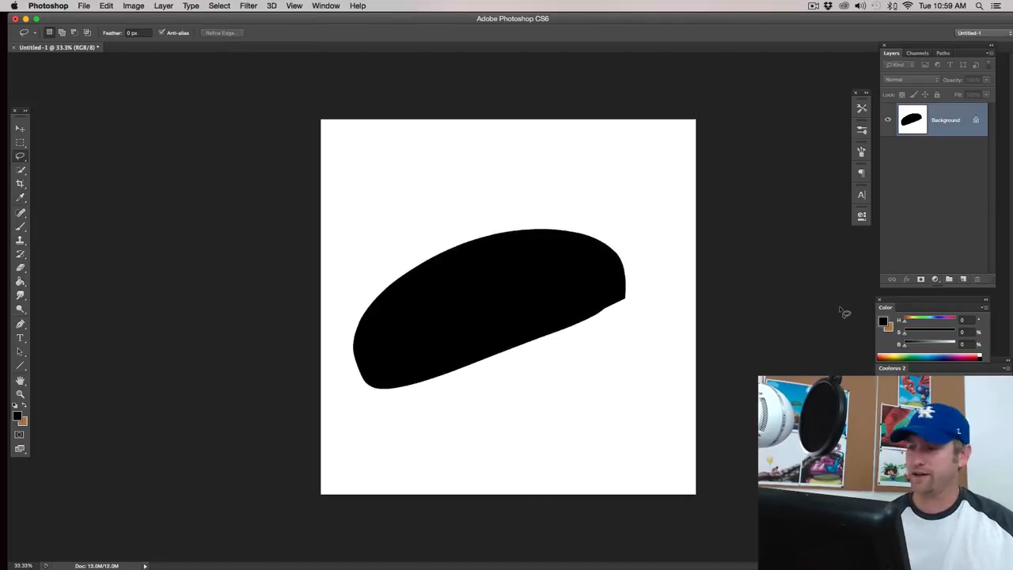
# Use the right-side panel to add a white Layer 1 covering the black blob
pyautogui.click(948, 278)
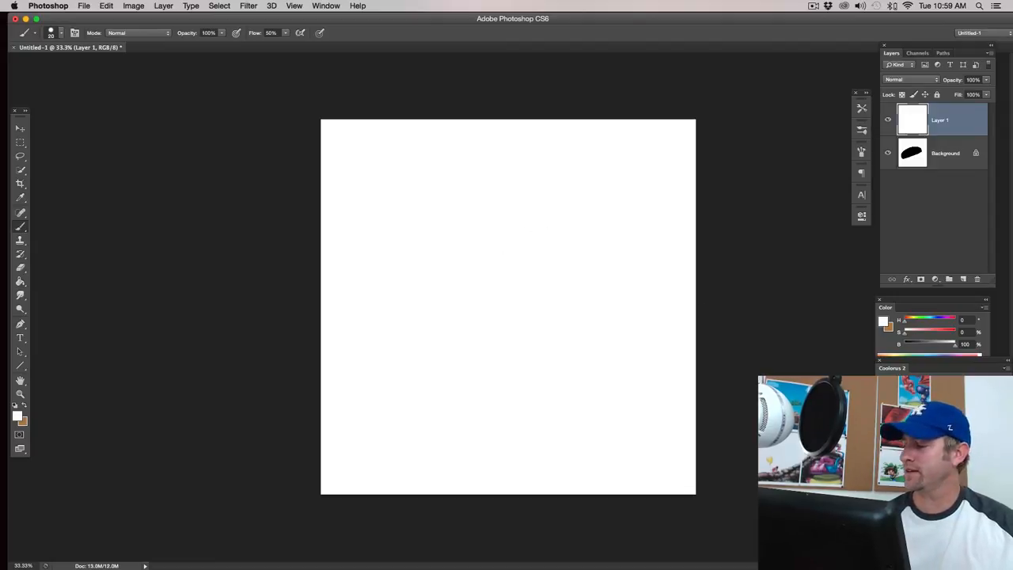
# Sketch a rectangle outline and another stroke on Layer 1 near the canvas centre
pyautogui.moveTo(452, 237); pyautogui.dragTo(546, 324)
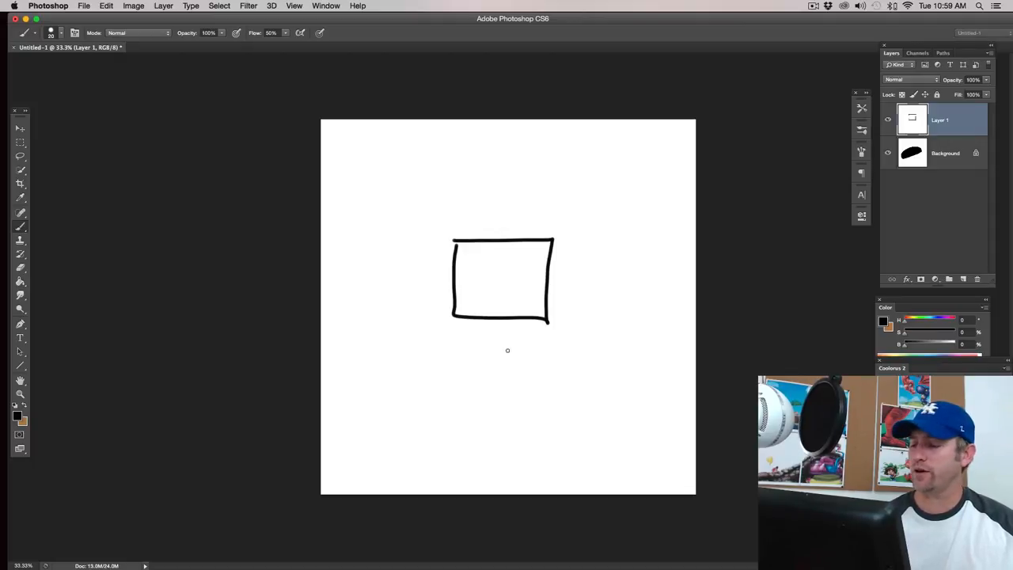
pyautogui.moveTo(479, 352); pyautogui.dragTo(493, 447)
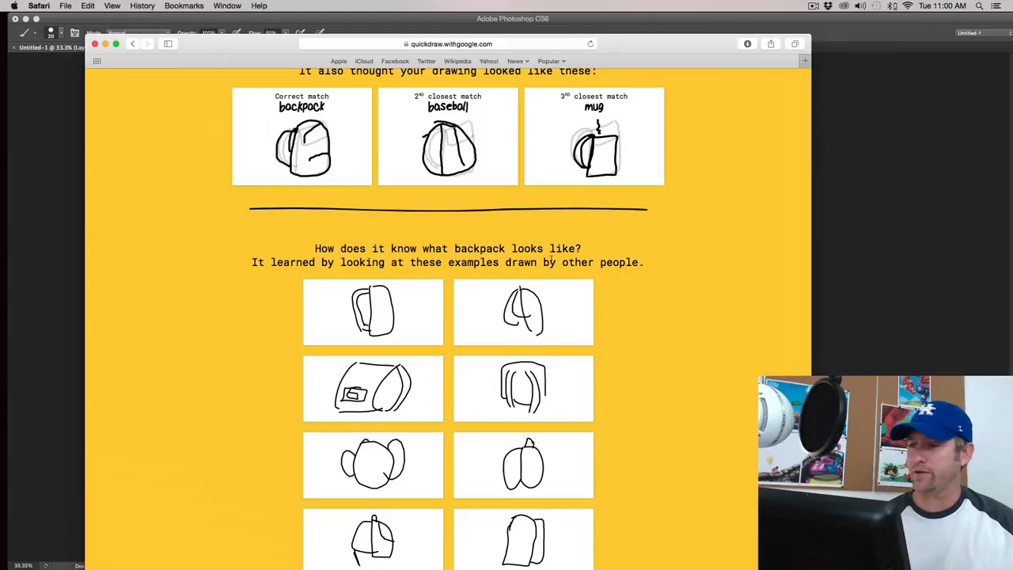
# Start a new round and sketch the crab's claw and arm segments
pyautogui.scroll(3)
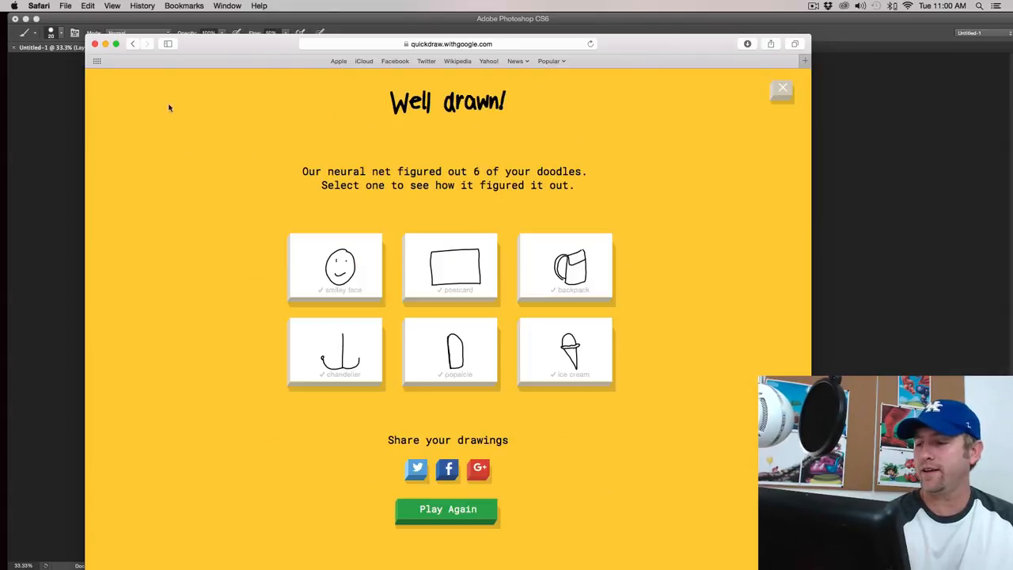
pyautogui.scroll(-3)
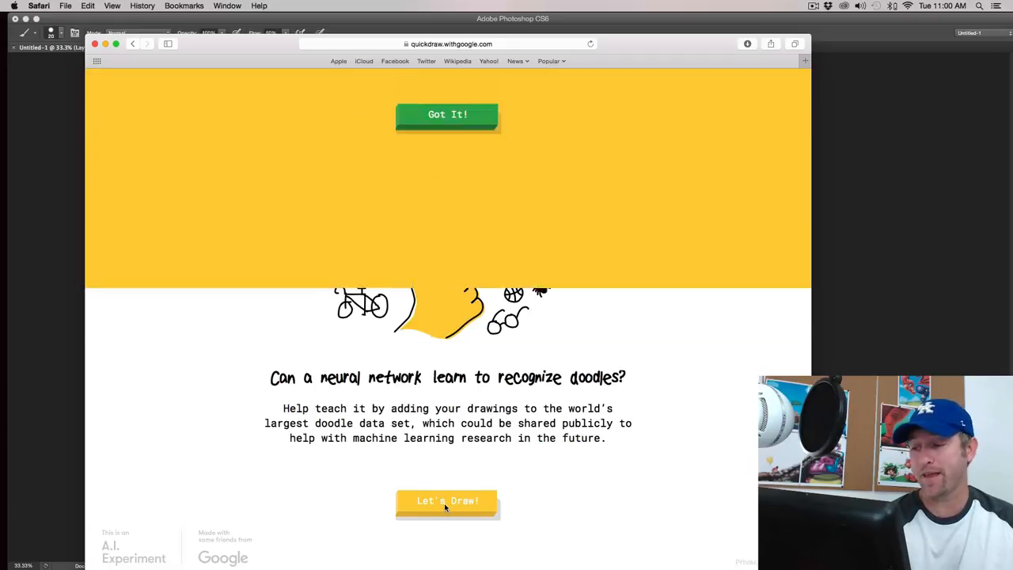
pyautogui.click(447, 500)
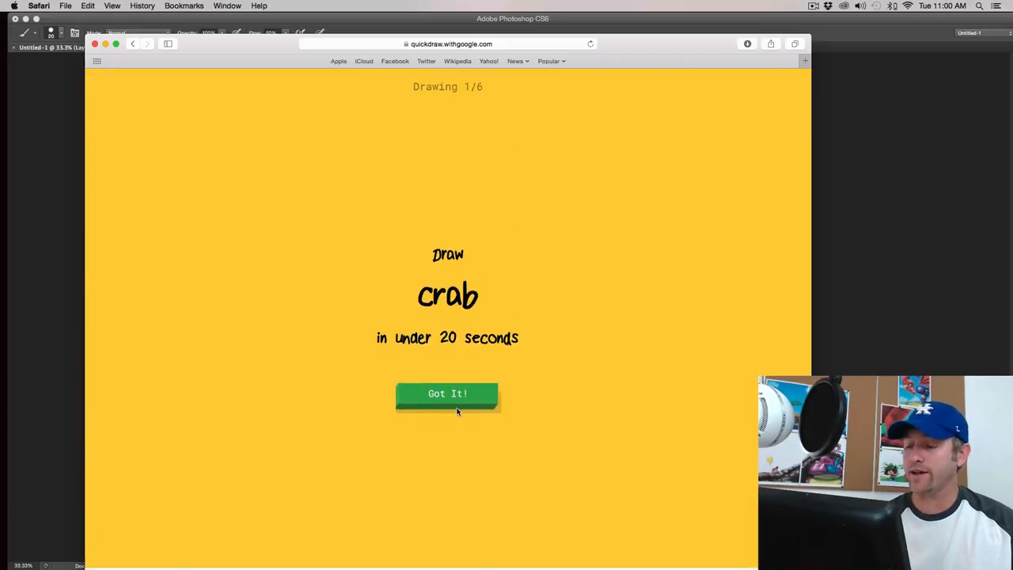
pyautogui.click(447, 394)
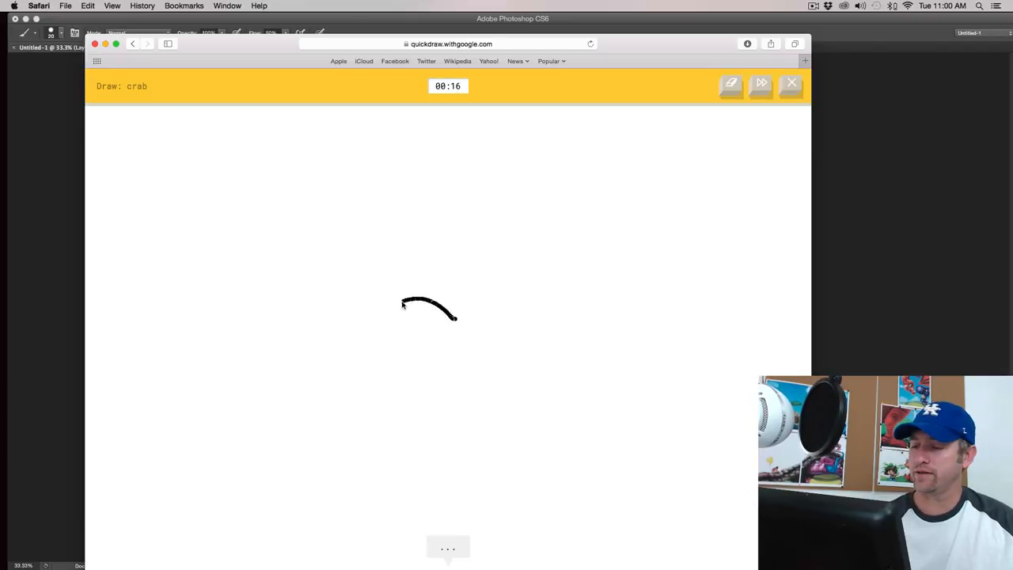
pyautogui.moveTo(402, 308); pyautogui.dragTo(454, 333)
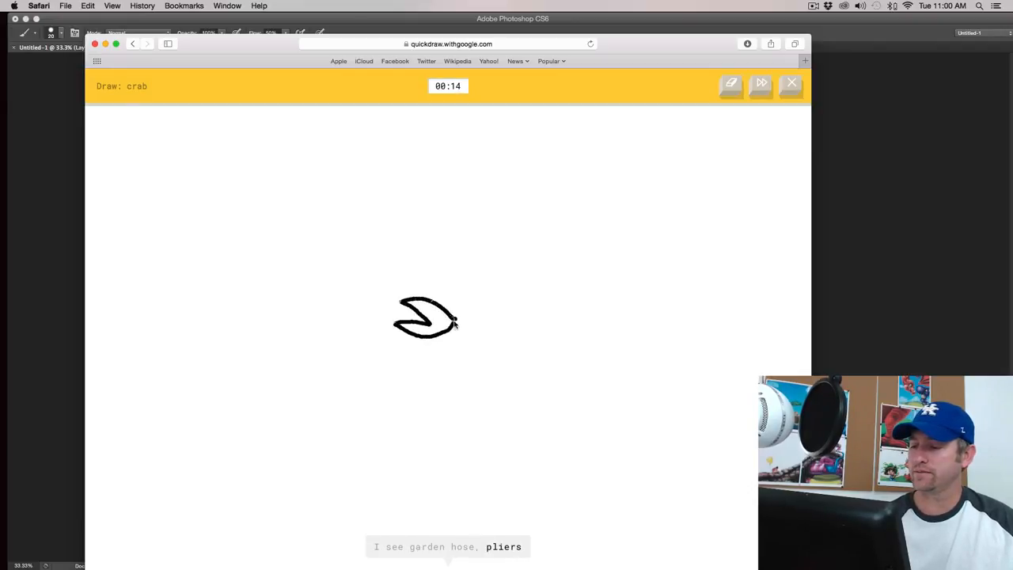
pyautogui.moveTo(455, 320); pyautogui.dragTo(510, 339)
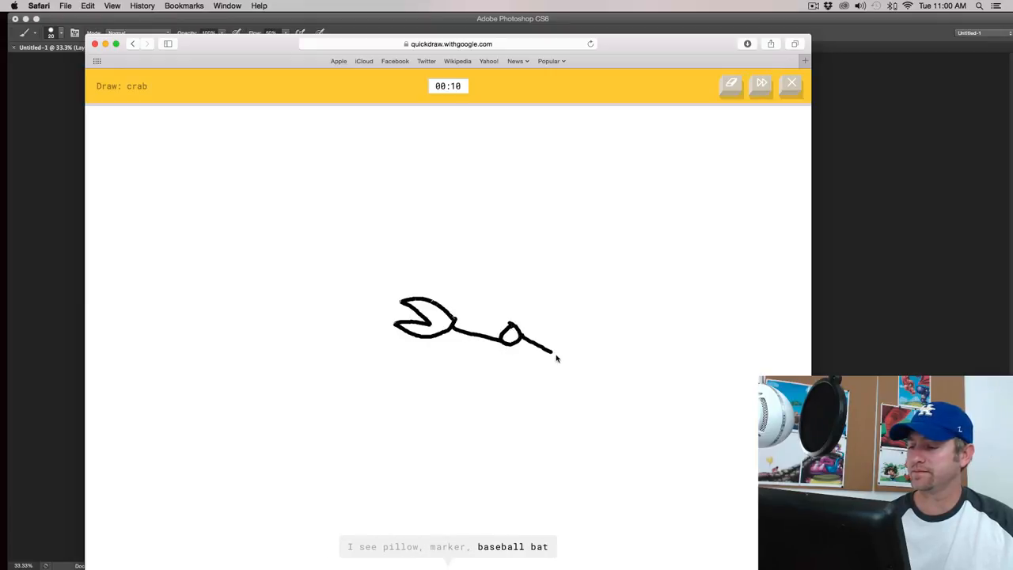
pyautogui.moveTo(554, 356); pyautogui.dragTo(574, 375)
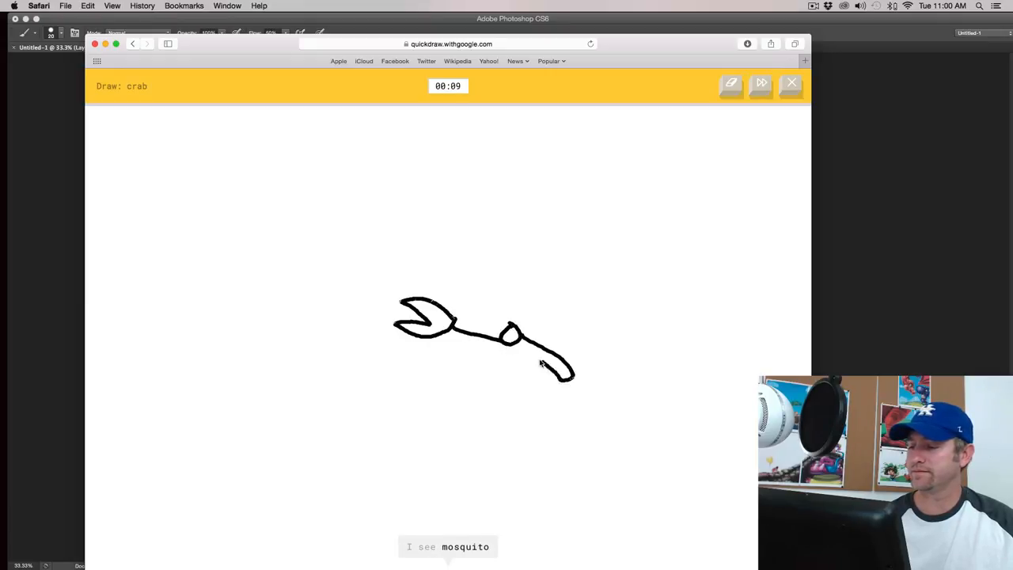
pyautogui.moveTo(515, 340); pyautogui.dragTo(462, 269)
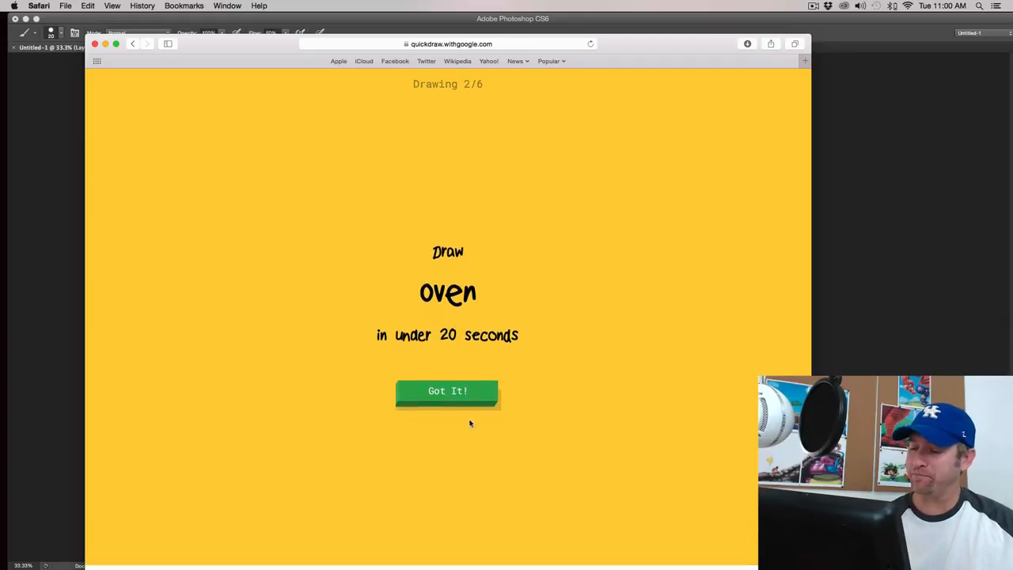
# Sketch an oven with its top outline, body, back panel and burners
pyautogui.click(447, 390)
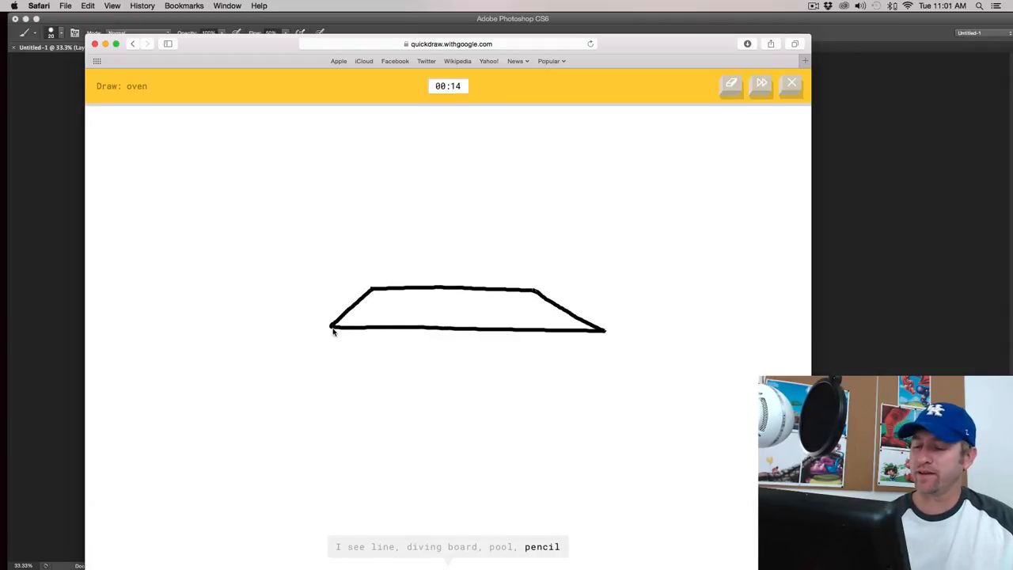
pyautogui.moveTo(335, 328); pyautogui.dragTo(338, 415)
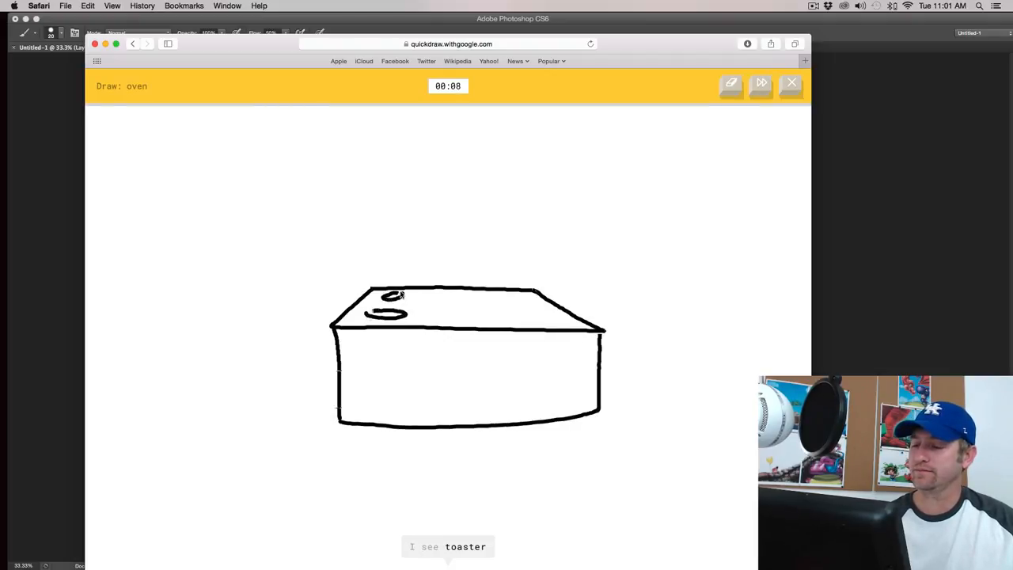
pyautogui.moveTo(510, 297); pyautogui.dragTo(522, 321)
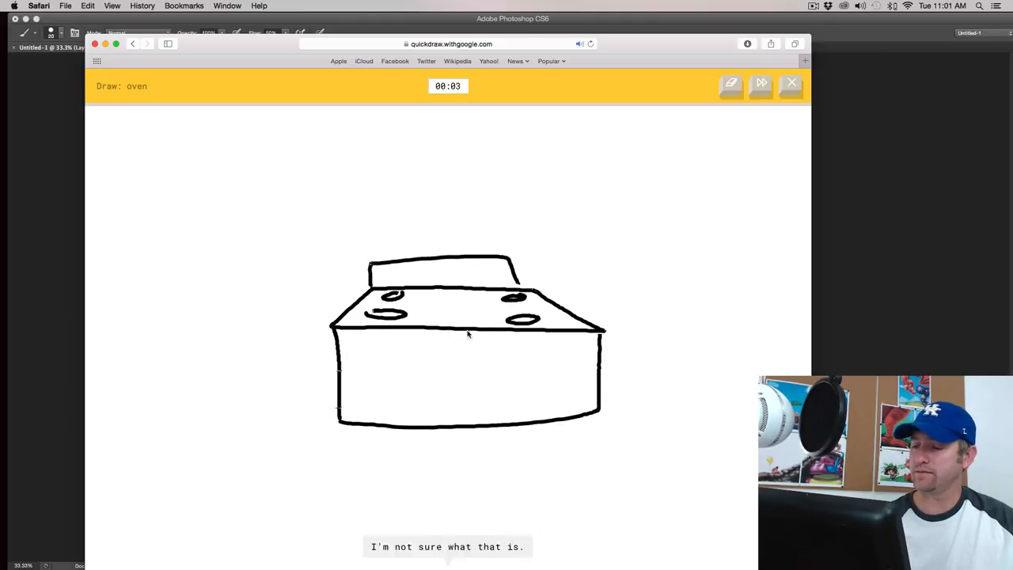
pyautogui.moveTo(388, 352); pyautogui.dragTo(546, 391)
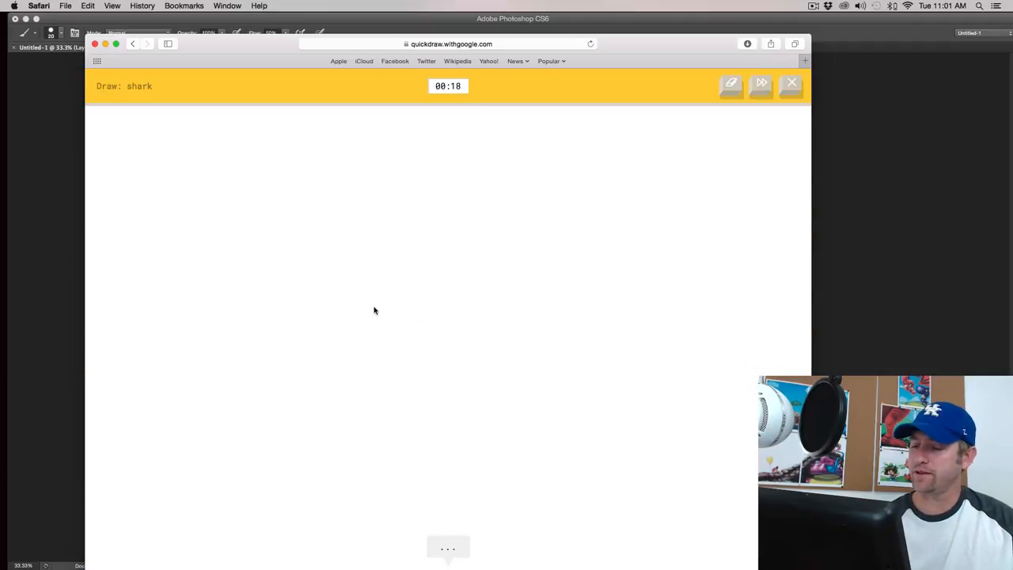
# Draw the shark's back line, fin and body outline
pyautogui.moveTo(364, 311); pyautogui.dragTo(505, 259)
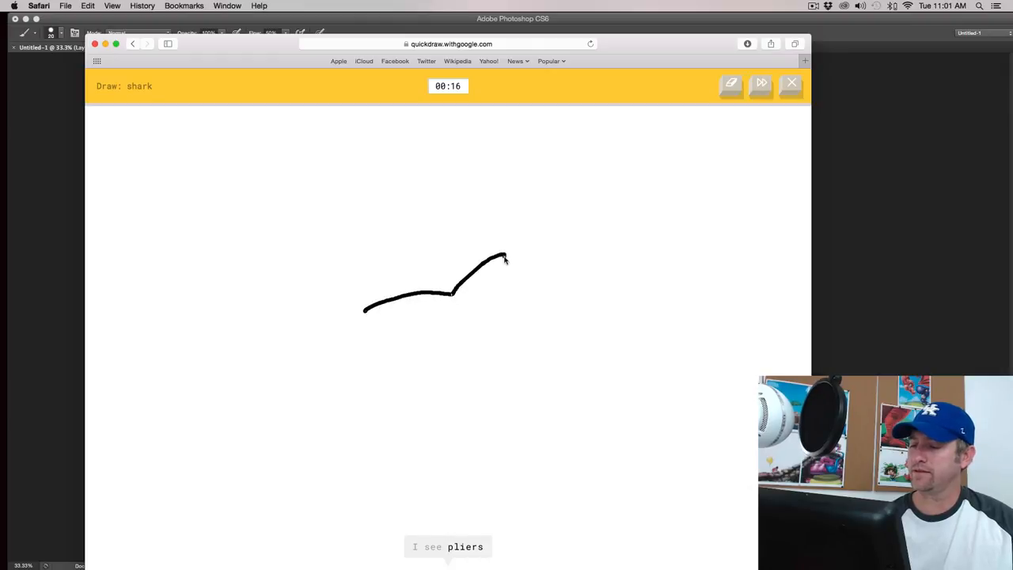
pyautogui.moveTo(507, 253); pyautogui.dragTo(633, 285)
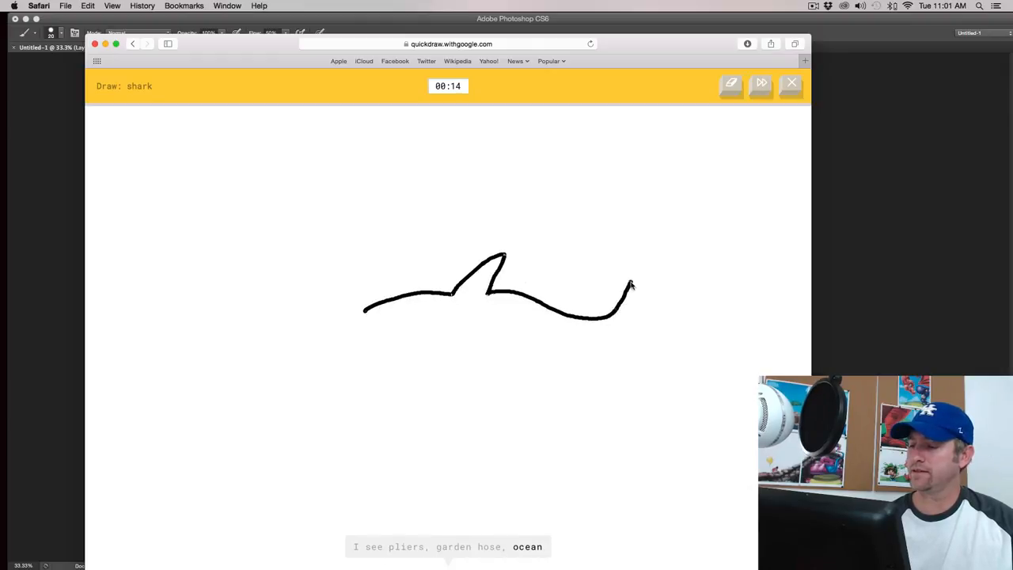
pyautogui.moveTo(633, 285); pyautogui.dragTo(396, 333)
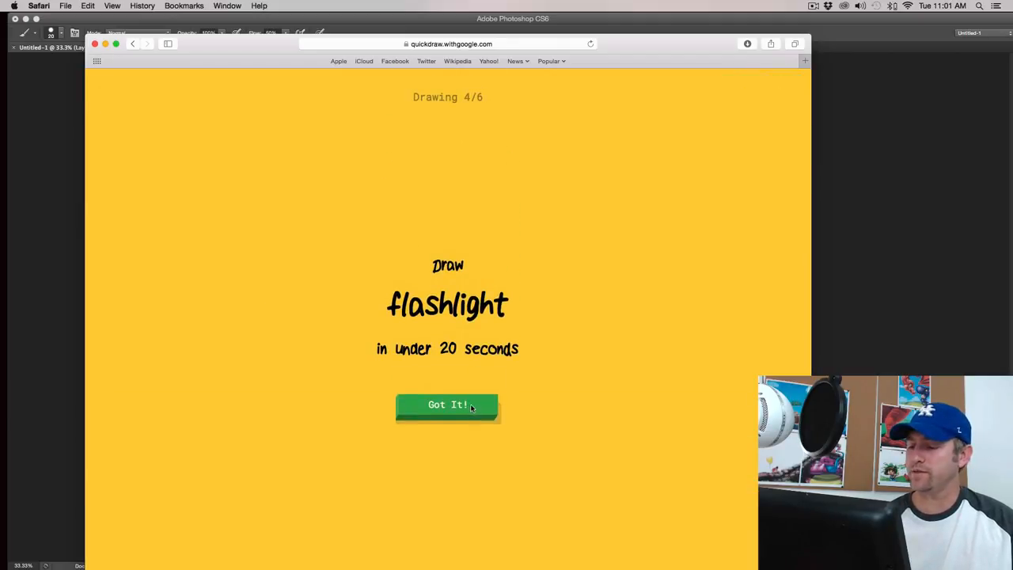
# Sketch a flashlight with light rays, then draw stitches as a crossed line
pyautogui.click(447, 404)
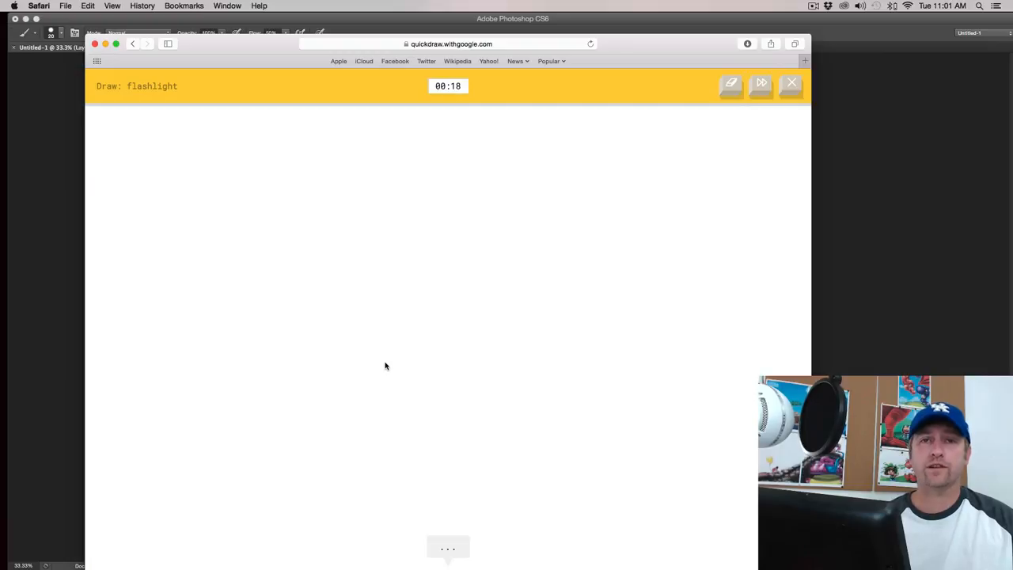
pyautogui.moveTo(421, 346)
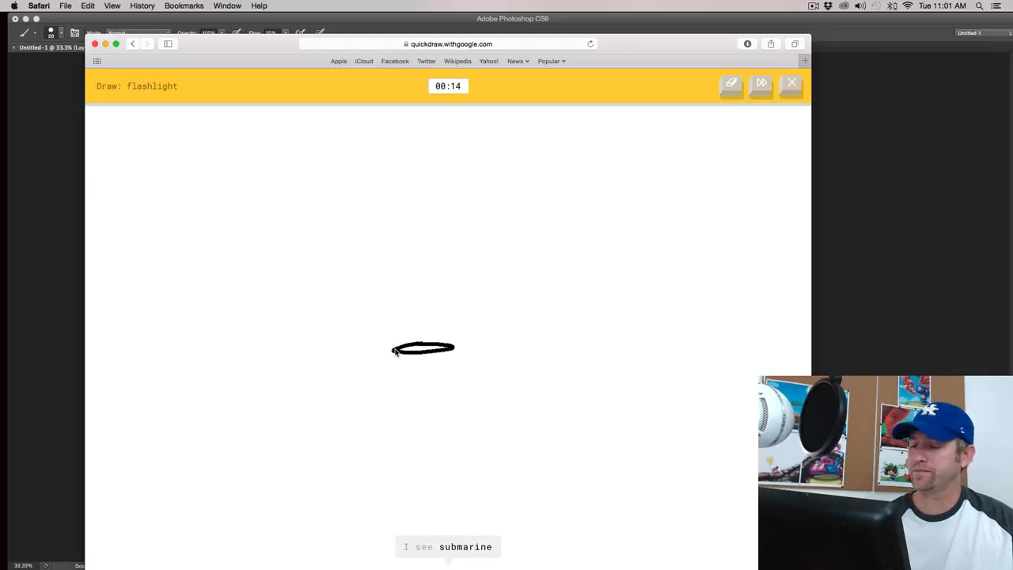
pyautogui.moveTo(423, 348); pyautogui.dragTo(419, 225)
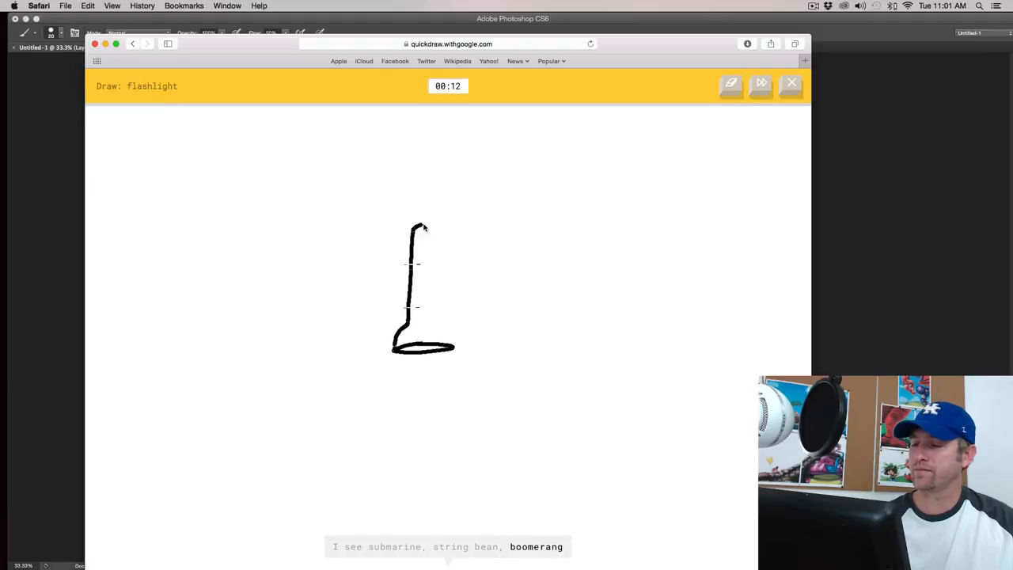
pyautogui.moveTo(422, 229); pyautogui.dragTo(455, 340)
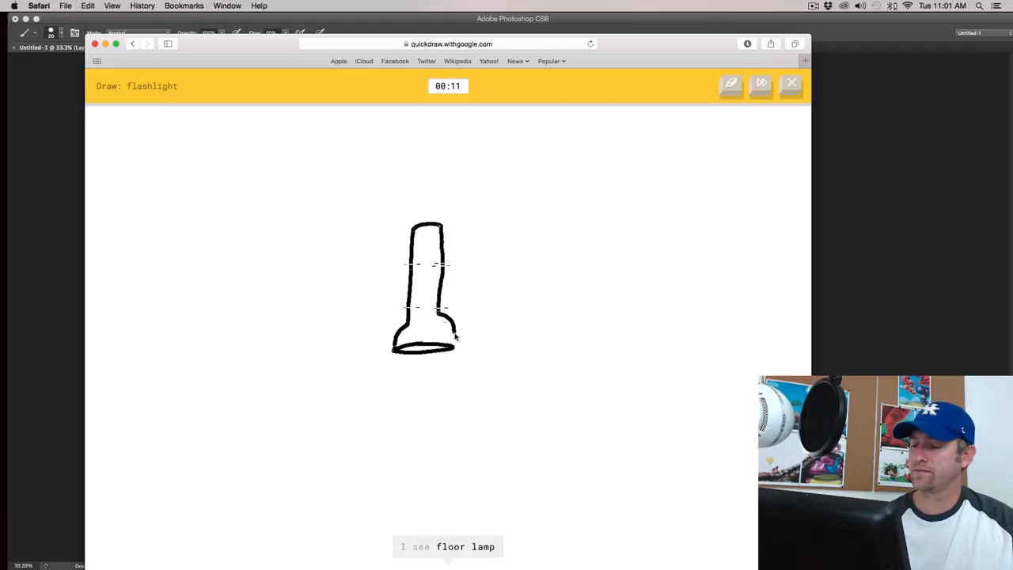
pyautogui.moveTo(388, 364); pyautogui.dragTo(408, 415)
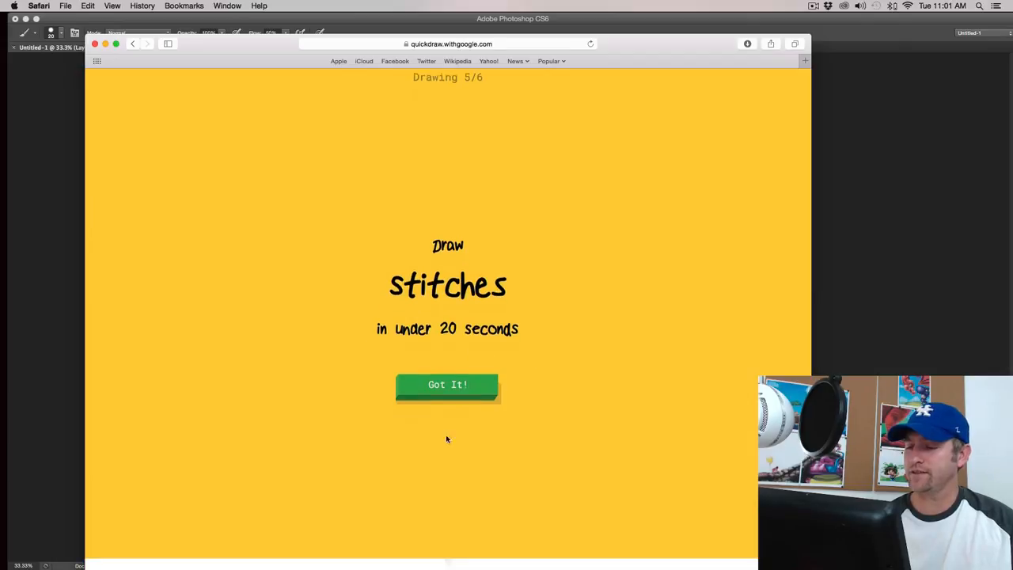
pyautogui.click(447, 384)
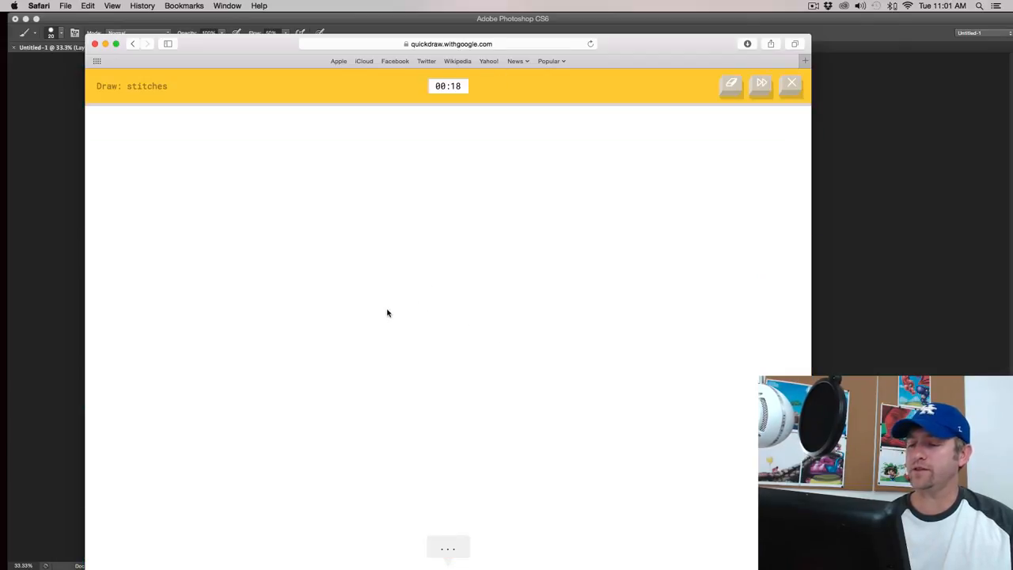
pyautogui.moveTo(413, 281); pyautogui.dragTo(403, 388)
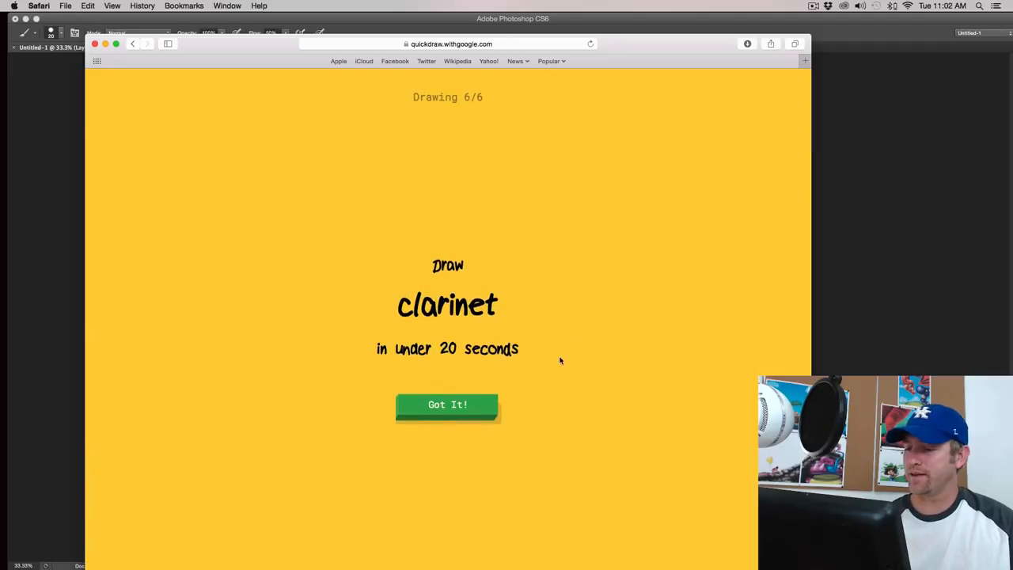
# Draw the clarinet to finish the round, then open the unrecognized flashlight doodle
pyautogui.click(447, 405)
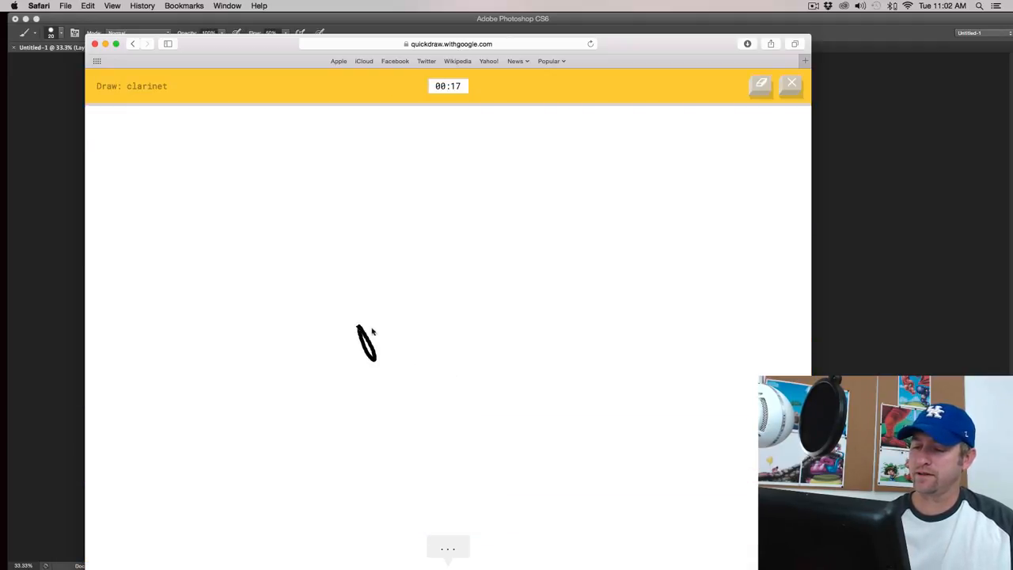
pyautogui.moveTo(372, 333); pyautogui.dragTo(530, 247)
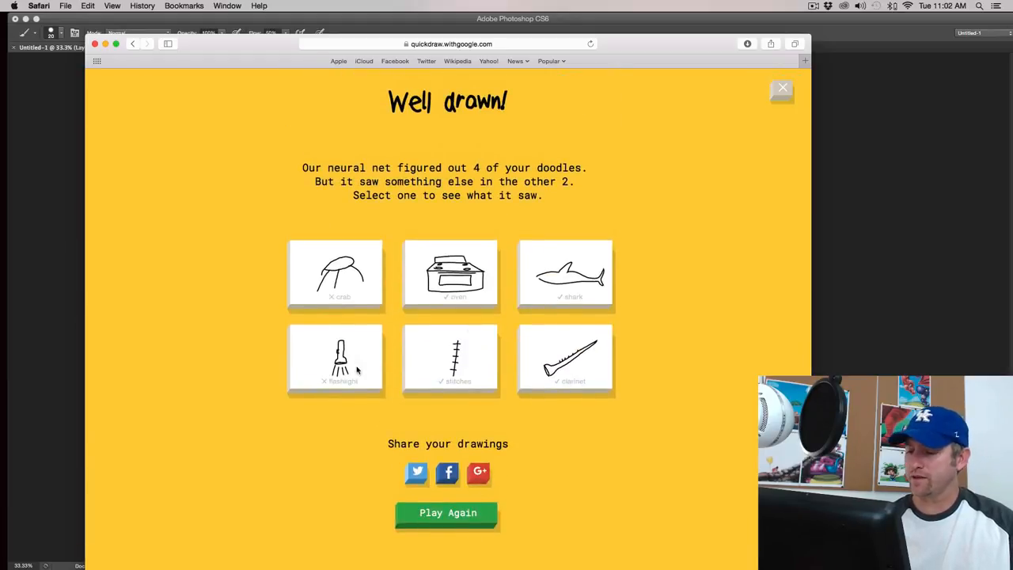
pyautogui.click(336, 359)
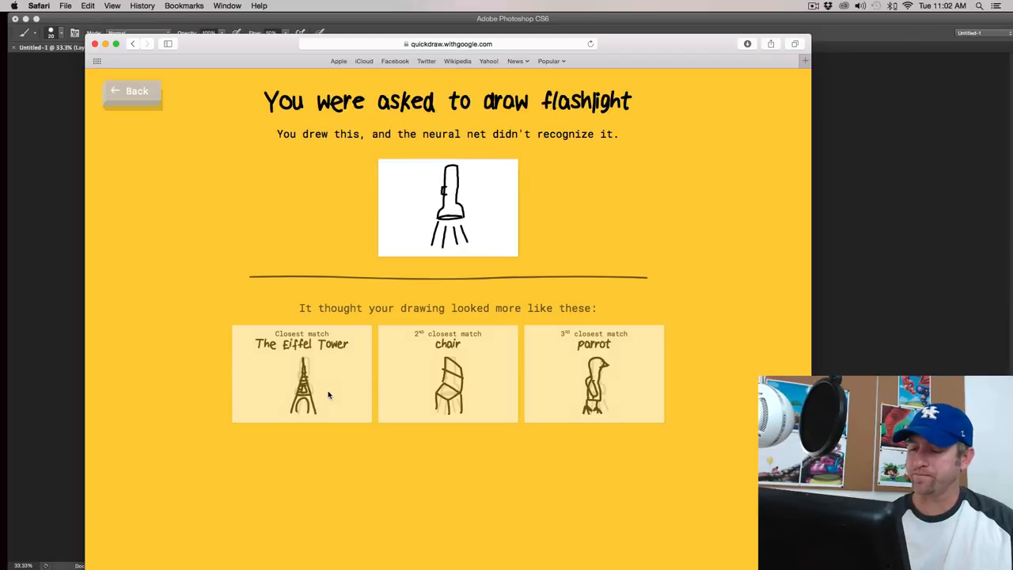
# Scroll through the flashlight doodle's matches, led by Eiffel Tower, and example drawings
pyautogui.scroll(-3)
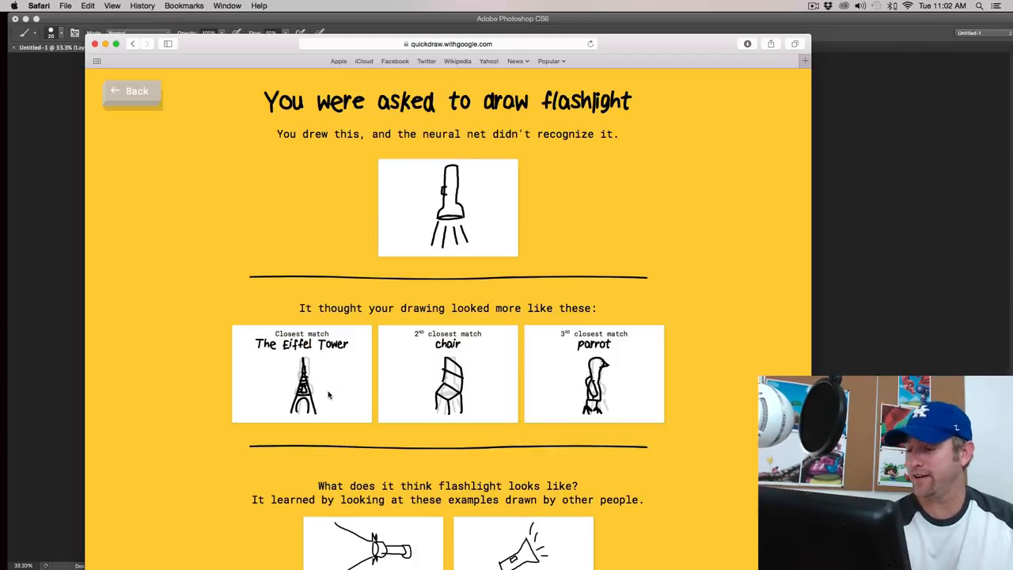
pyautogui.moveTo(366, 394)
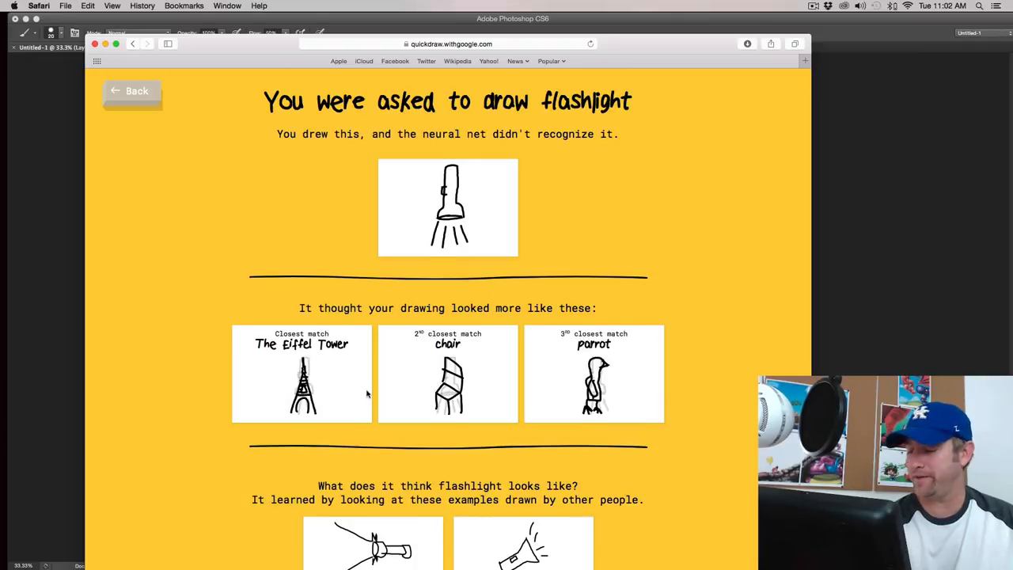
pyautogui.scroll(-3)
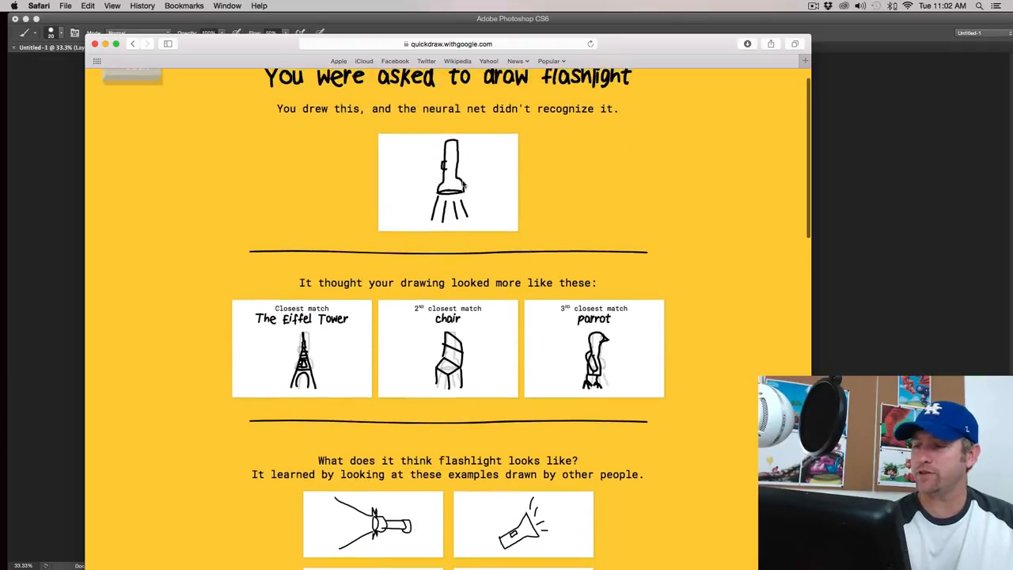
pyautogui.moveTo(451, 166)
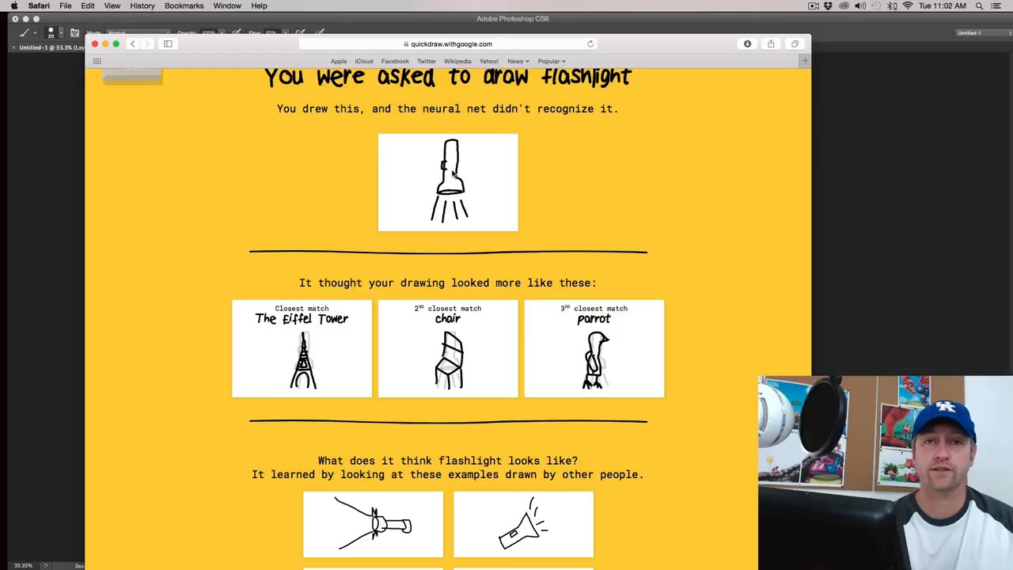
pyautogui.scroll(-3)
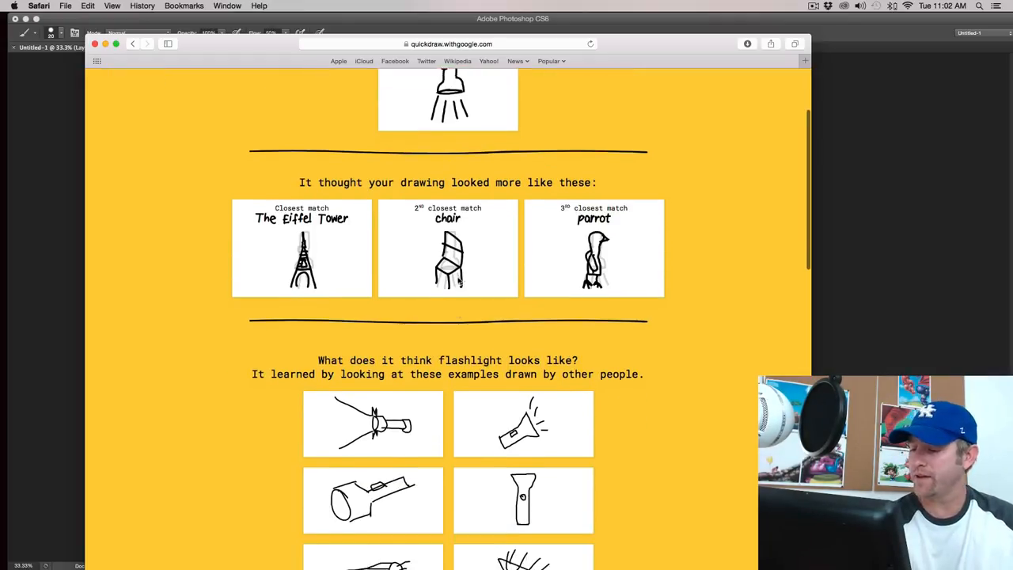
pyautogui.scroll(-3)
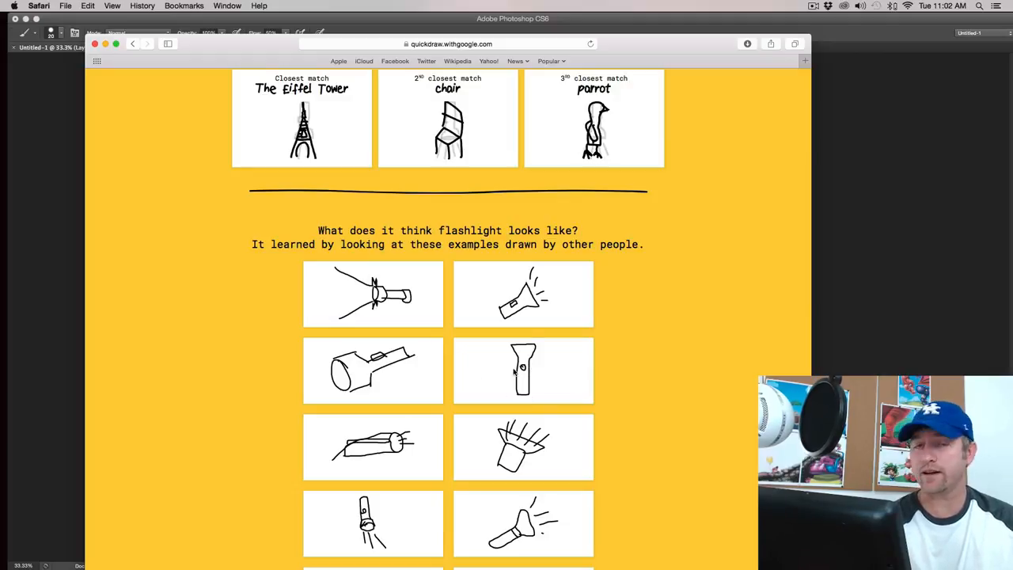
pyautogui.scroll(-3)
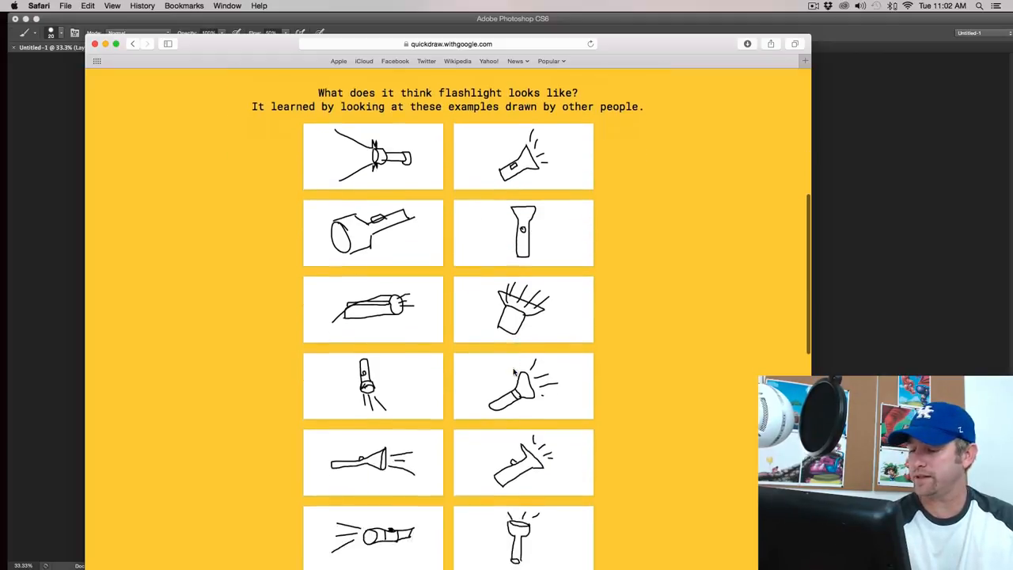
pyautogui.scroll(-3)
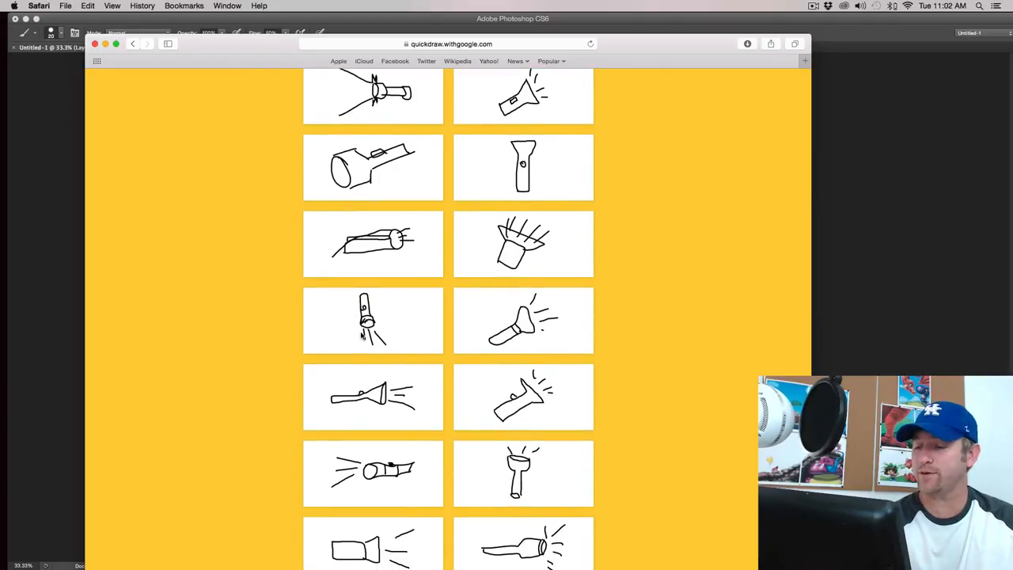
pyautogui.click(373, 320)
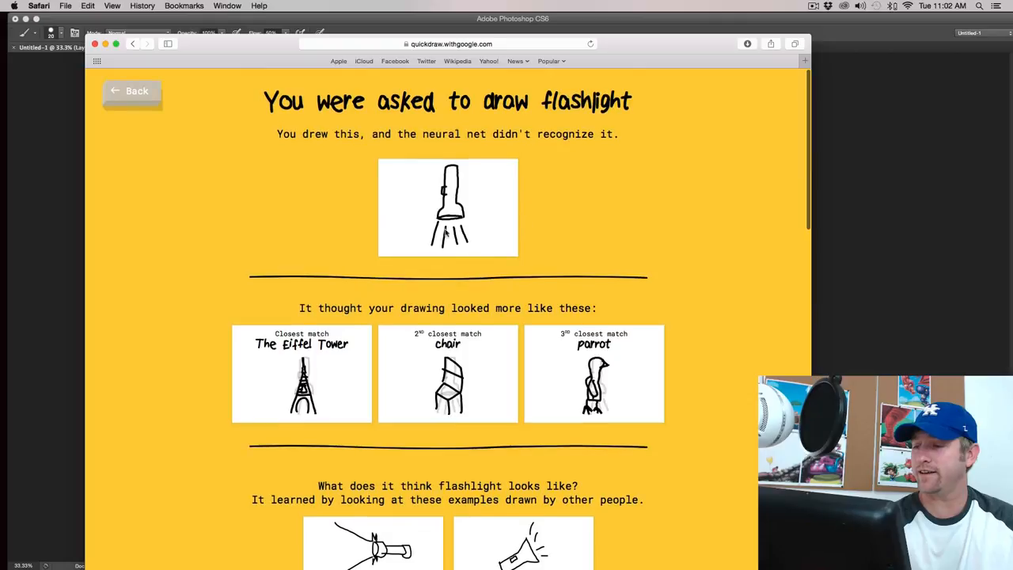
pyautogui.scroll(-3)
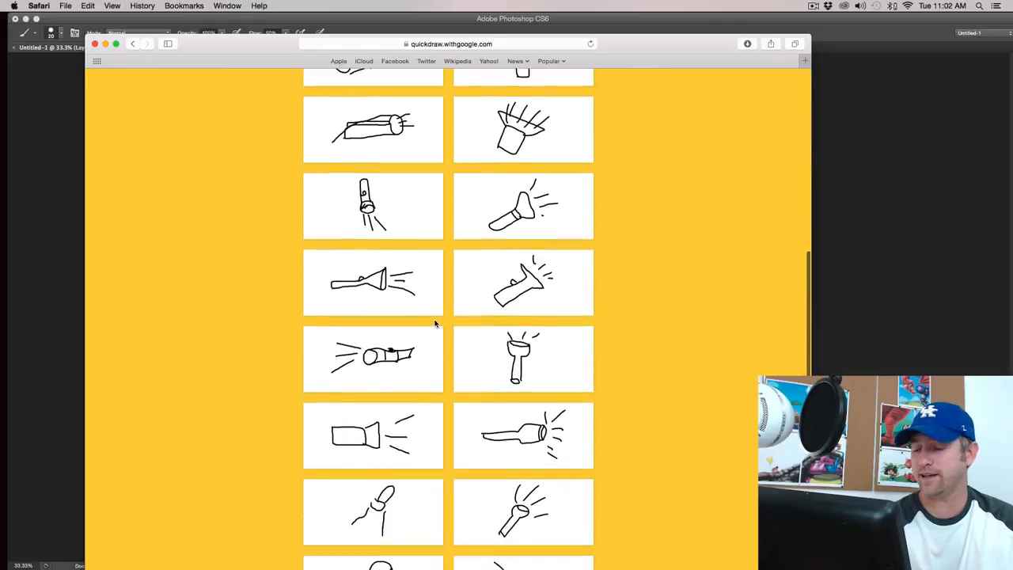
pyautogui.scroll(-3)
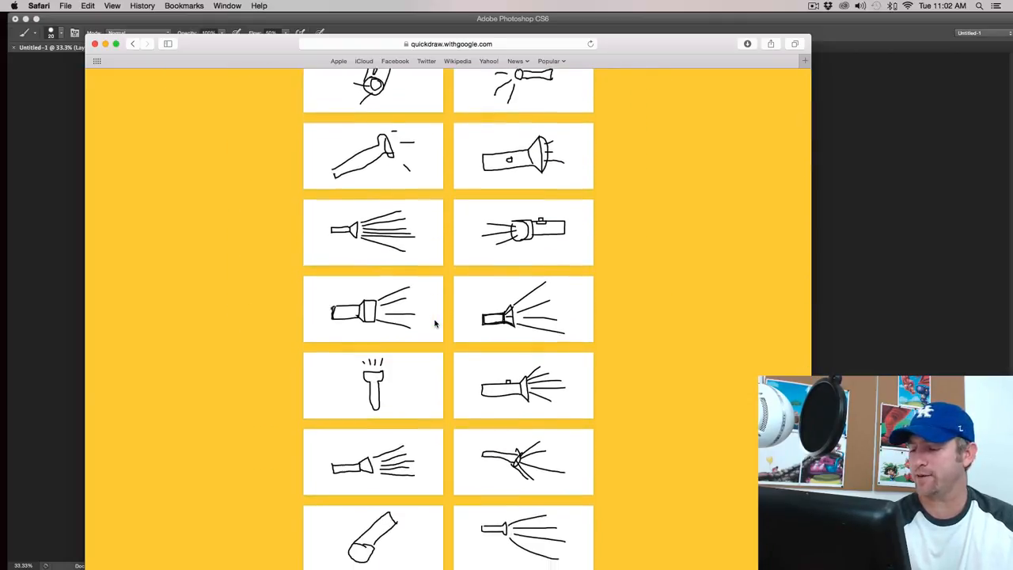
pyautogui.scroll(-3)
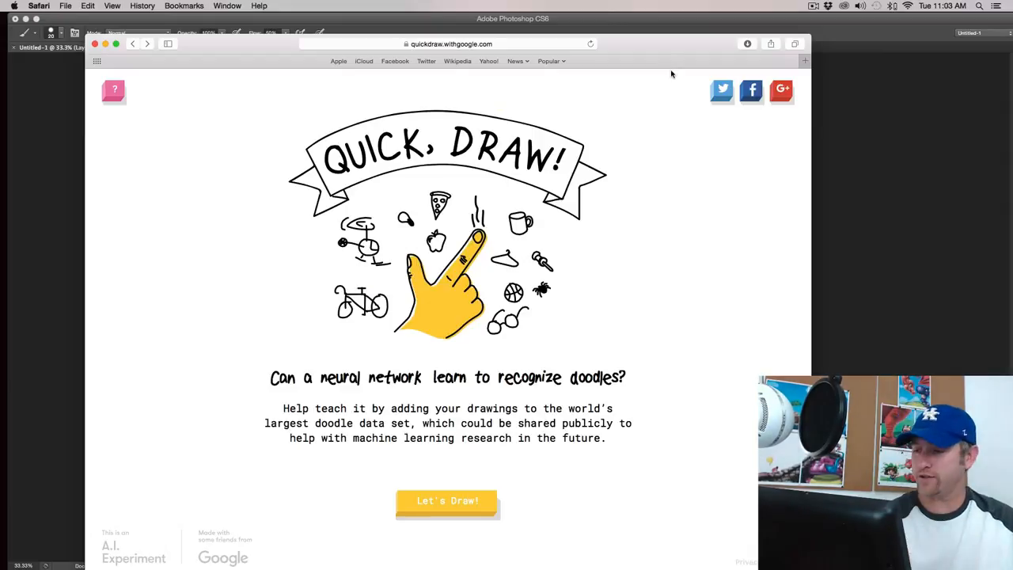
pyautogui.moveTo(916, 151)
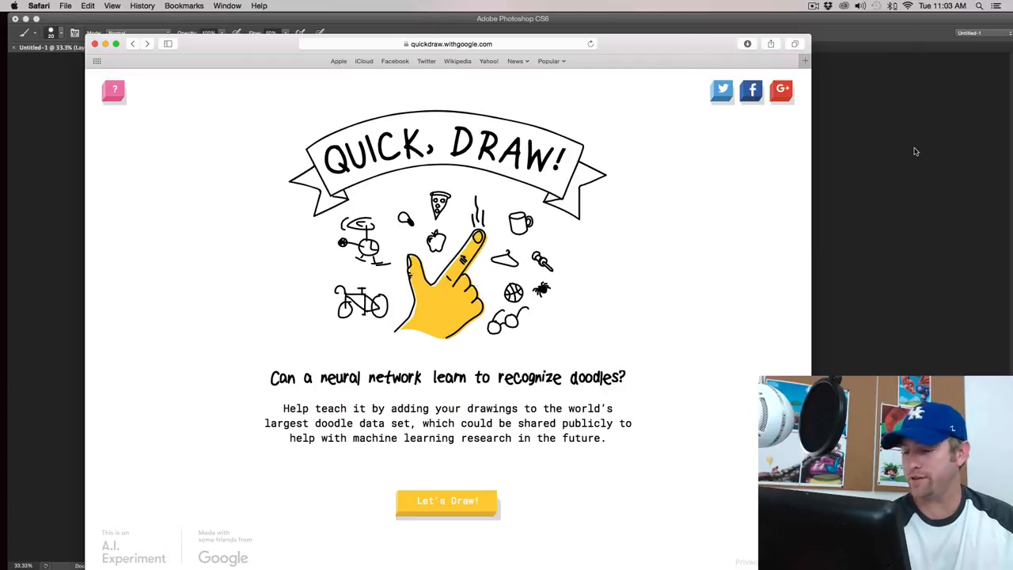
pyautogui.moveTo(541, 476)
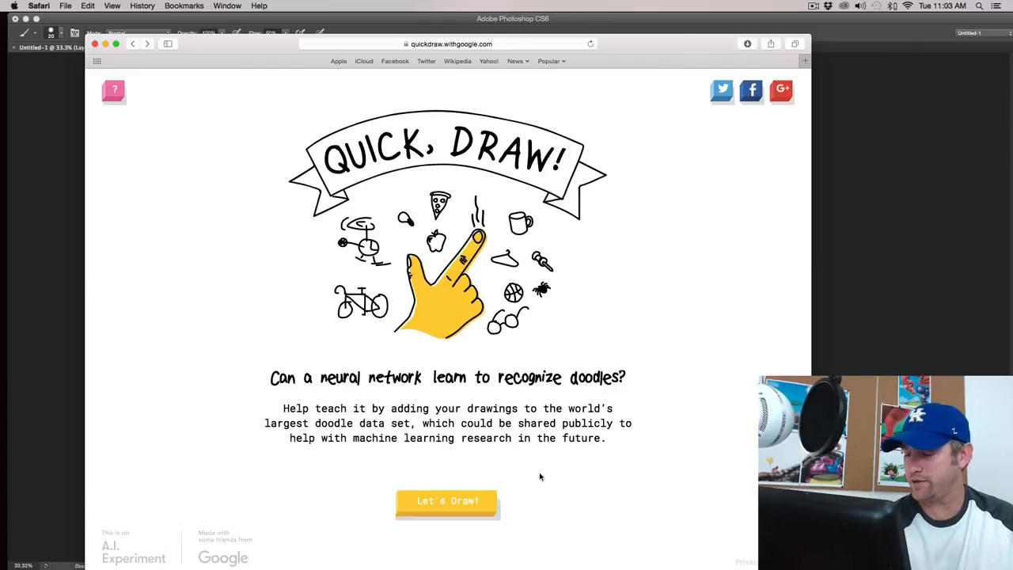
# Start a new round and draw a candle with body outline and wick
pyautogui.click(447, 500)
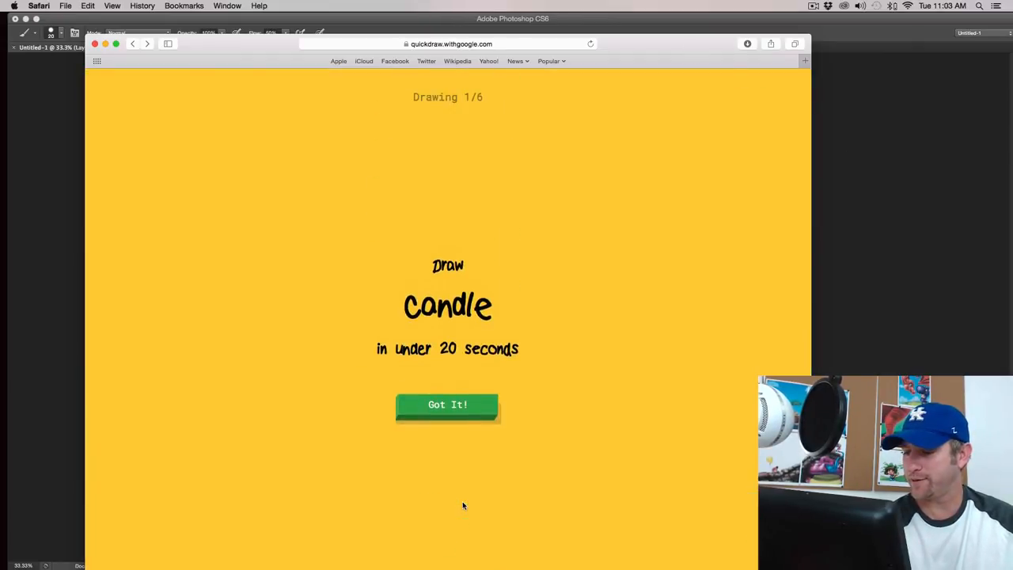
pyautogui.click(447, 404)
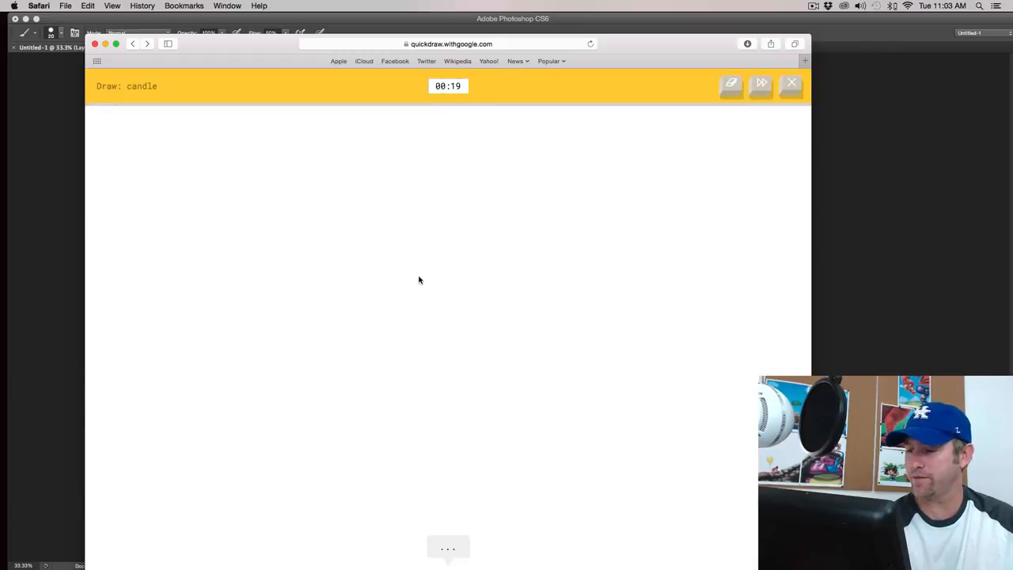
pyautogui.moveTo(420, 277); pyautogui.dragTo(431, 356)
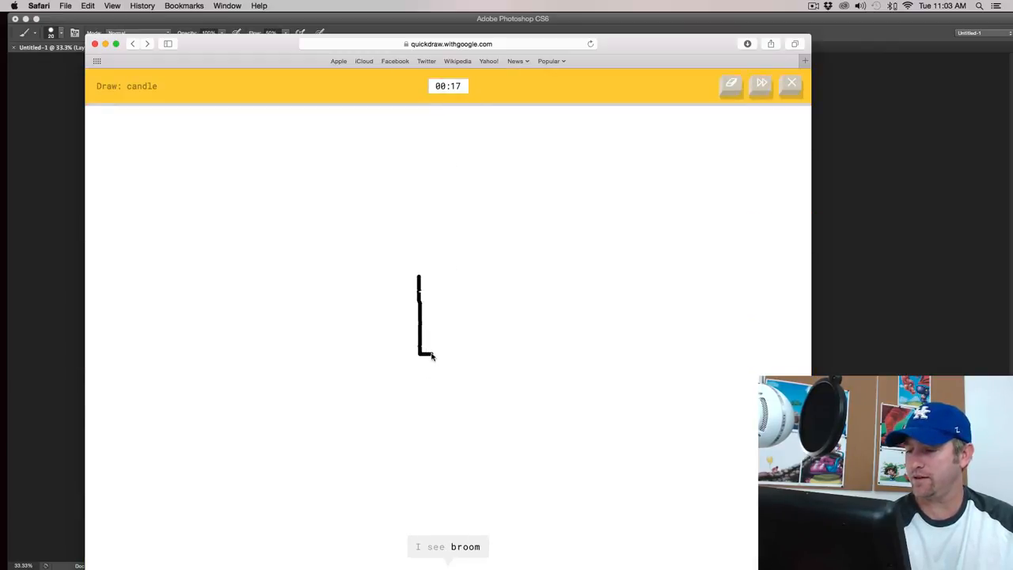
pyautogui.moveTo(419, 356); pyautogui.dragTo(424, 277)
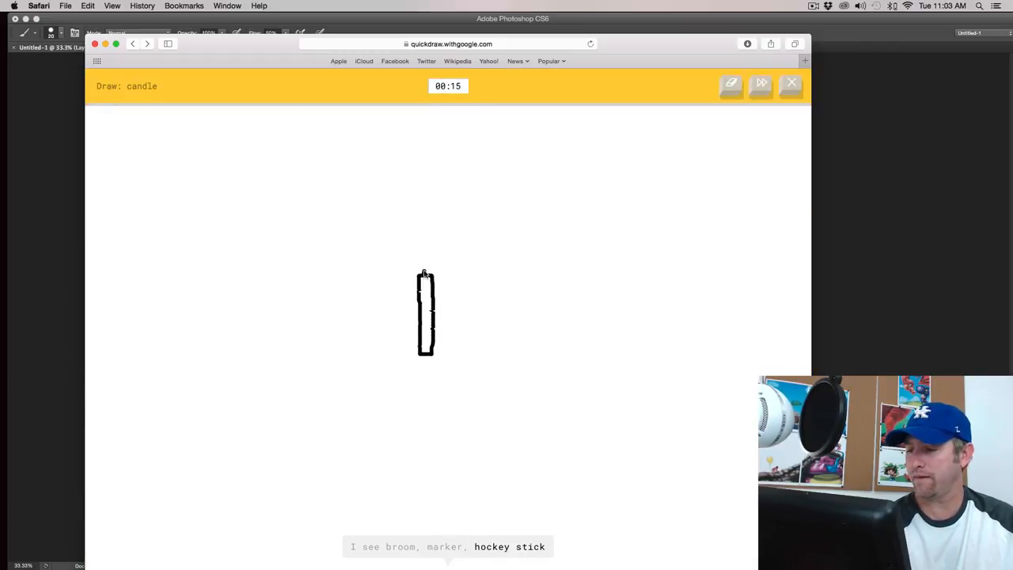
pyautogui.moveTo(426, 272); pyautogui.dragTo(425, 237)
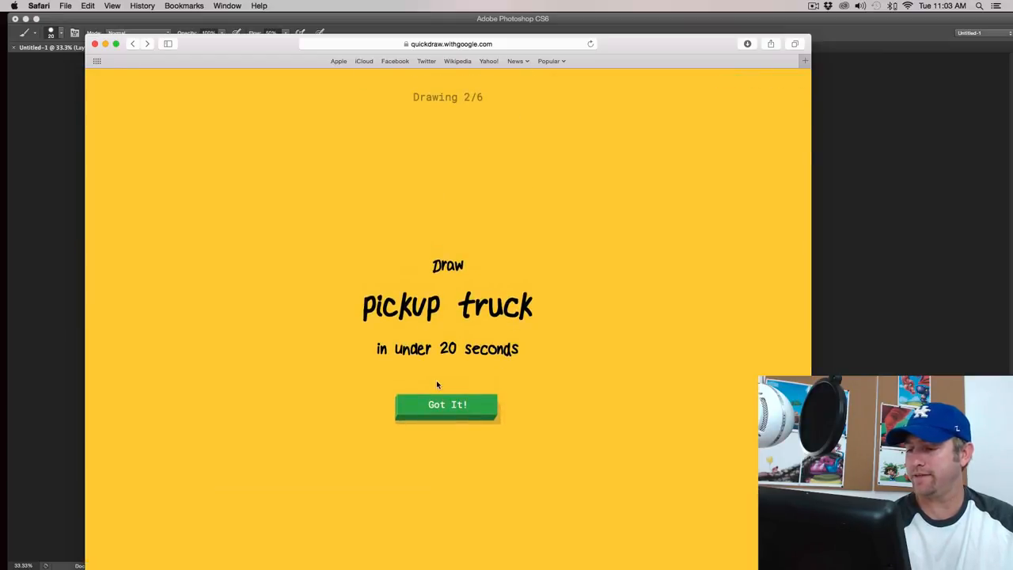
# Draw a pickup truck outline with cab, bed, rear and lower body
pyautogui.click(447, 404)
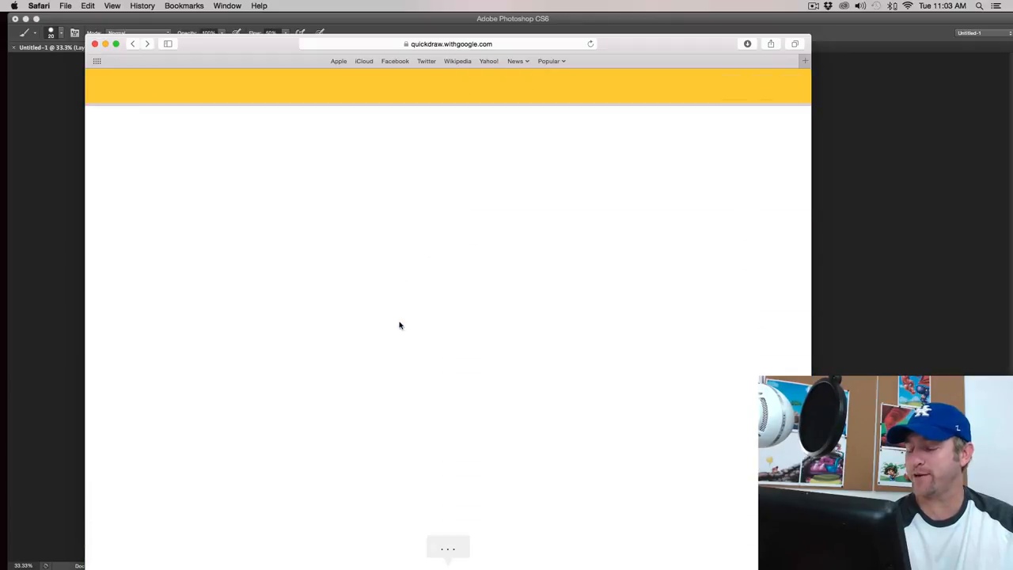
pyautogui.moveTo(322, 328); pyautogui.dragTo(378, 313)
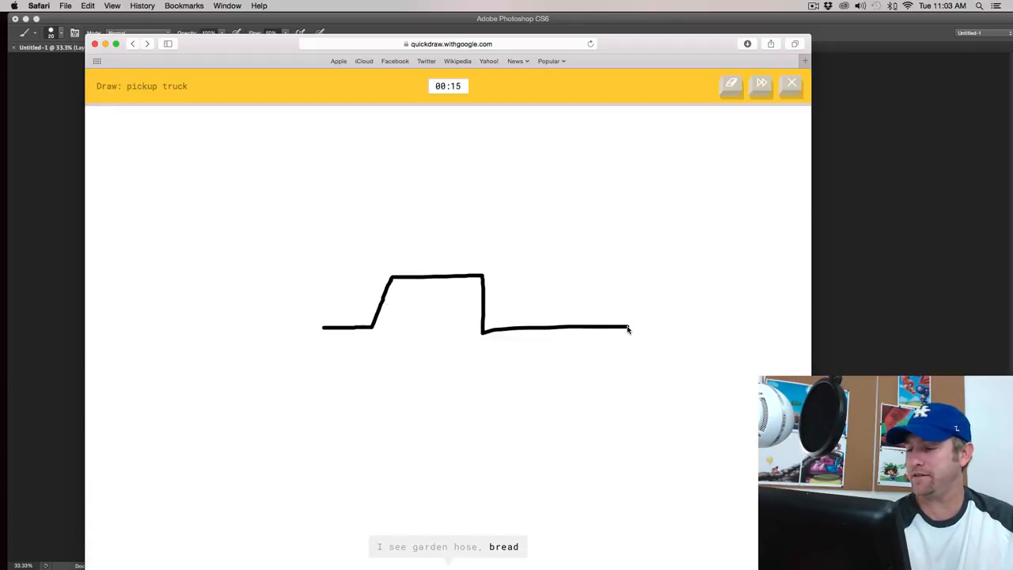
pyautogui.moveTo(628, 330); pyautogui.dragTo(627, 384)
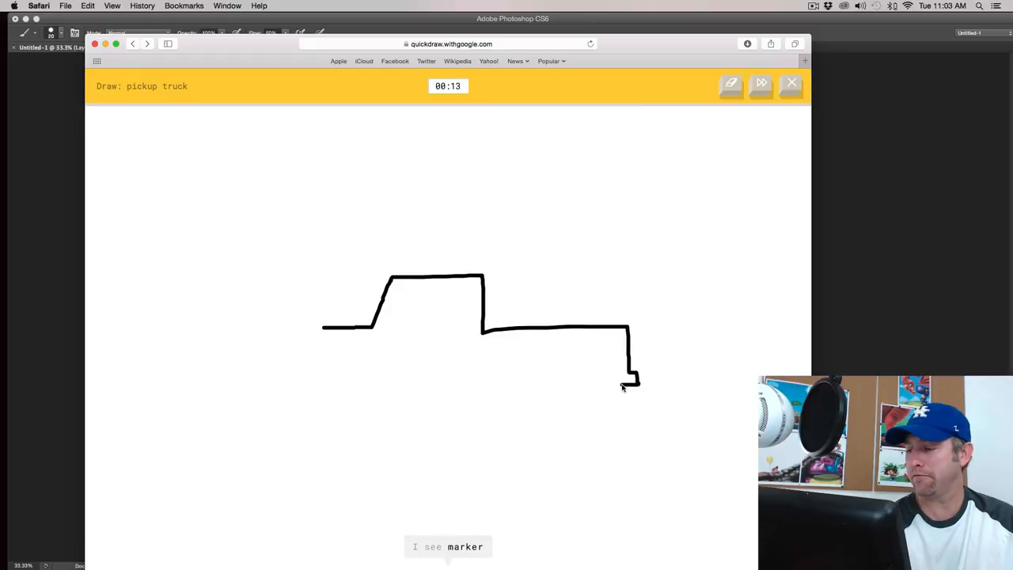
pyautogui.moveTo(625, 387); pyautogui.dragTo(383, 387)
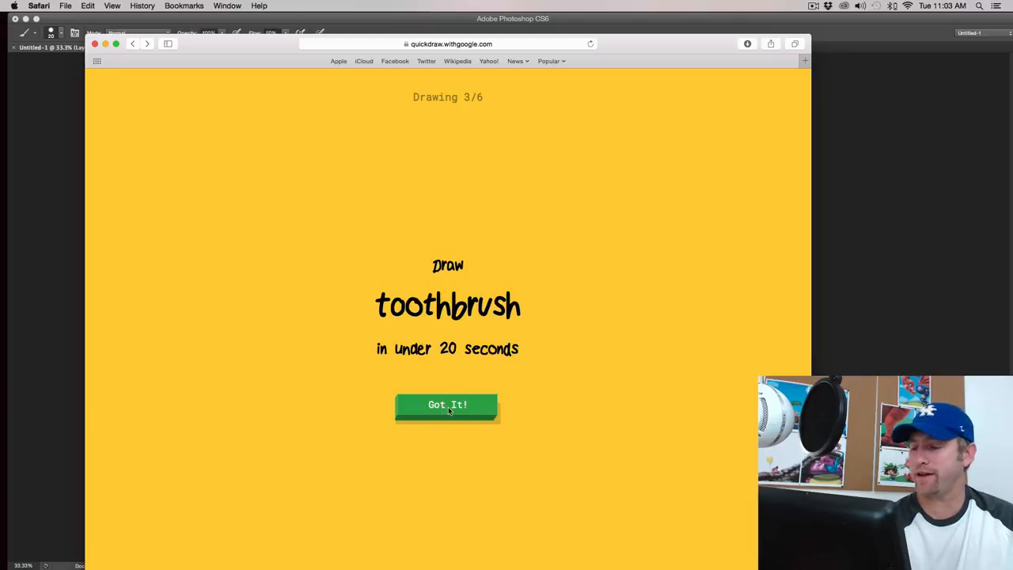
# Draw a toothbrush with a long diagonal handle and bristles
pyautogui.click(447, 405)
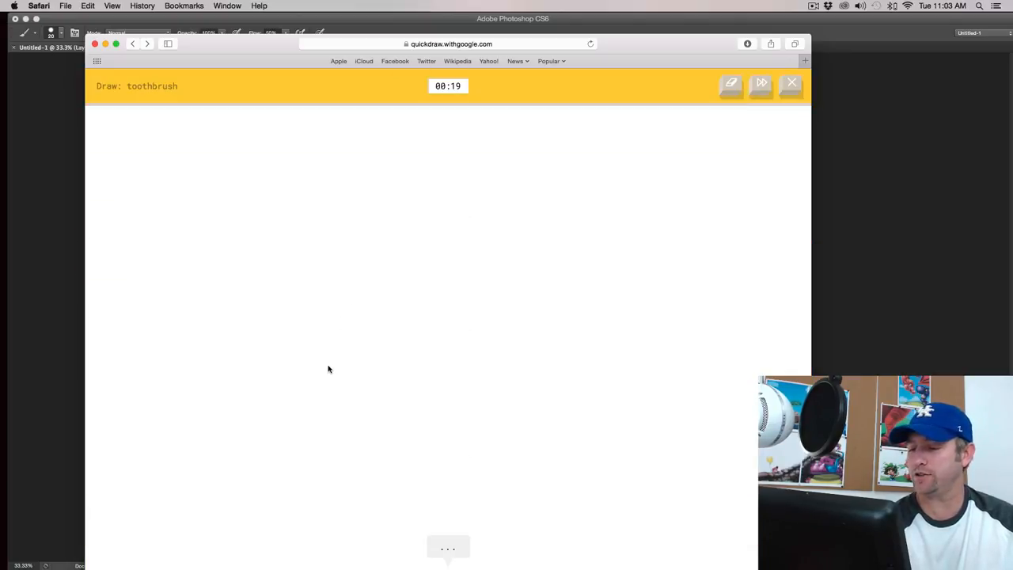
pyautogui.moveTo(303, 387); pyautogui.dragTo(498, 311)
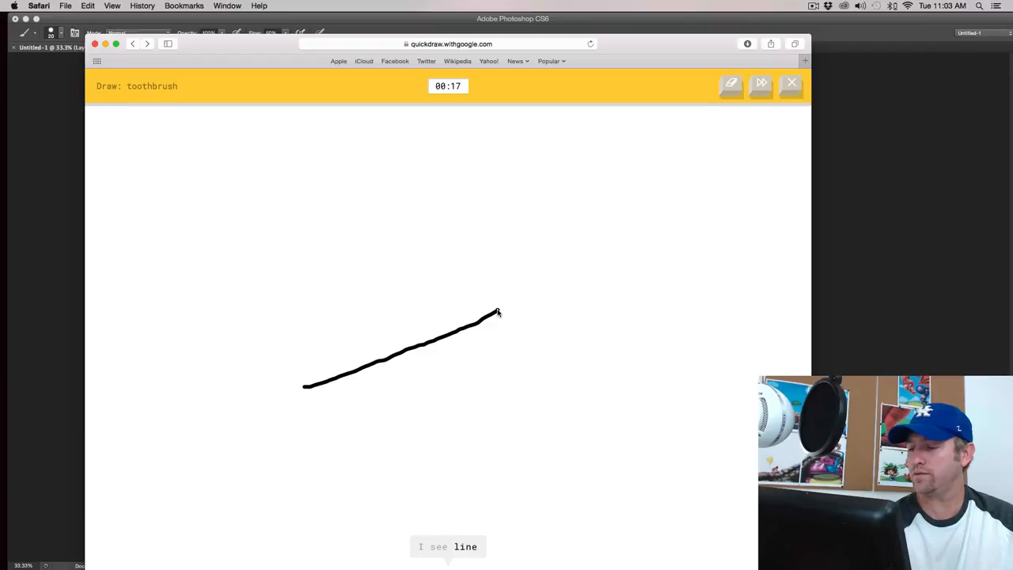
pyautogui.moveTo(497, 313); pyautogui.dragTo(514, 281)
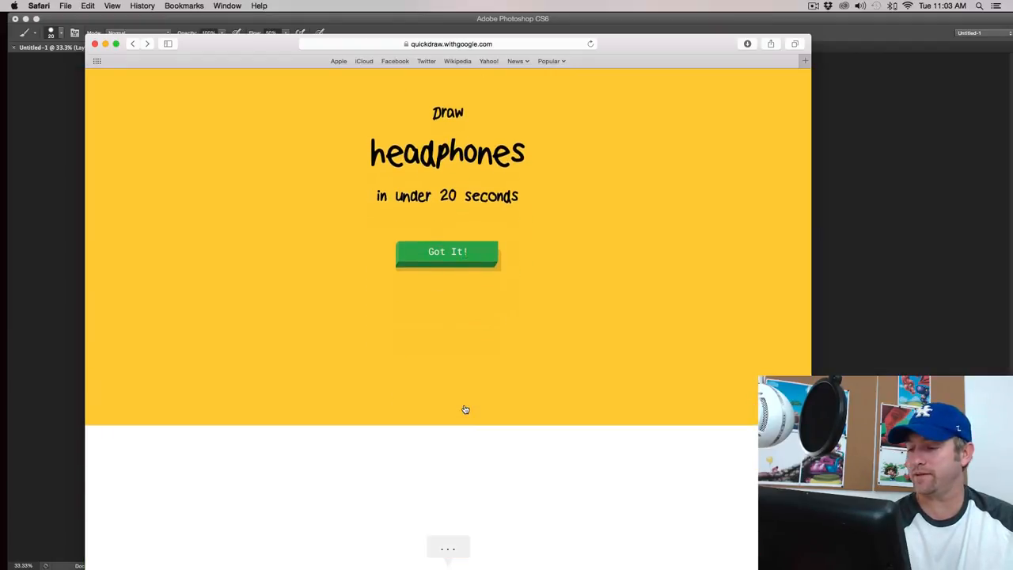
# Draw the headphones, starting with the left ear cup
pyautogui.click(447, 251)
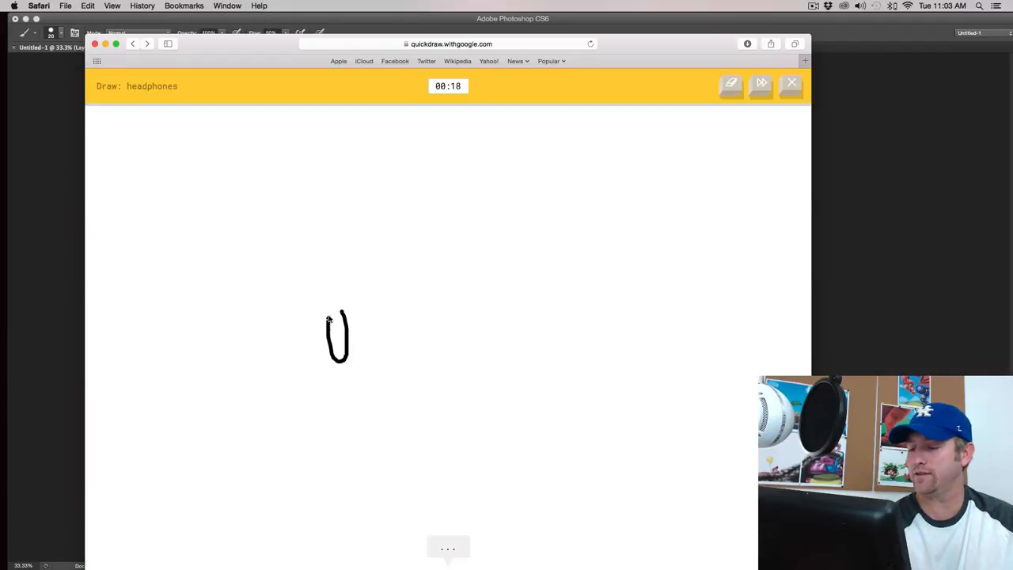
pyautogui.moveTo(340, 312); pyautogui.dragTo(431, 308)
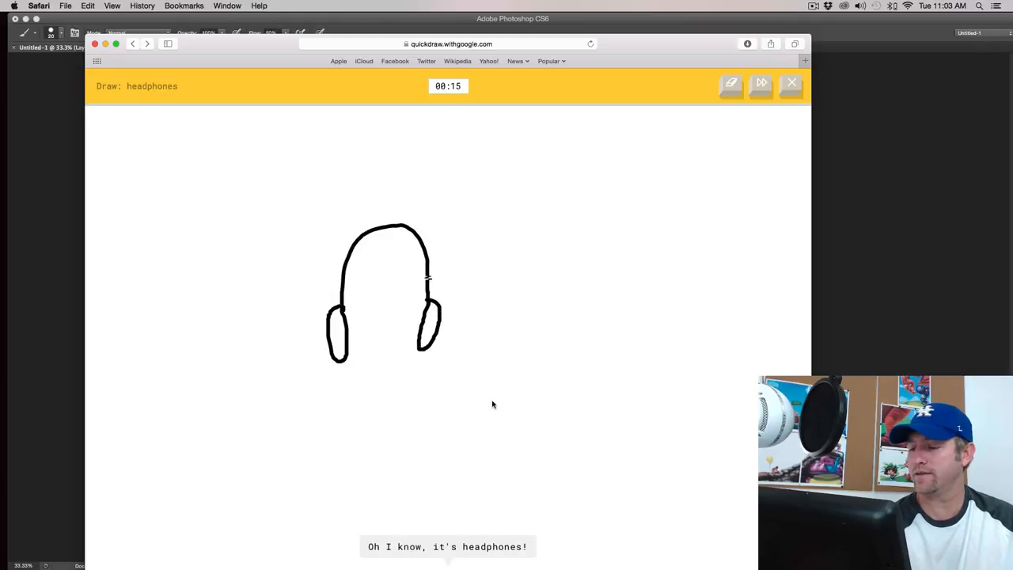
pyautogui.click(448, 405)
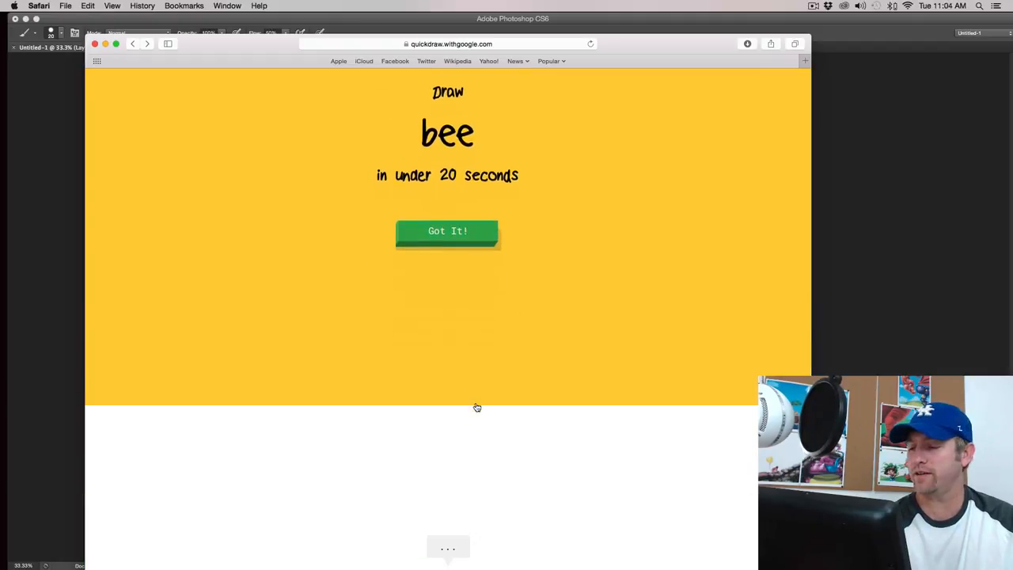
# Draw the bee by outlining its body
pyautogui.click(448, 230)
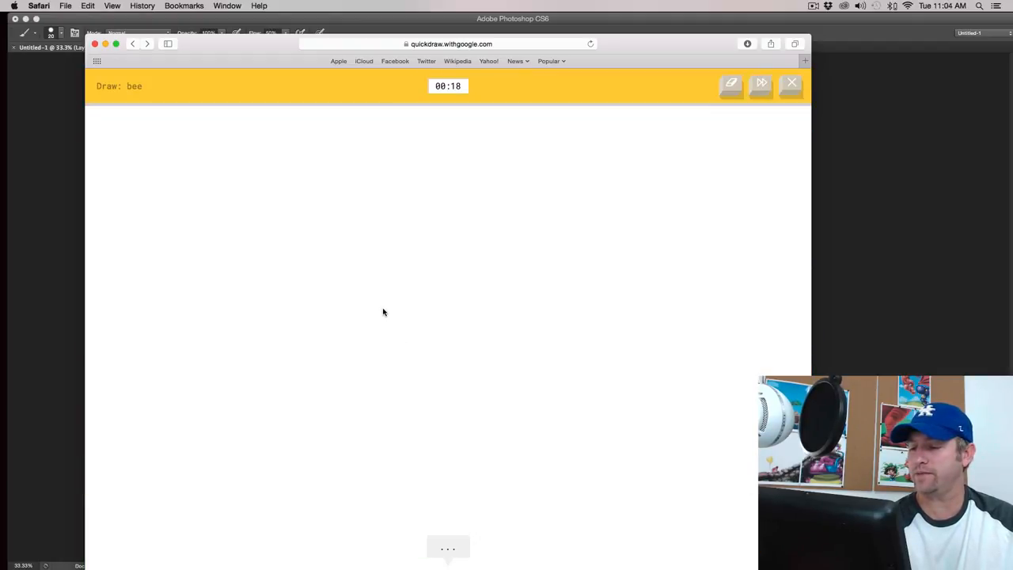
pyautogui.moveTo(384, 312); pyautogui.dragTo(379, 318)
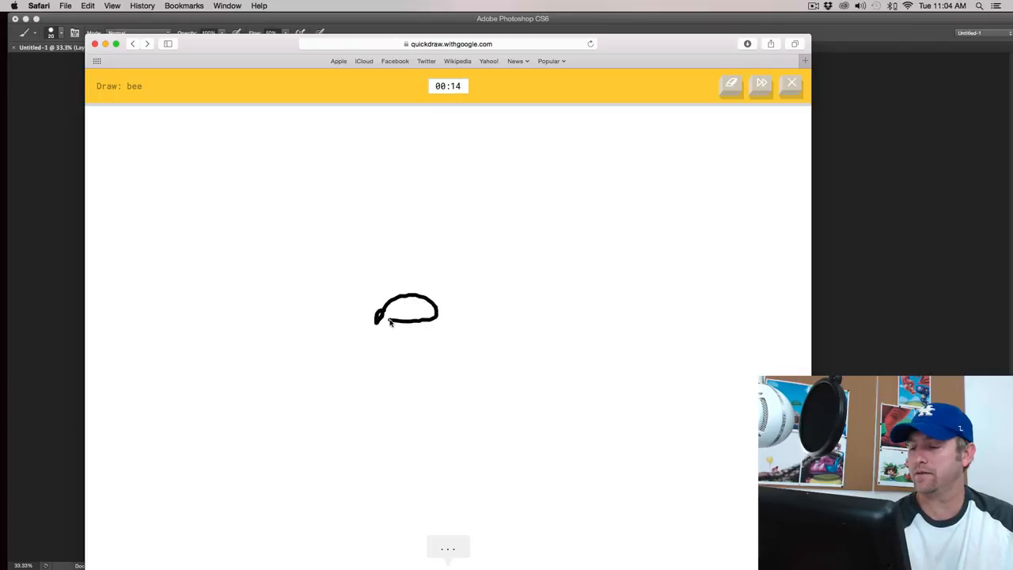
pyautogui.moveTo(406, 312); pyautogui.dragTo(415, 245)
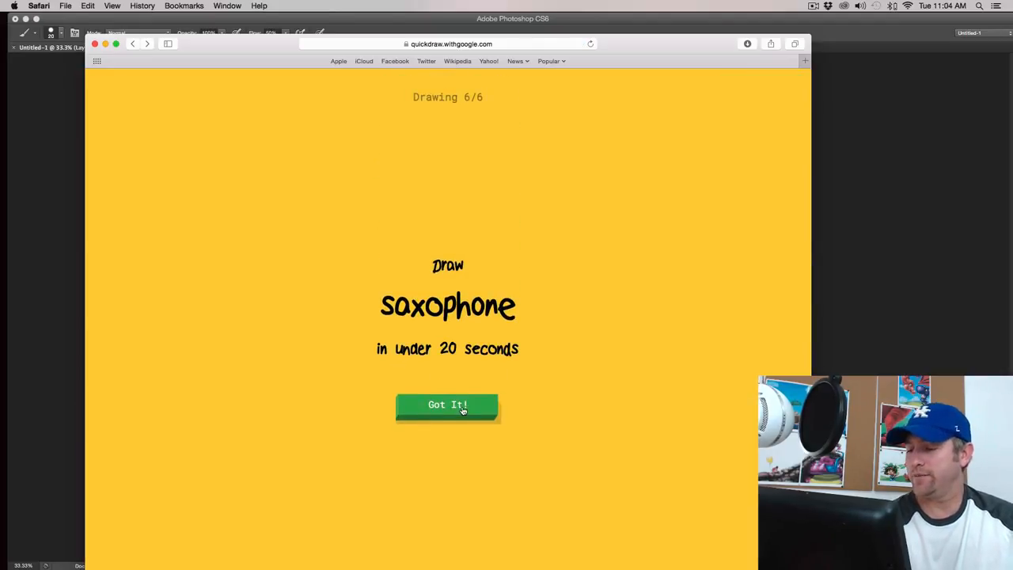
# Sketch the saxophone's curved shape, ending the round at 5 of 6 recognized
pyautogui.click(447, 404)
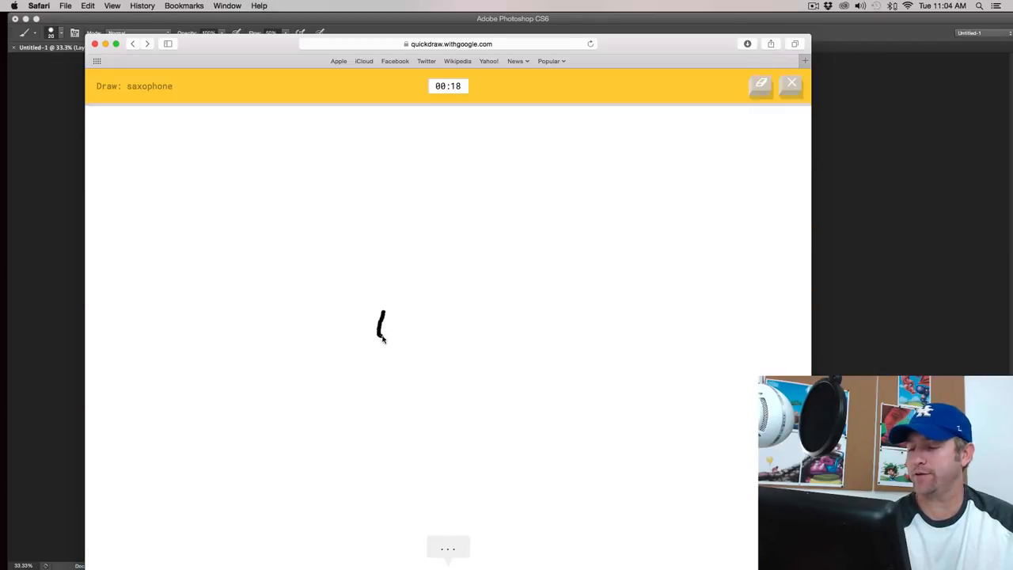
pyautogui.moveTo(383, 332); pyautogui.dragTo(391, 316)
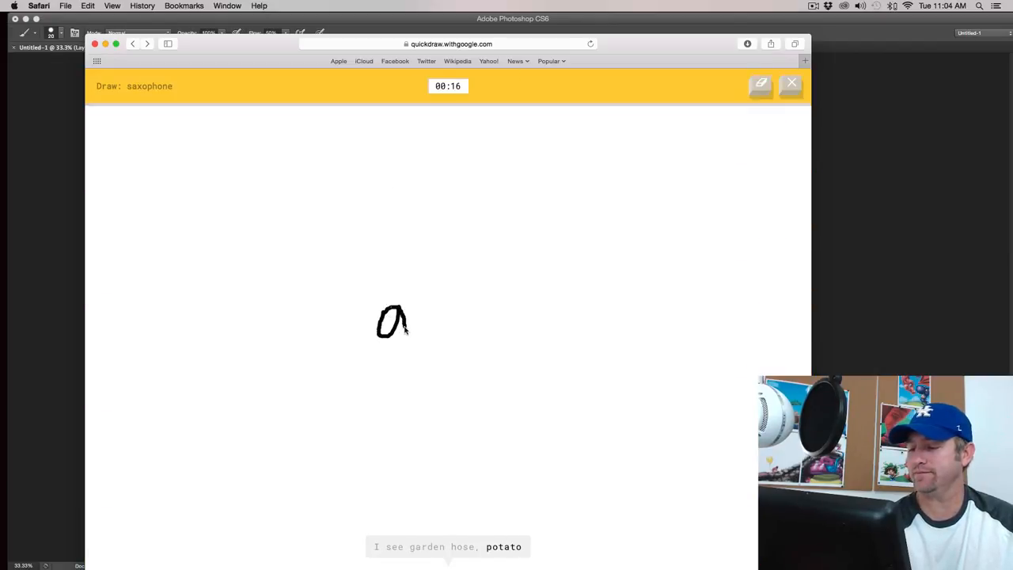
pyautogui.moveTo(396, 332); pyautogui.dragTo(470, 233)
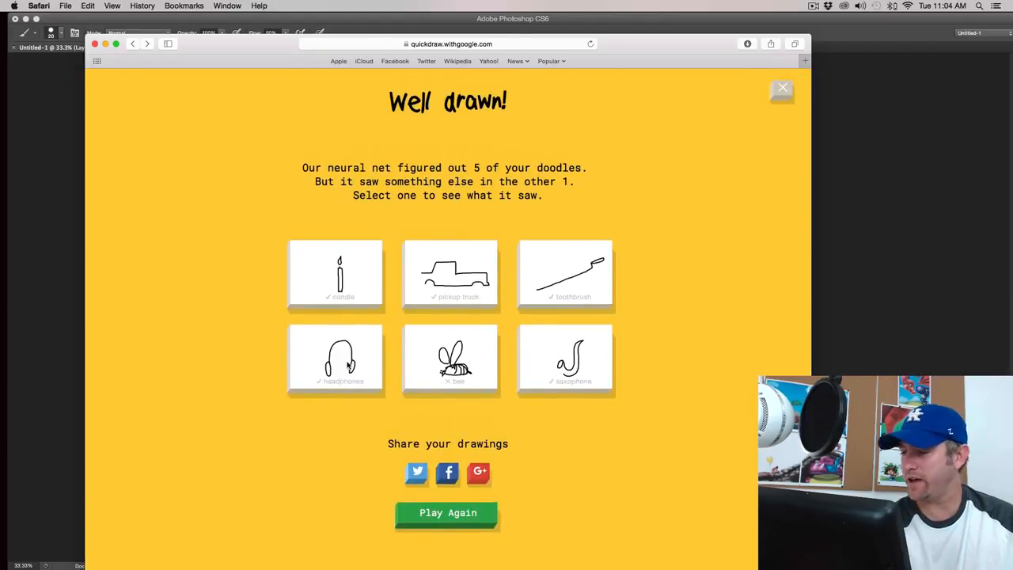
# Open the bee doodle and scroll past its mosquito match to other people's example bees
pyautogui.click(450, 357)
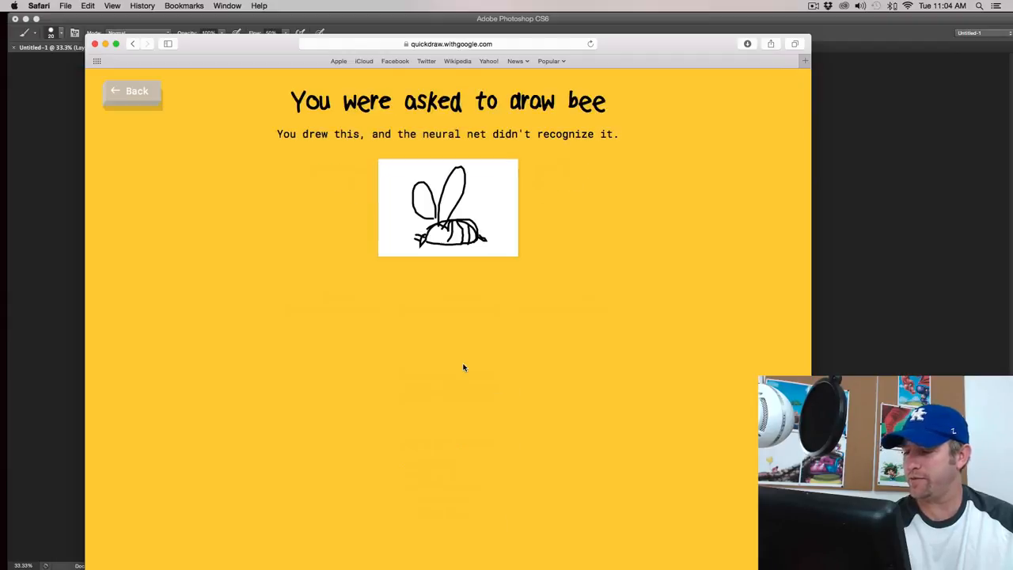
pyautogui.scroll(-3)
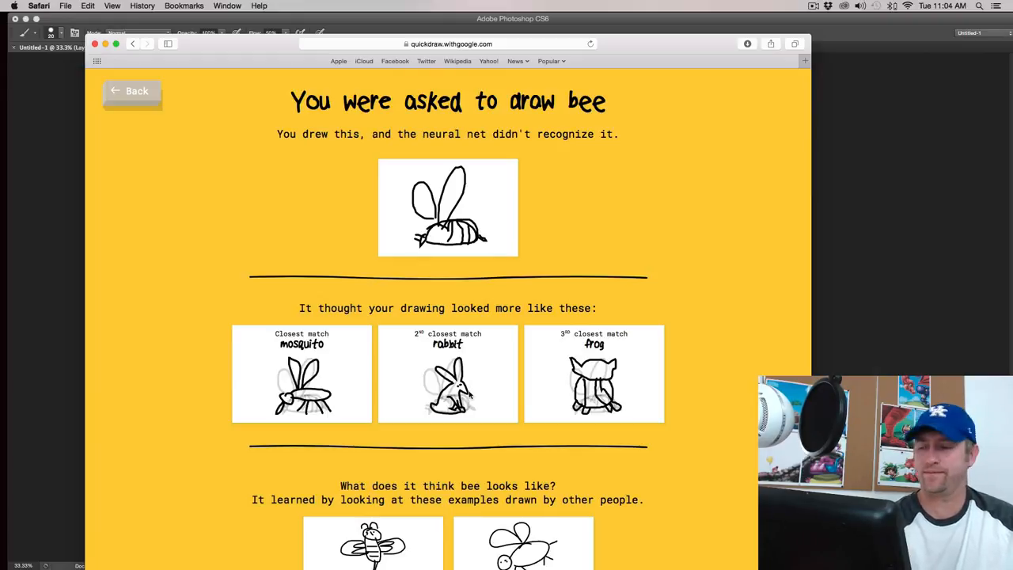
pyautogui.scroll(-3)
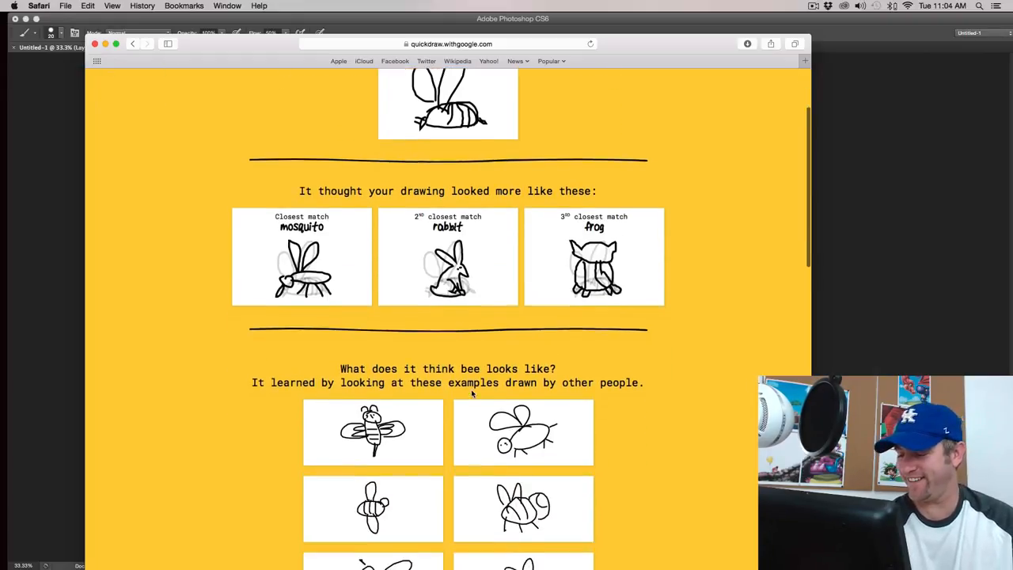
pyautogui.scroll(-3)
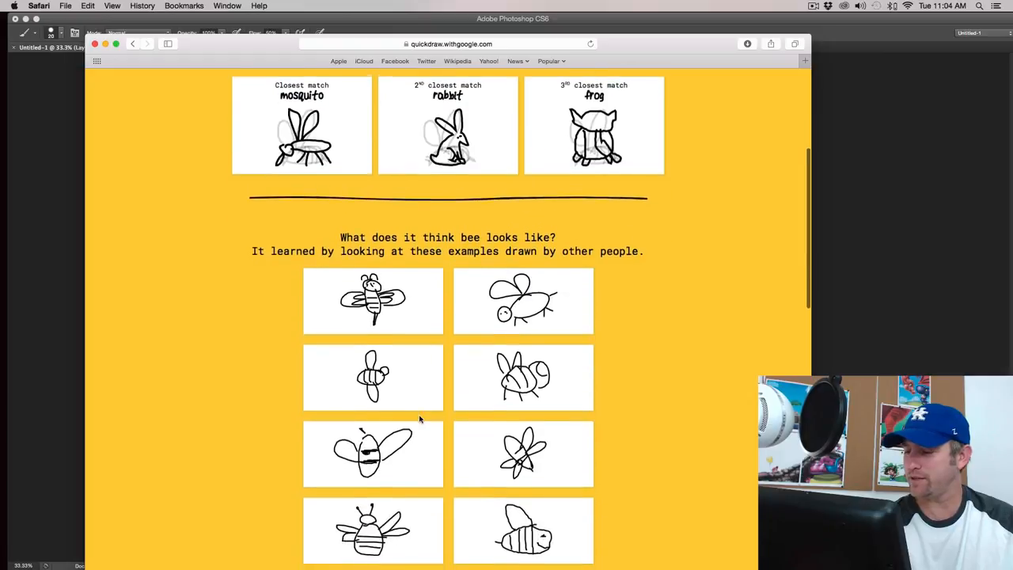
pyautogui.scroll(-3)
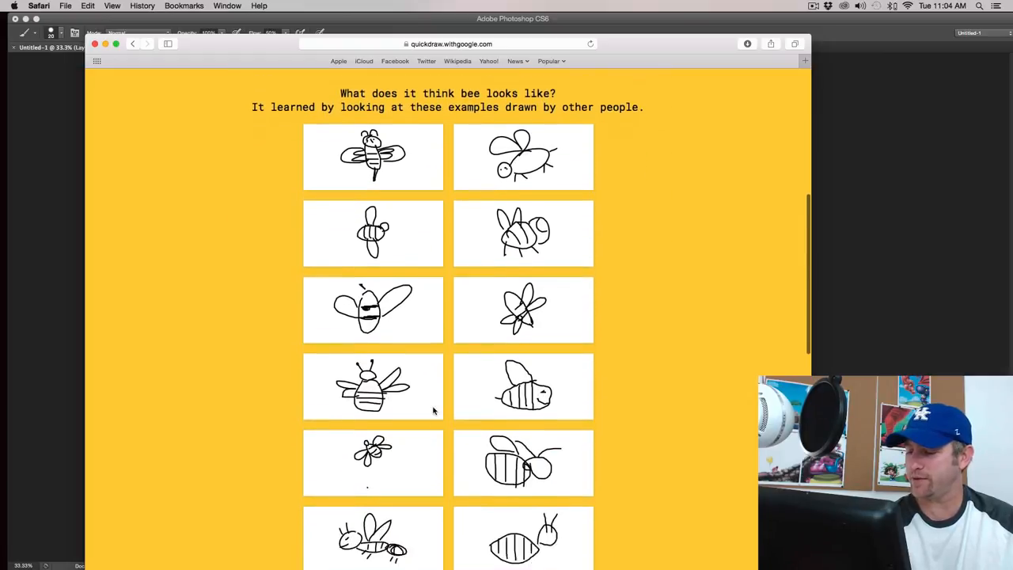
pyautogui.scroll(-3)
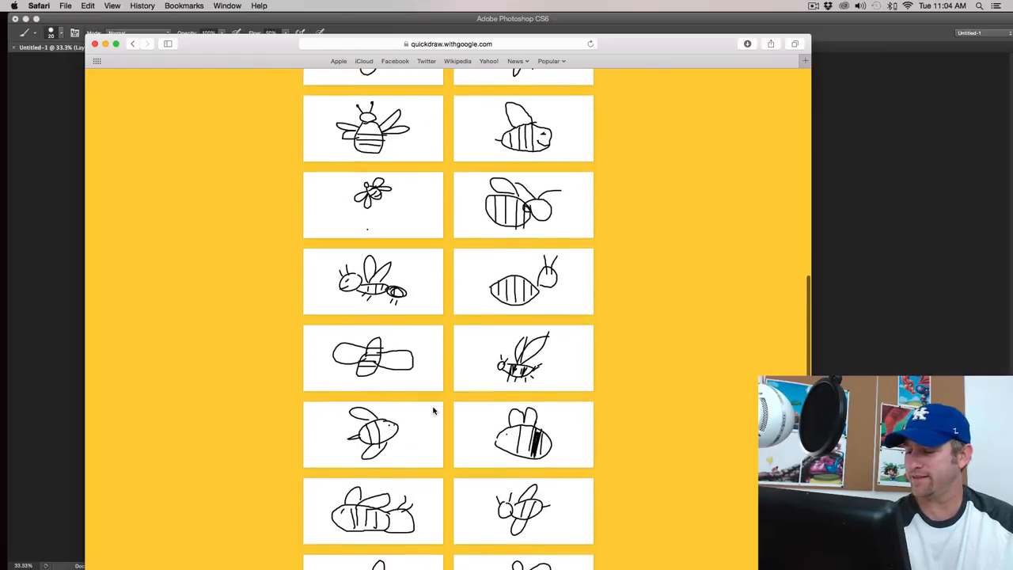
pyautogui.scroll(-3)
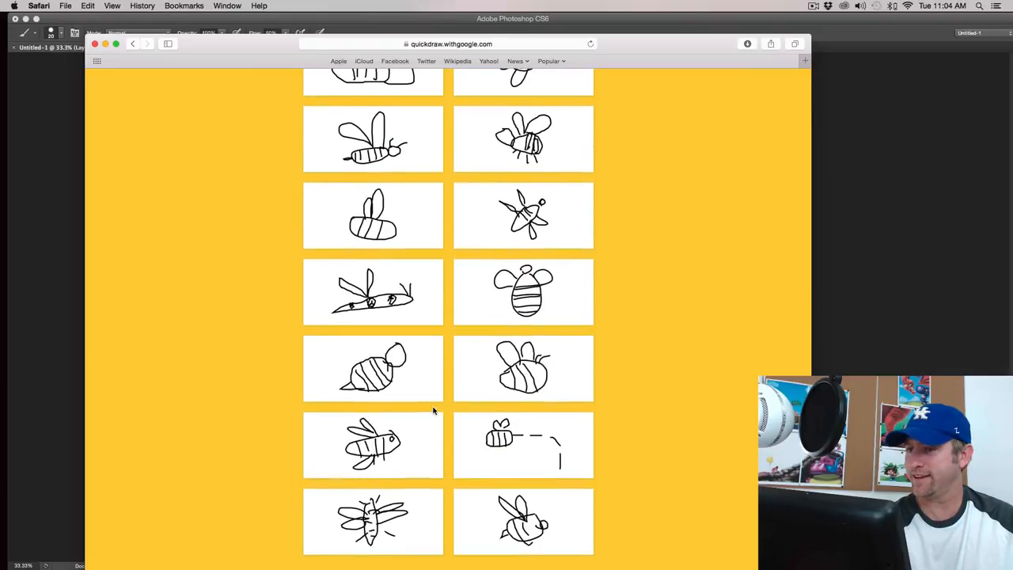